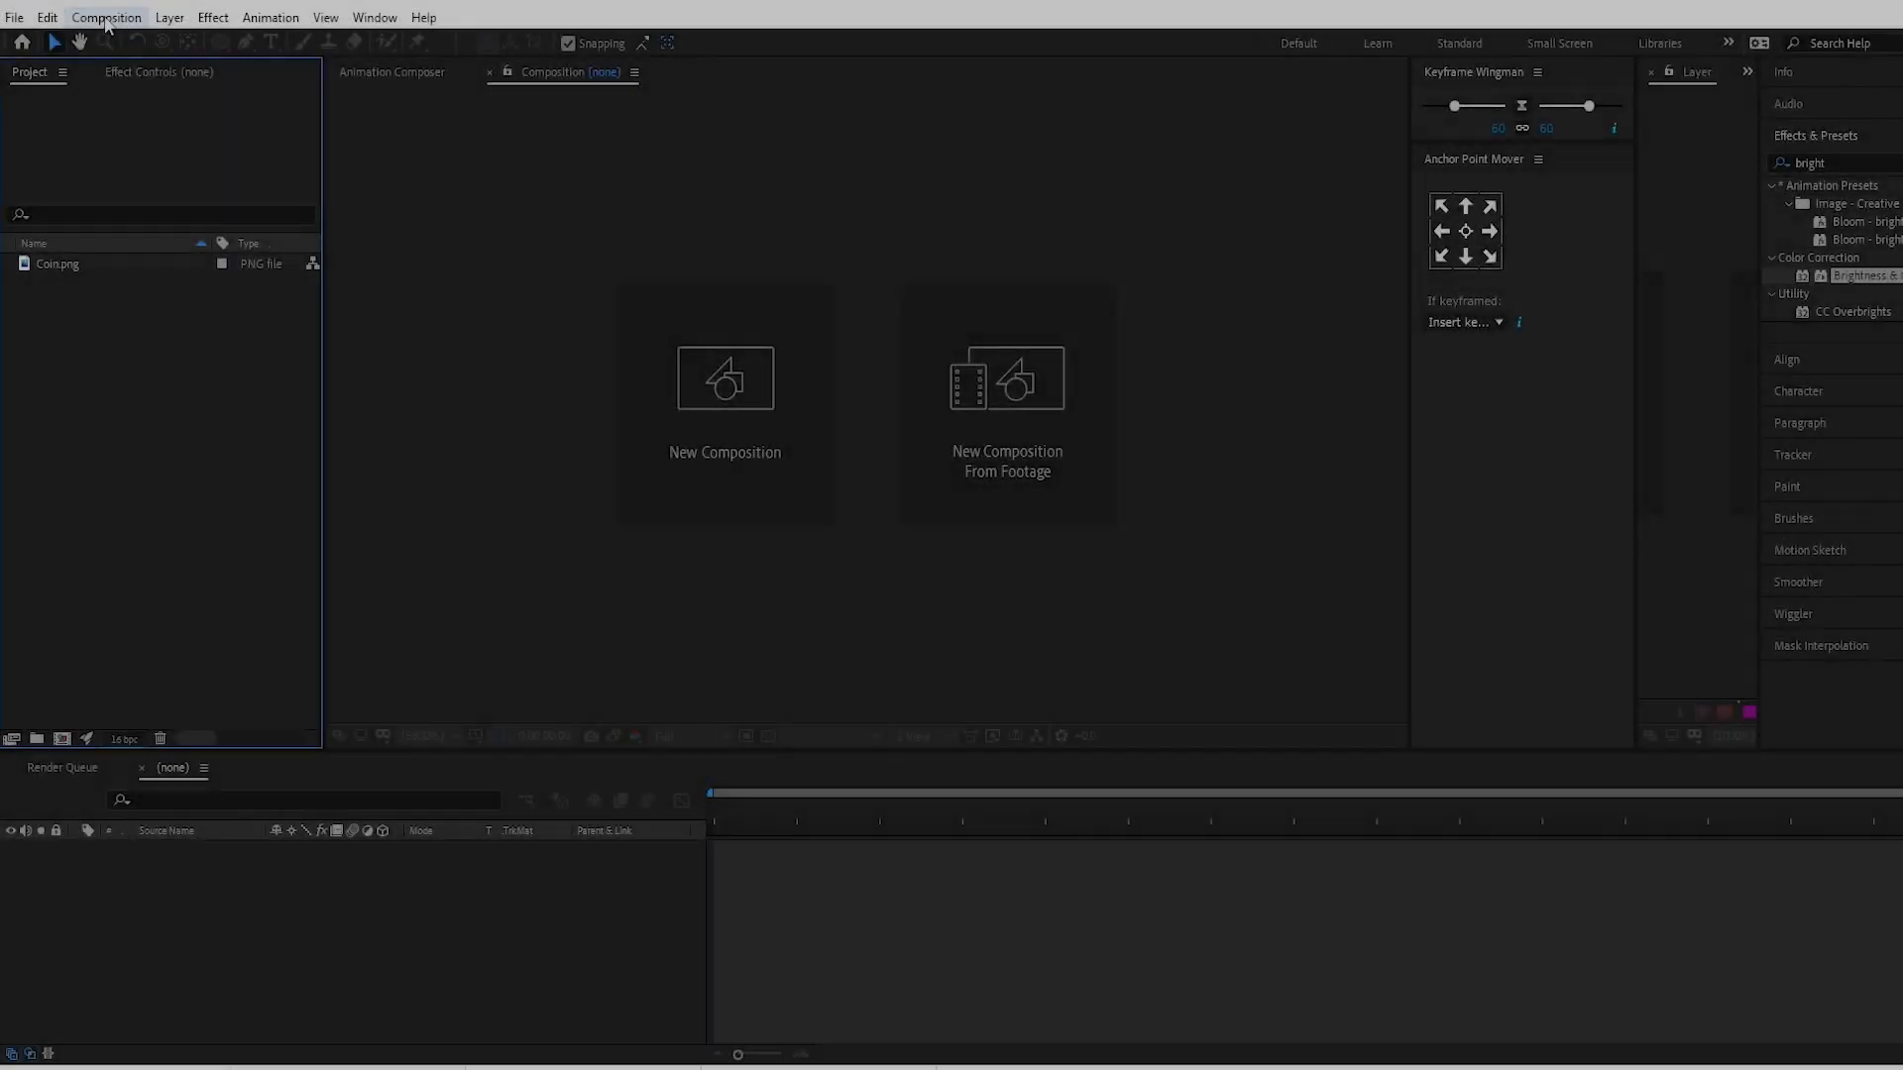
Step: Create a new composition named 'Coin' with width and height both 500 px
{"action": "left_click", "coordinate": [106, 17]}
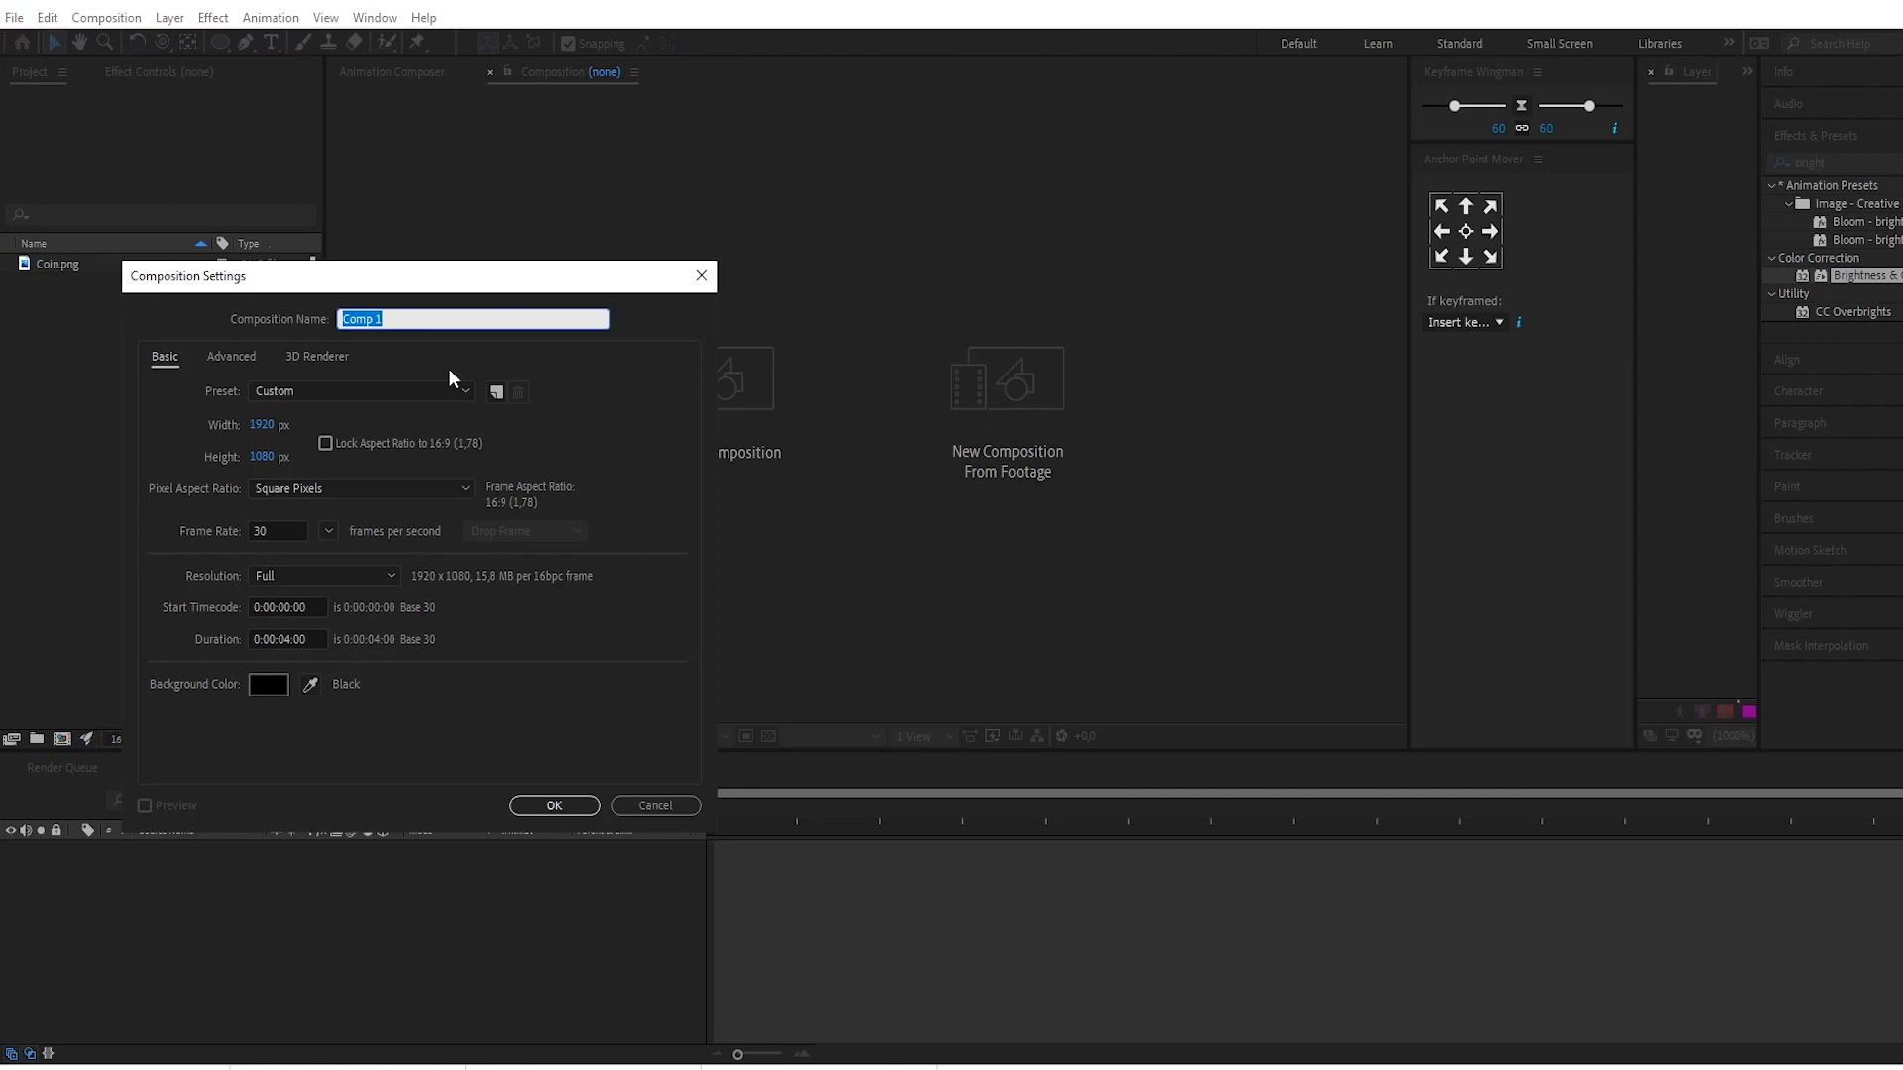
{"action": "type", "text": "Coin"}
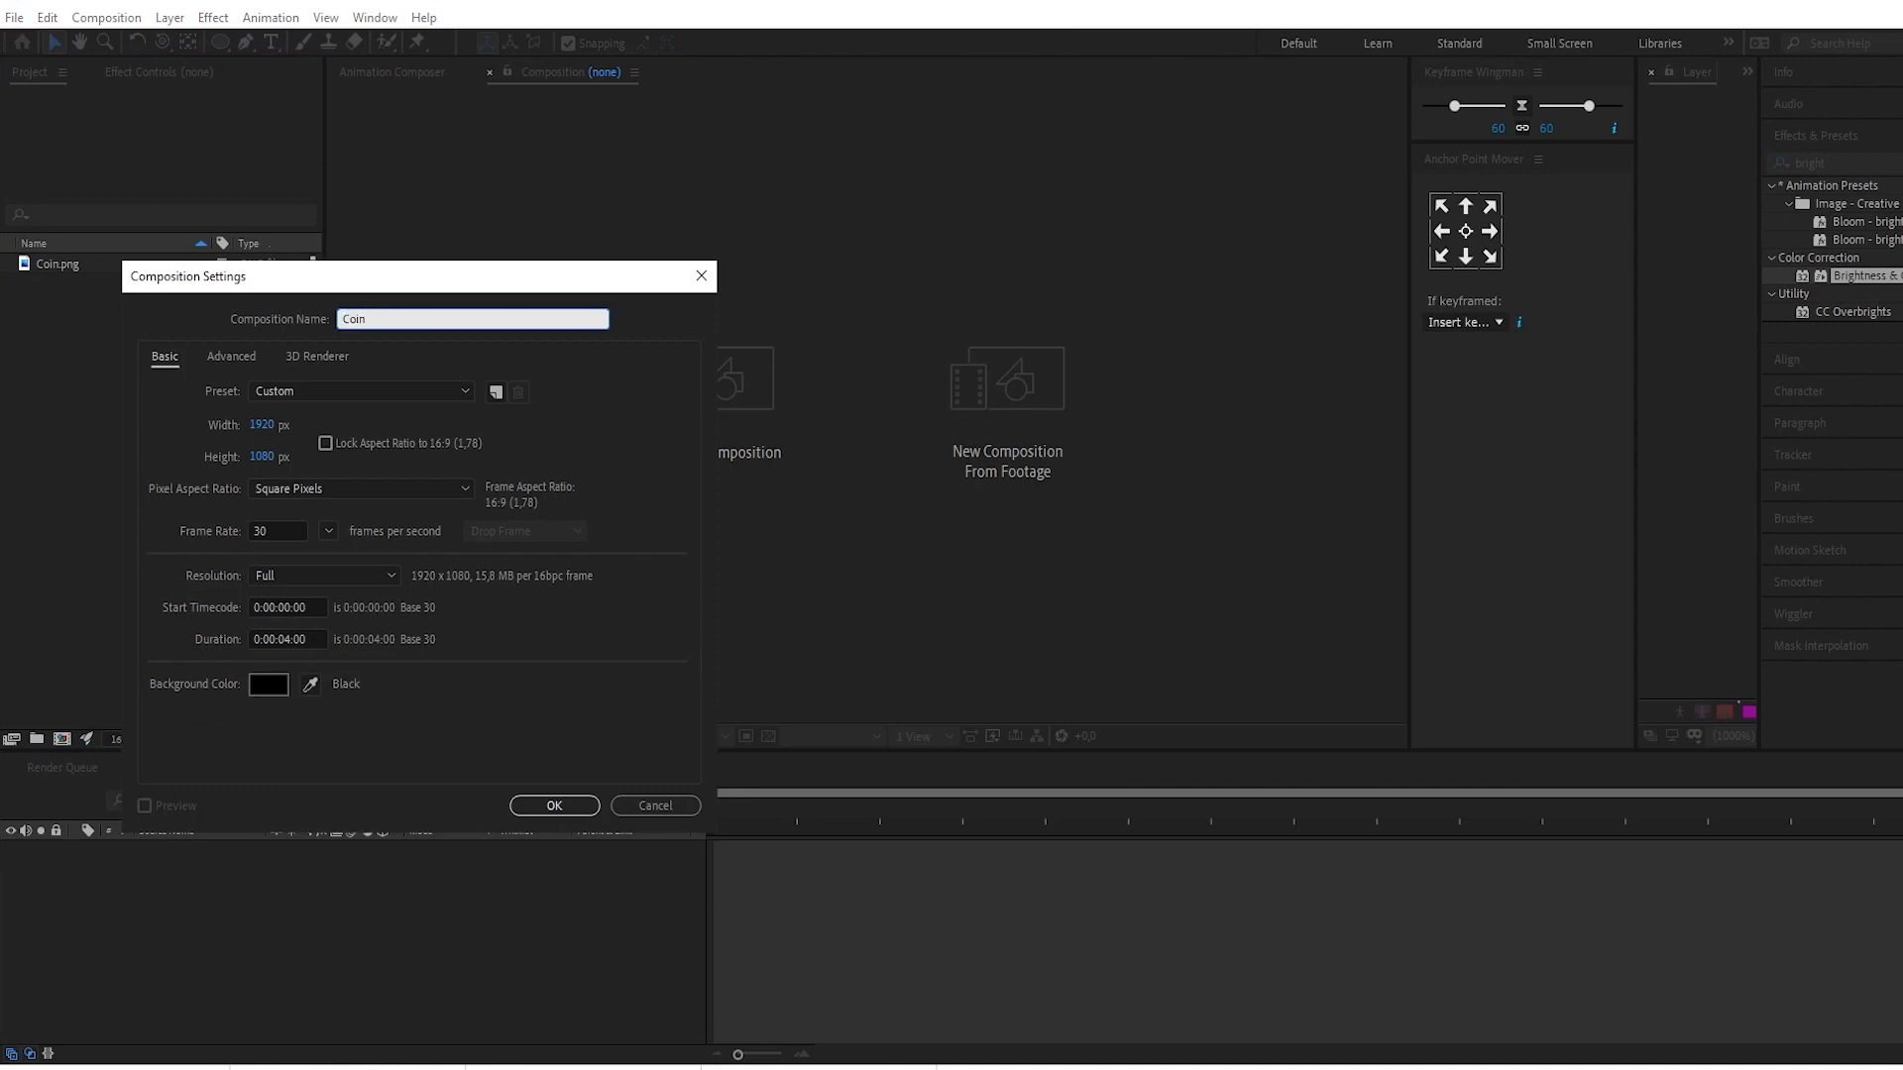
{"action": "left_click", "coordinate": [275, 425]}
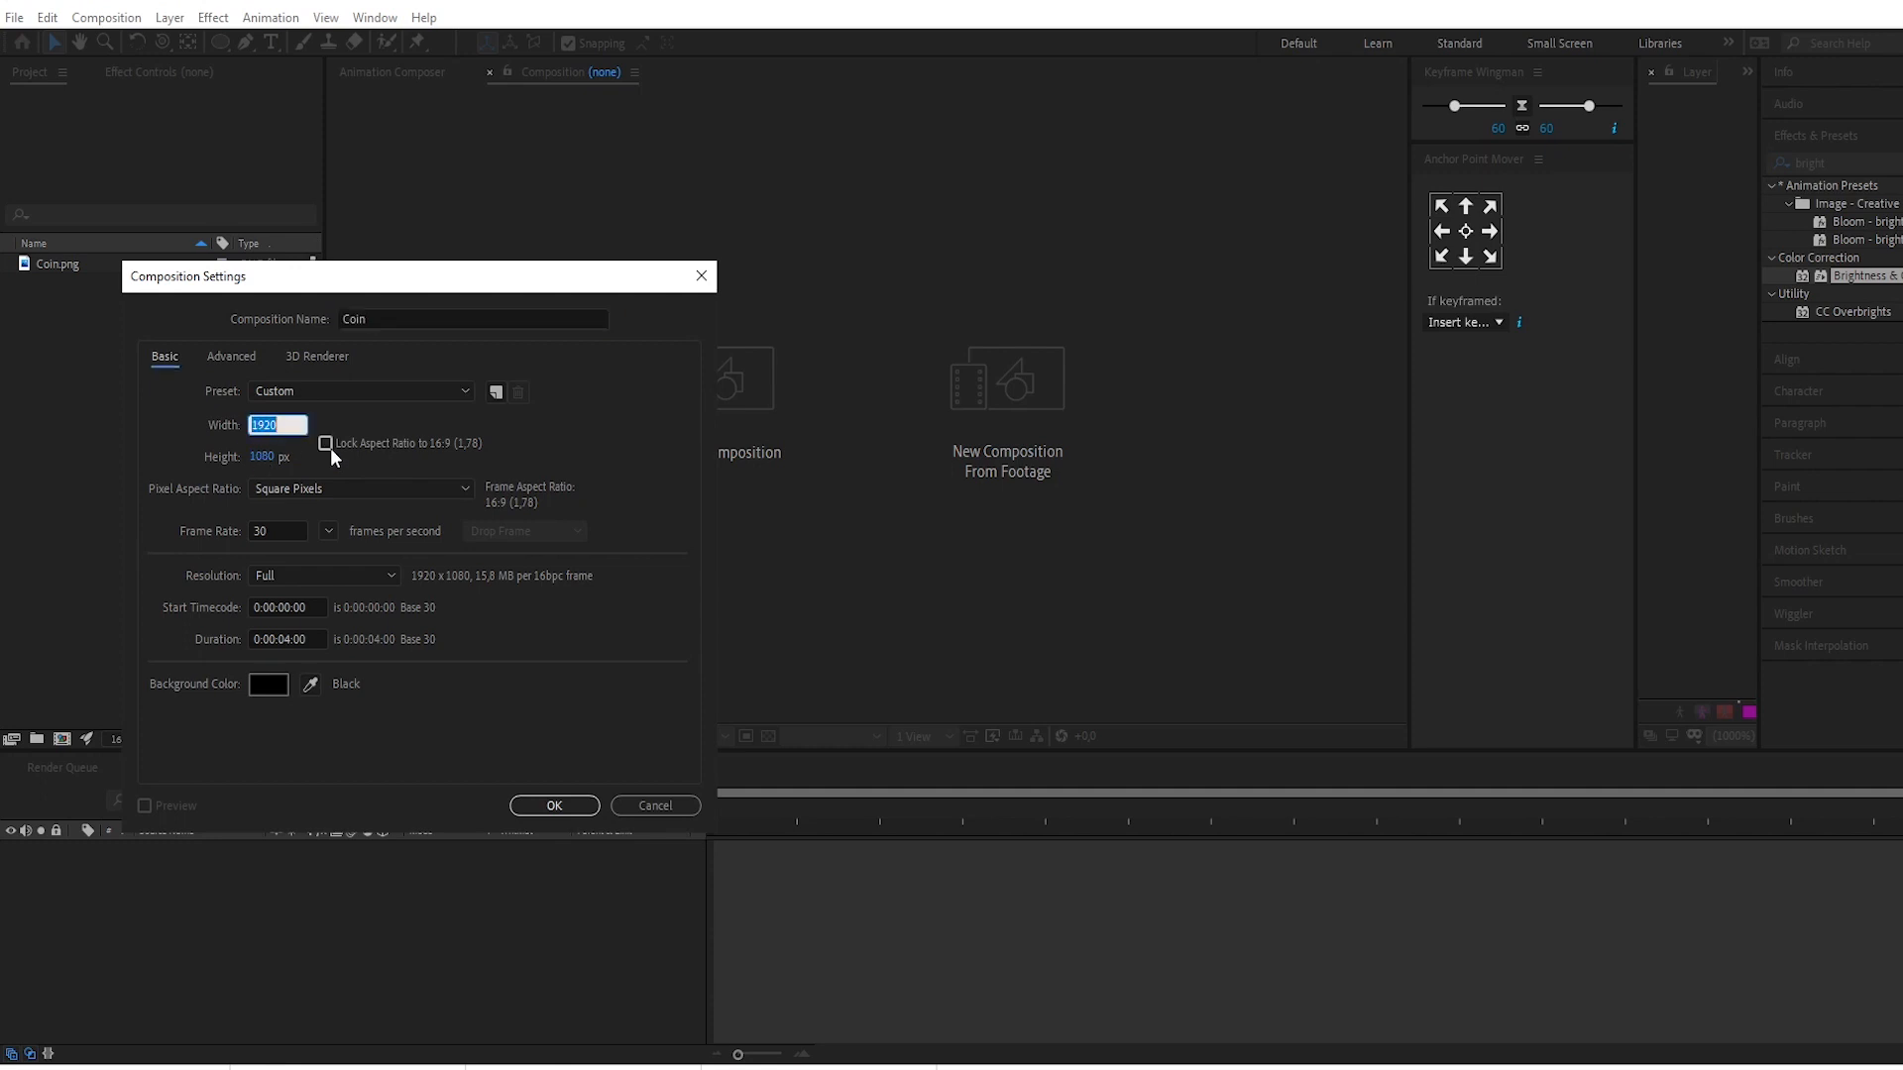
{"action": "type", "text": "500"}
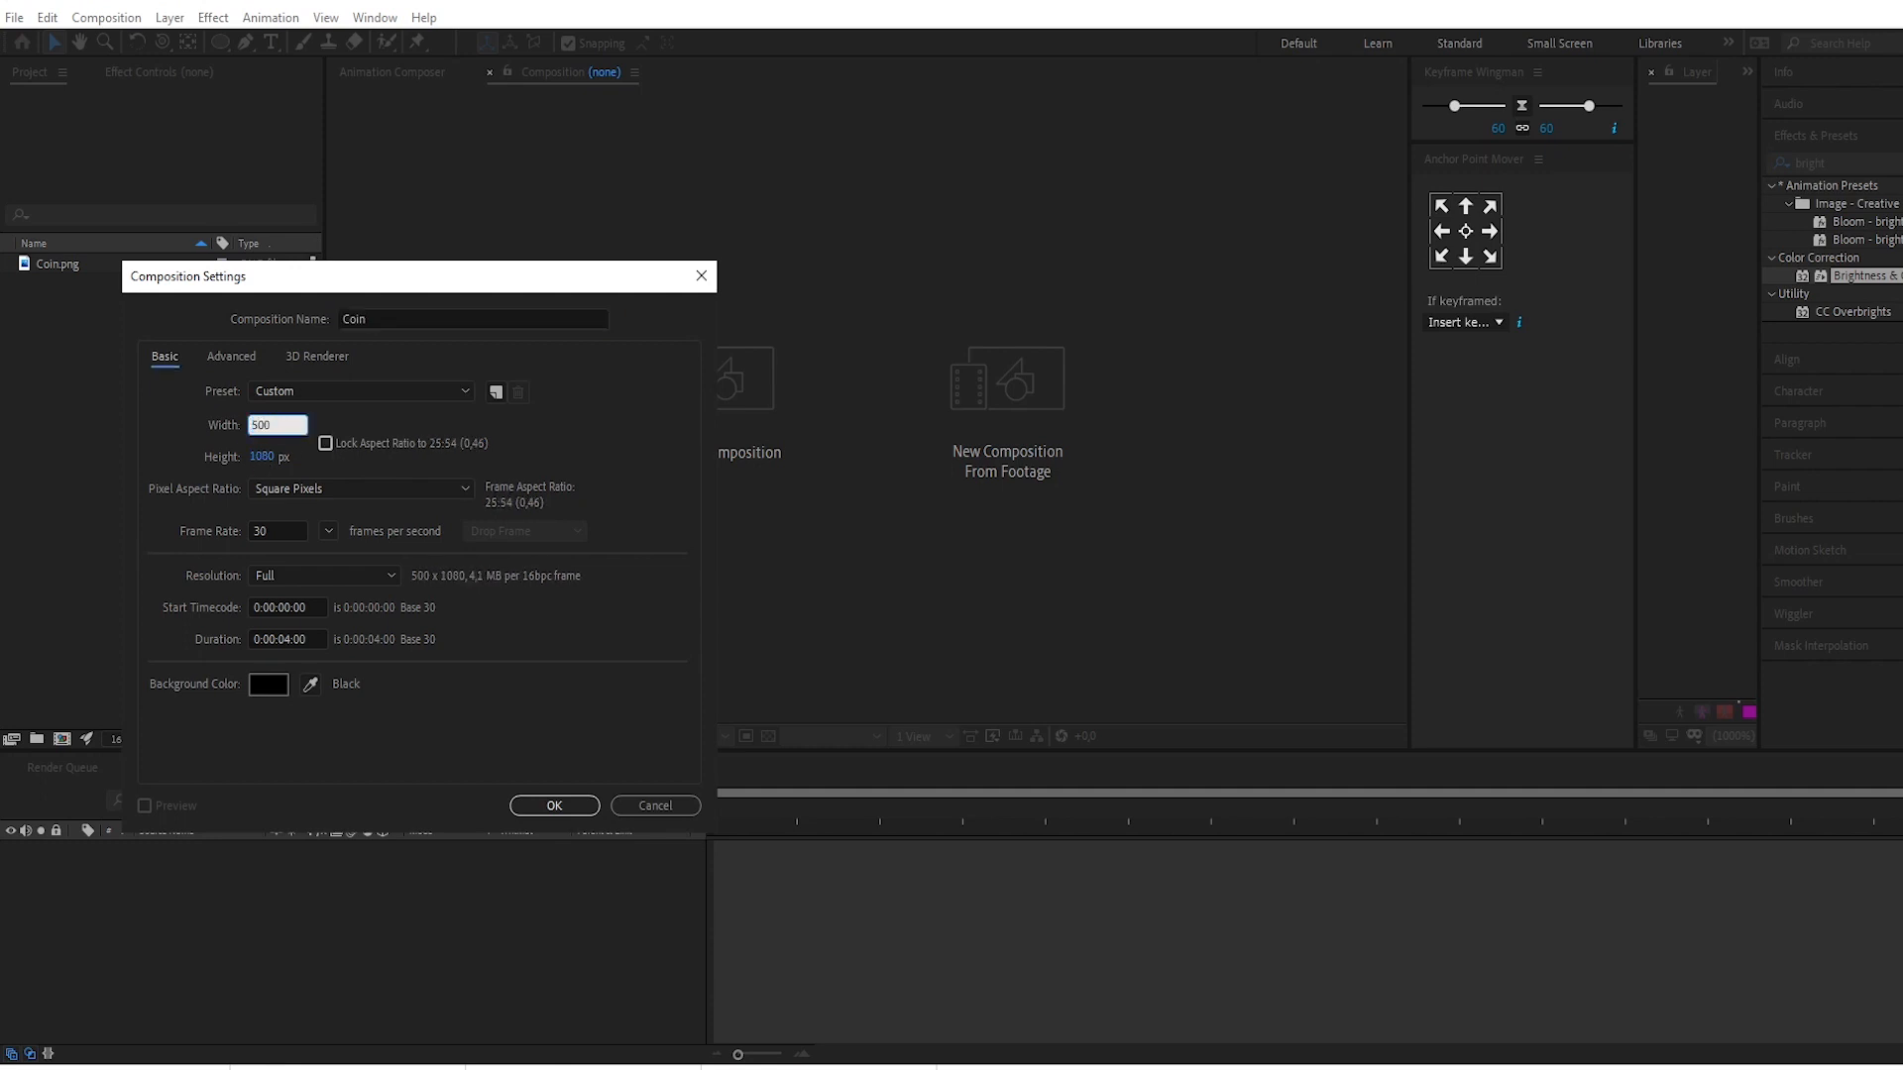
{"action": "left_click", "coordinate": [276, 456]}
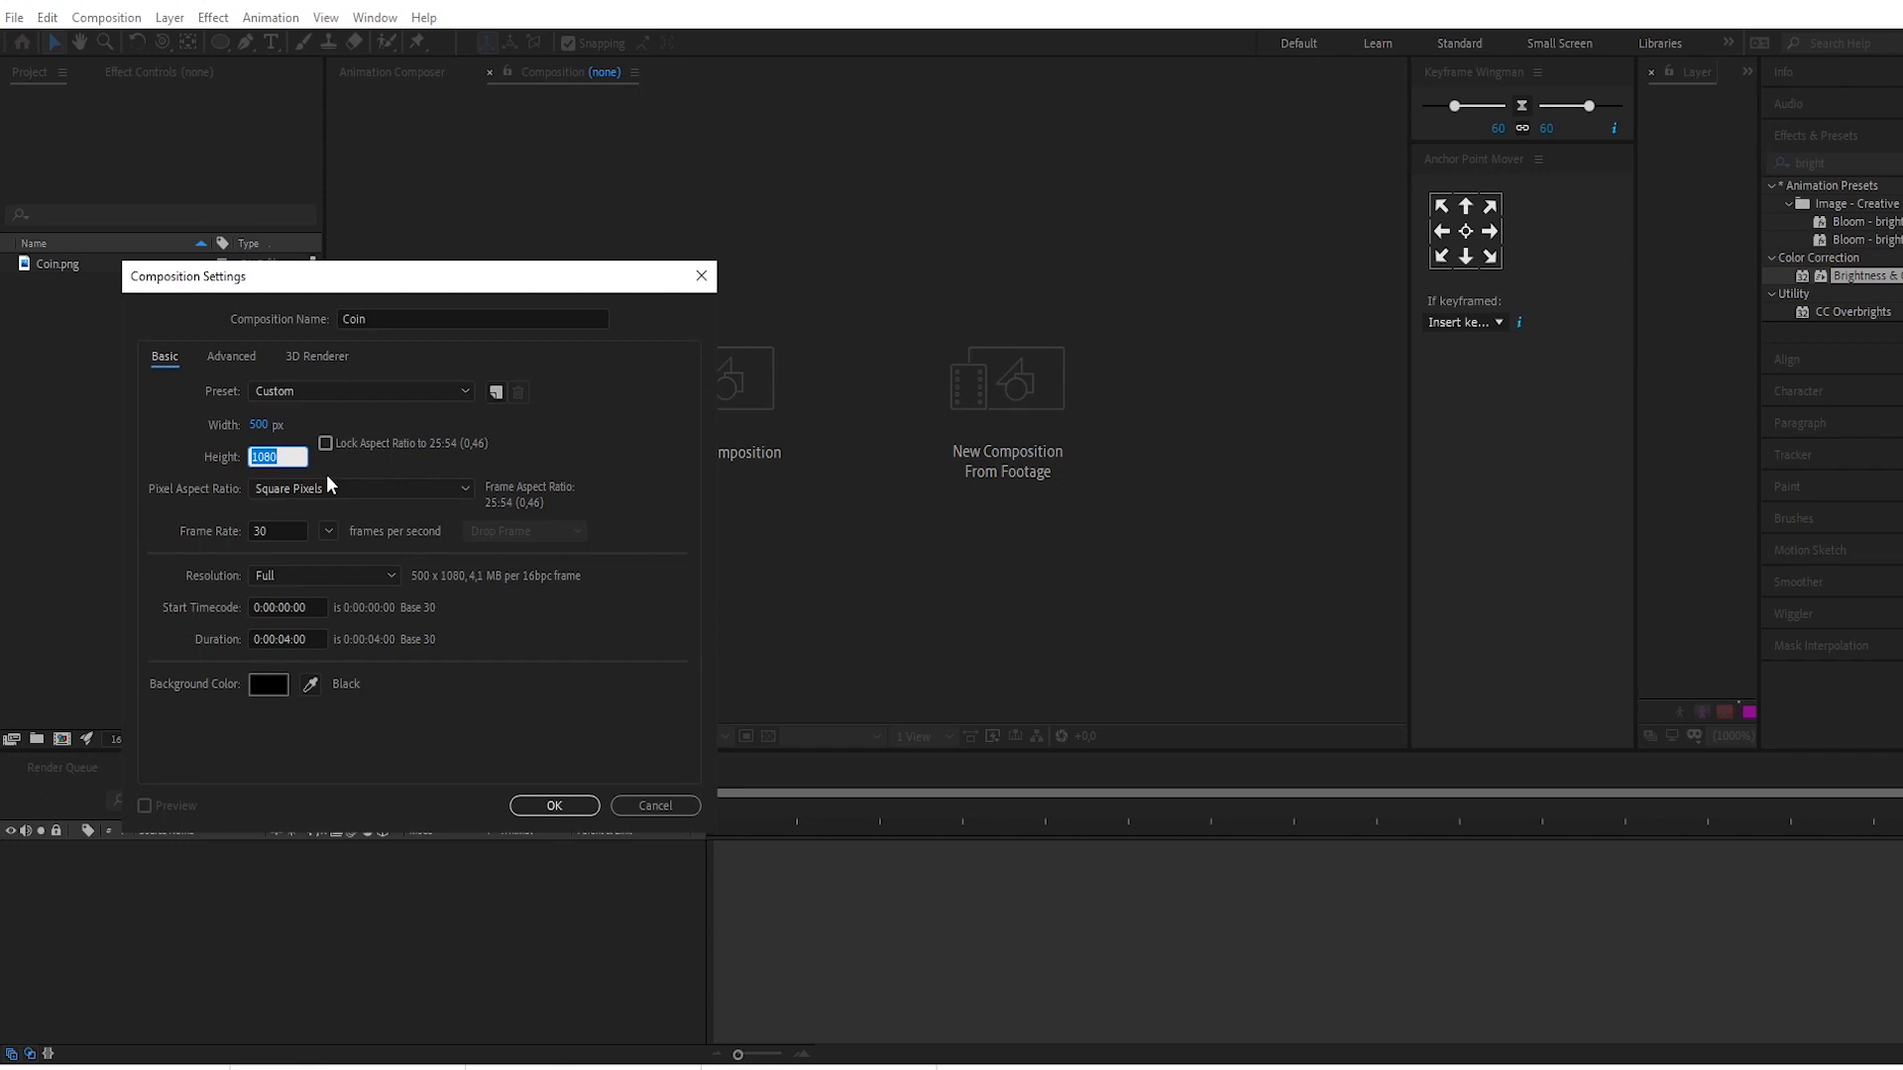
{"action": "type", "text": "500"}
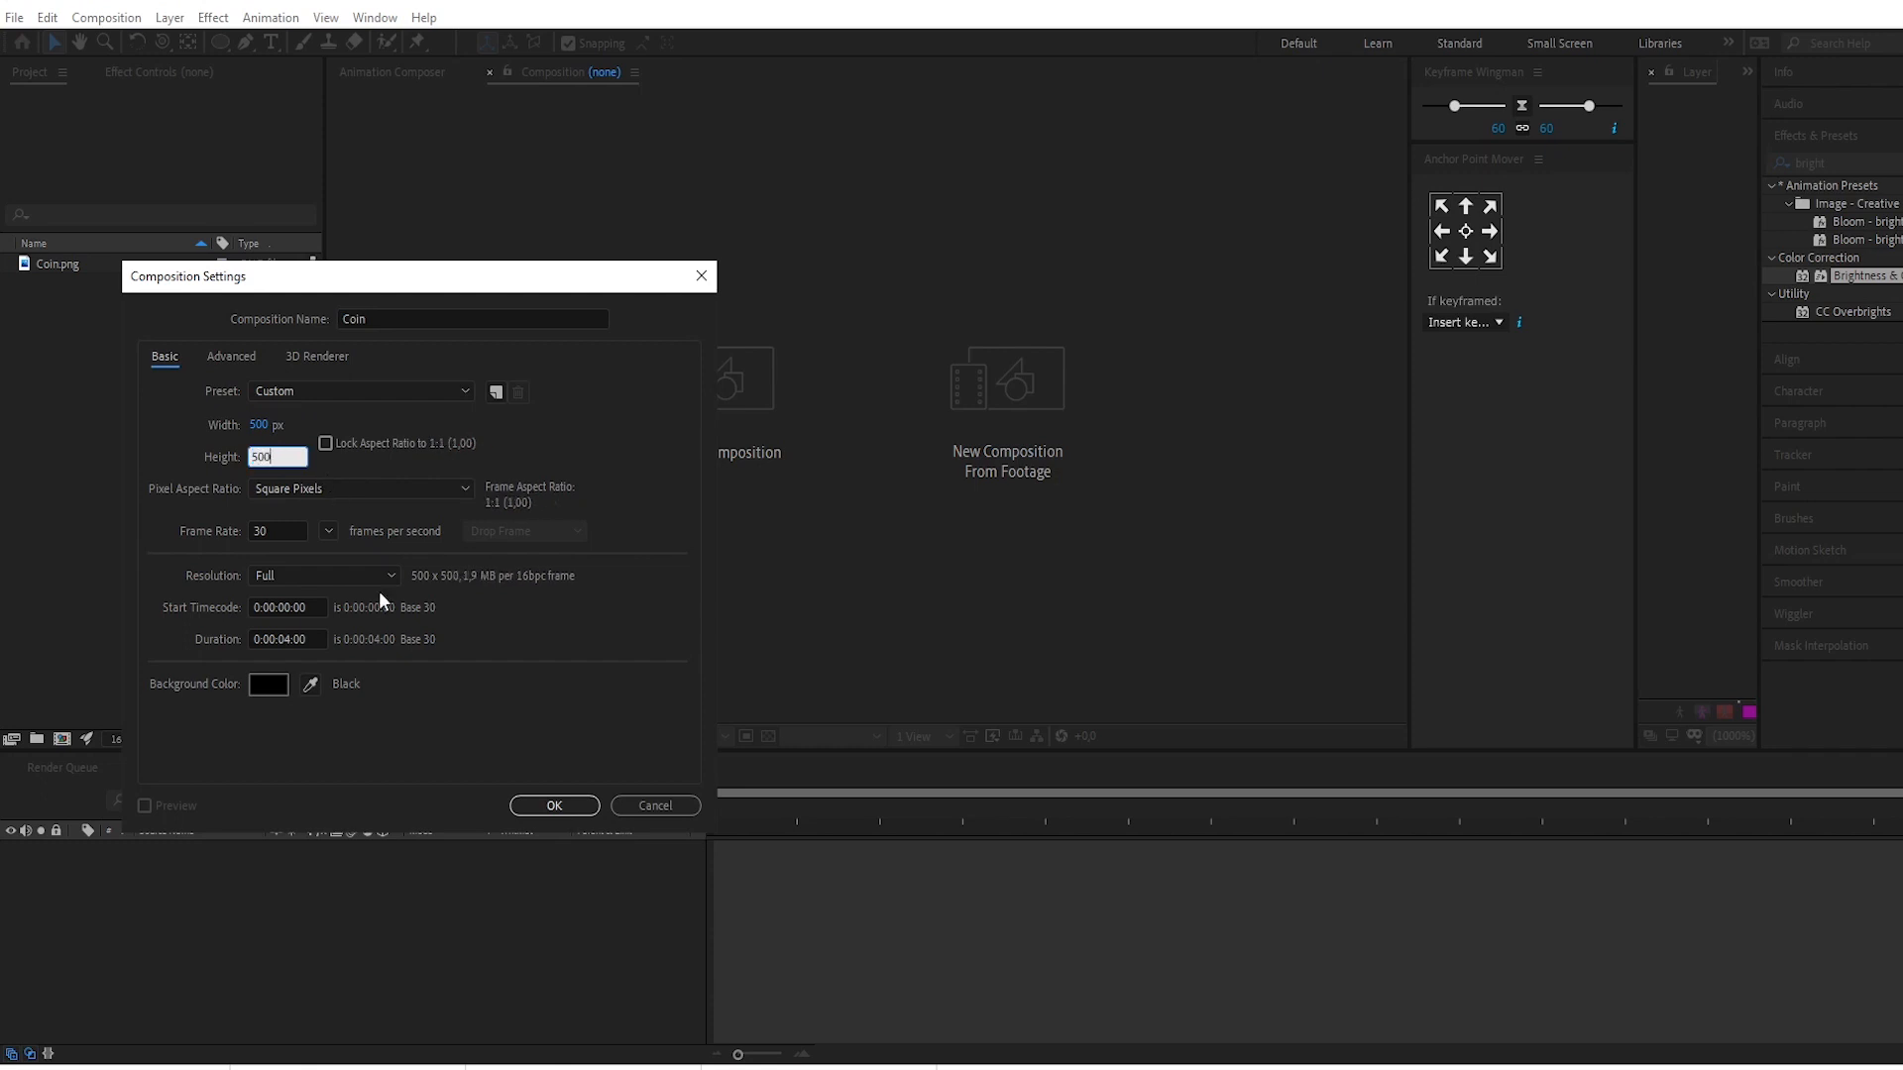
{"action": "left_click", "coordinate": [553, 804]}
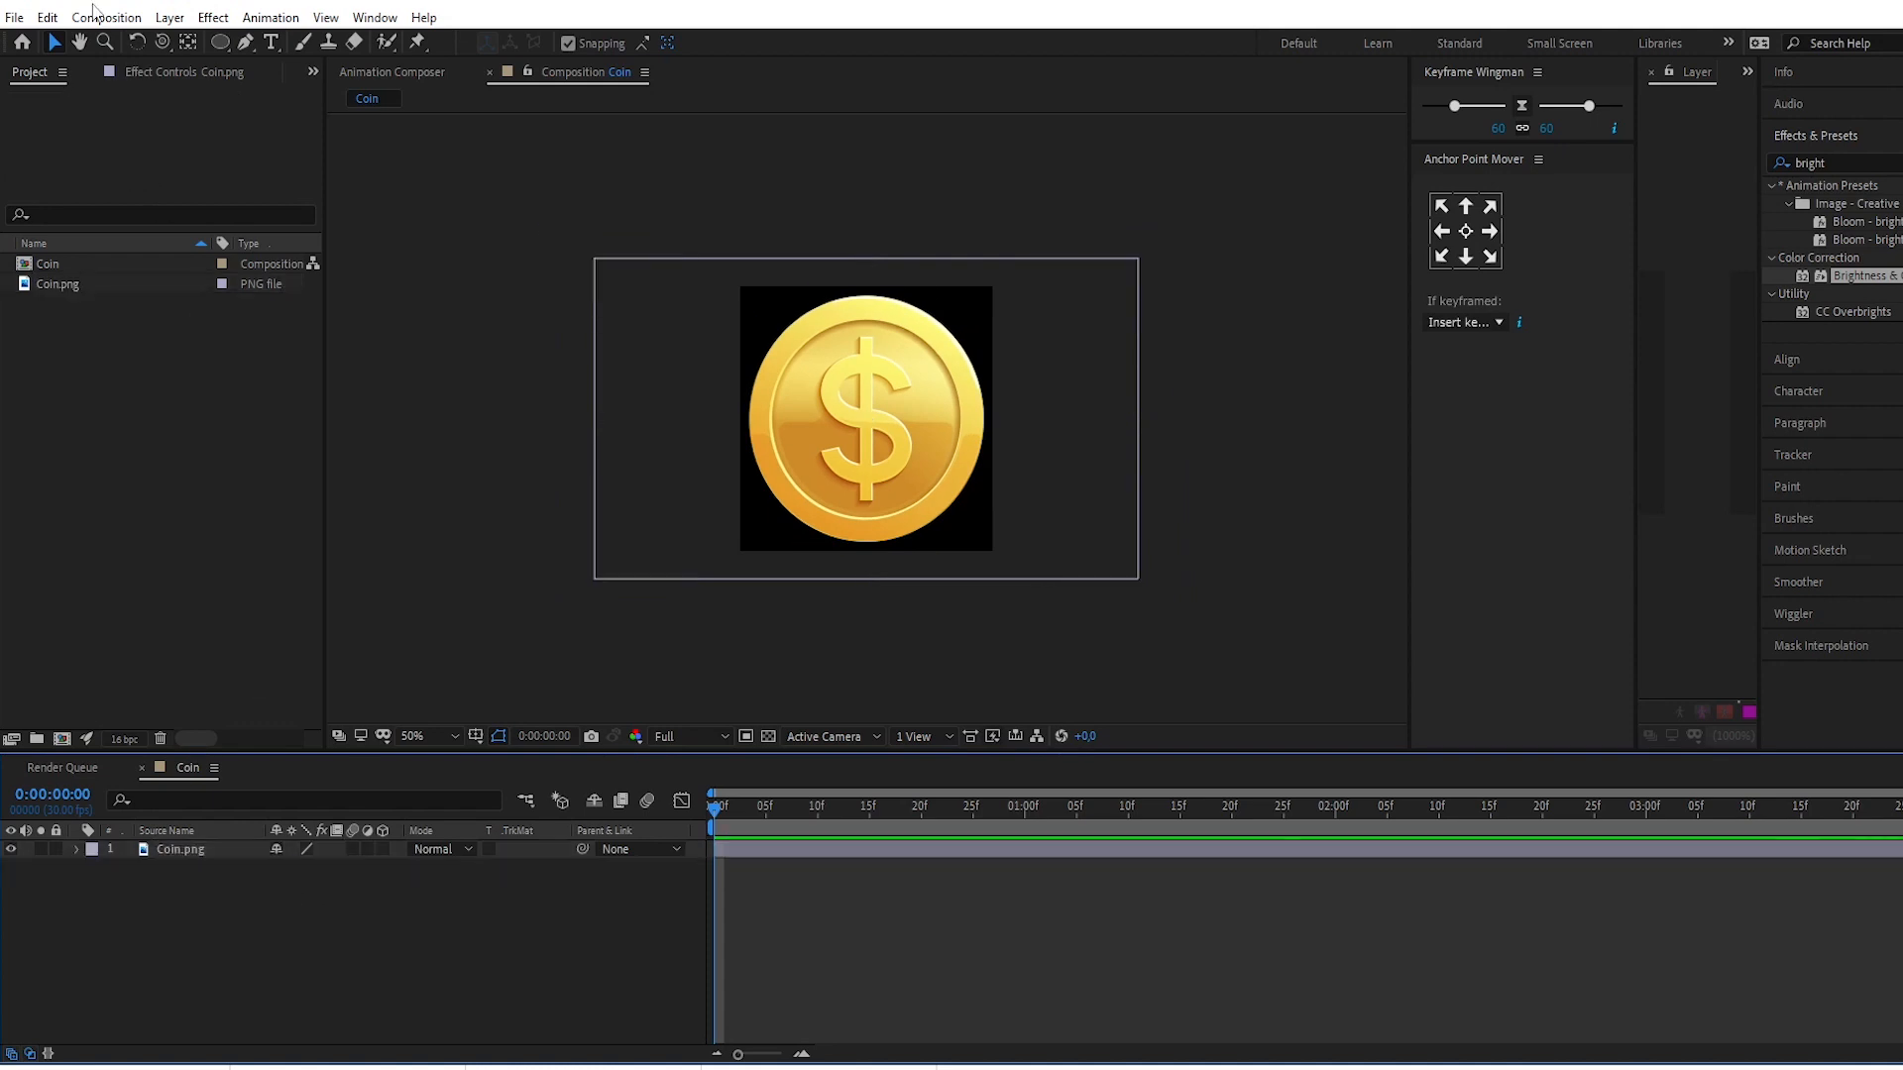
Step: Start setting up another new composition from the Composition menu
{"action": "left_click", "coordinate": [106, 17]}
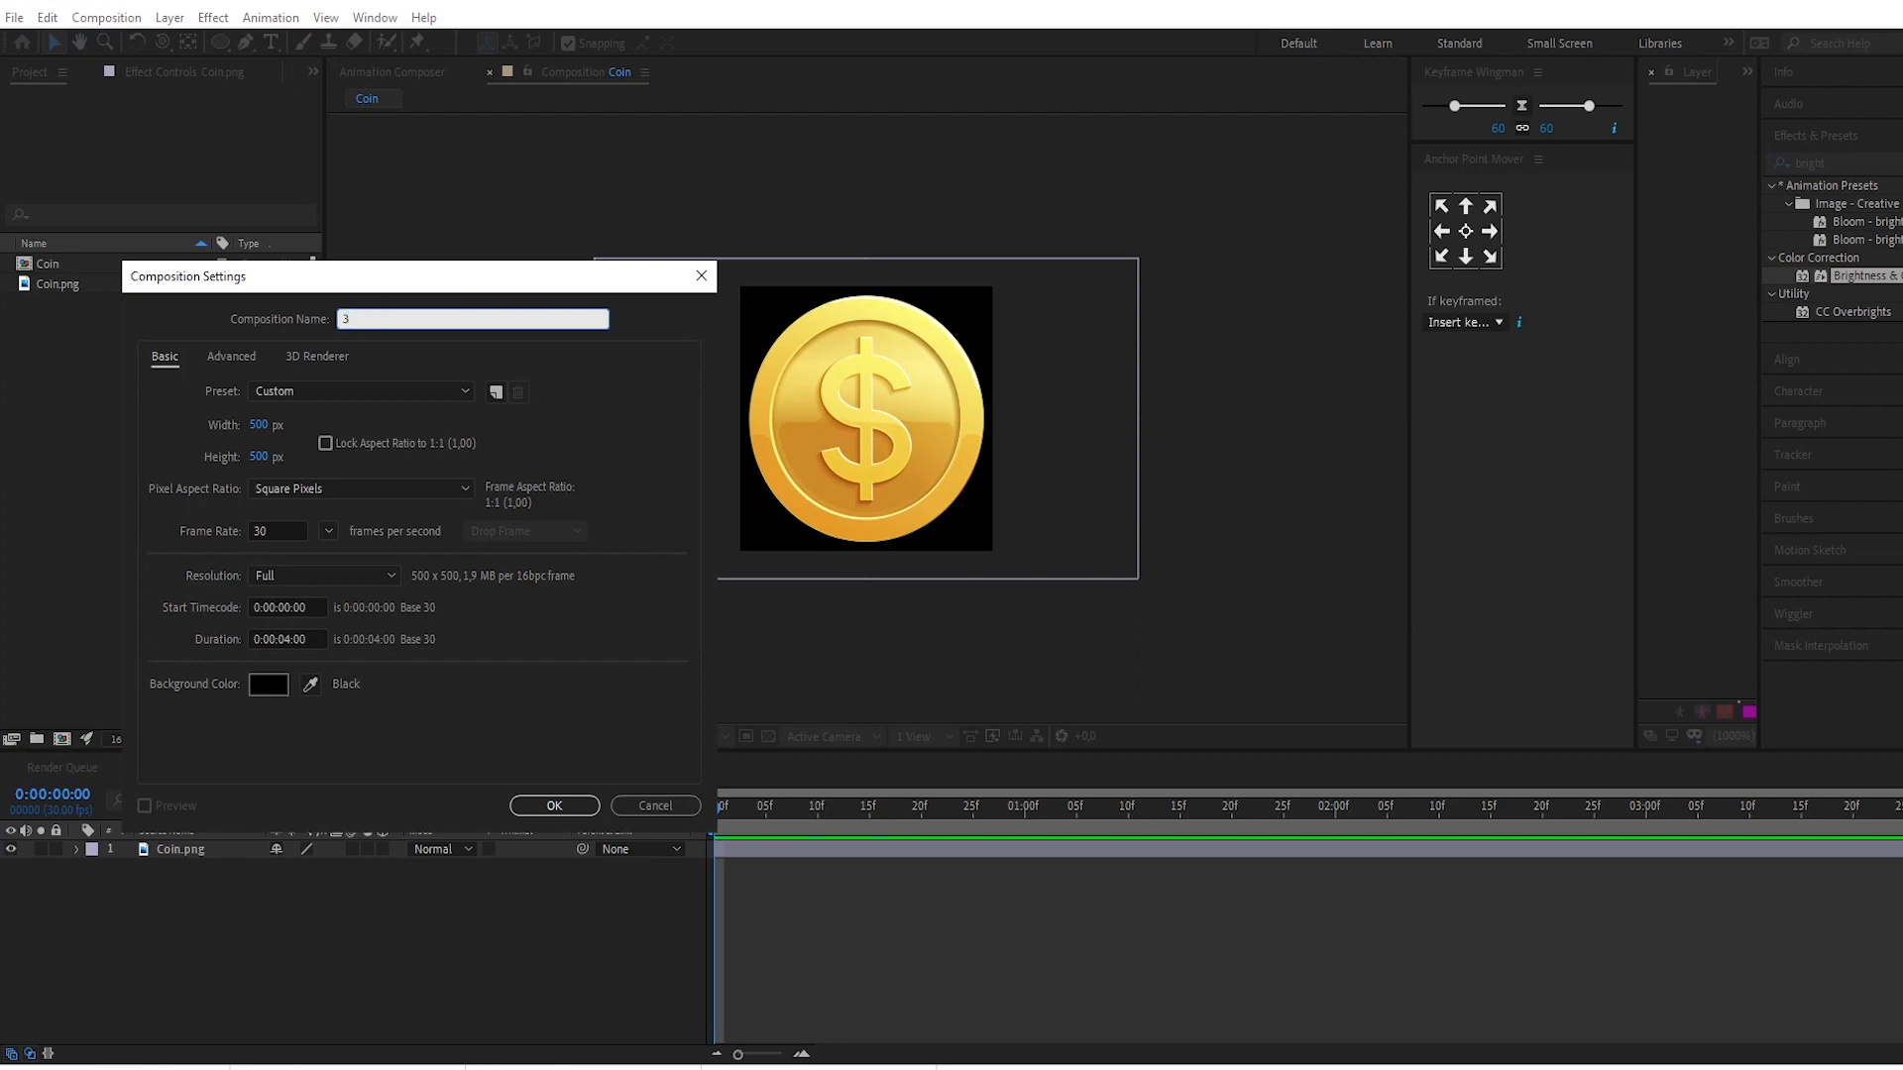
Step: Create the '3D Coin' composition and select the Coin comp in the Project panel
{"action": "type", "text": "D Coin"}
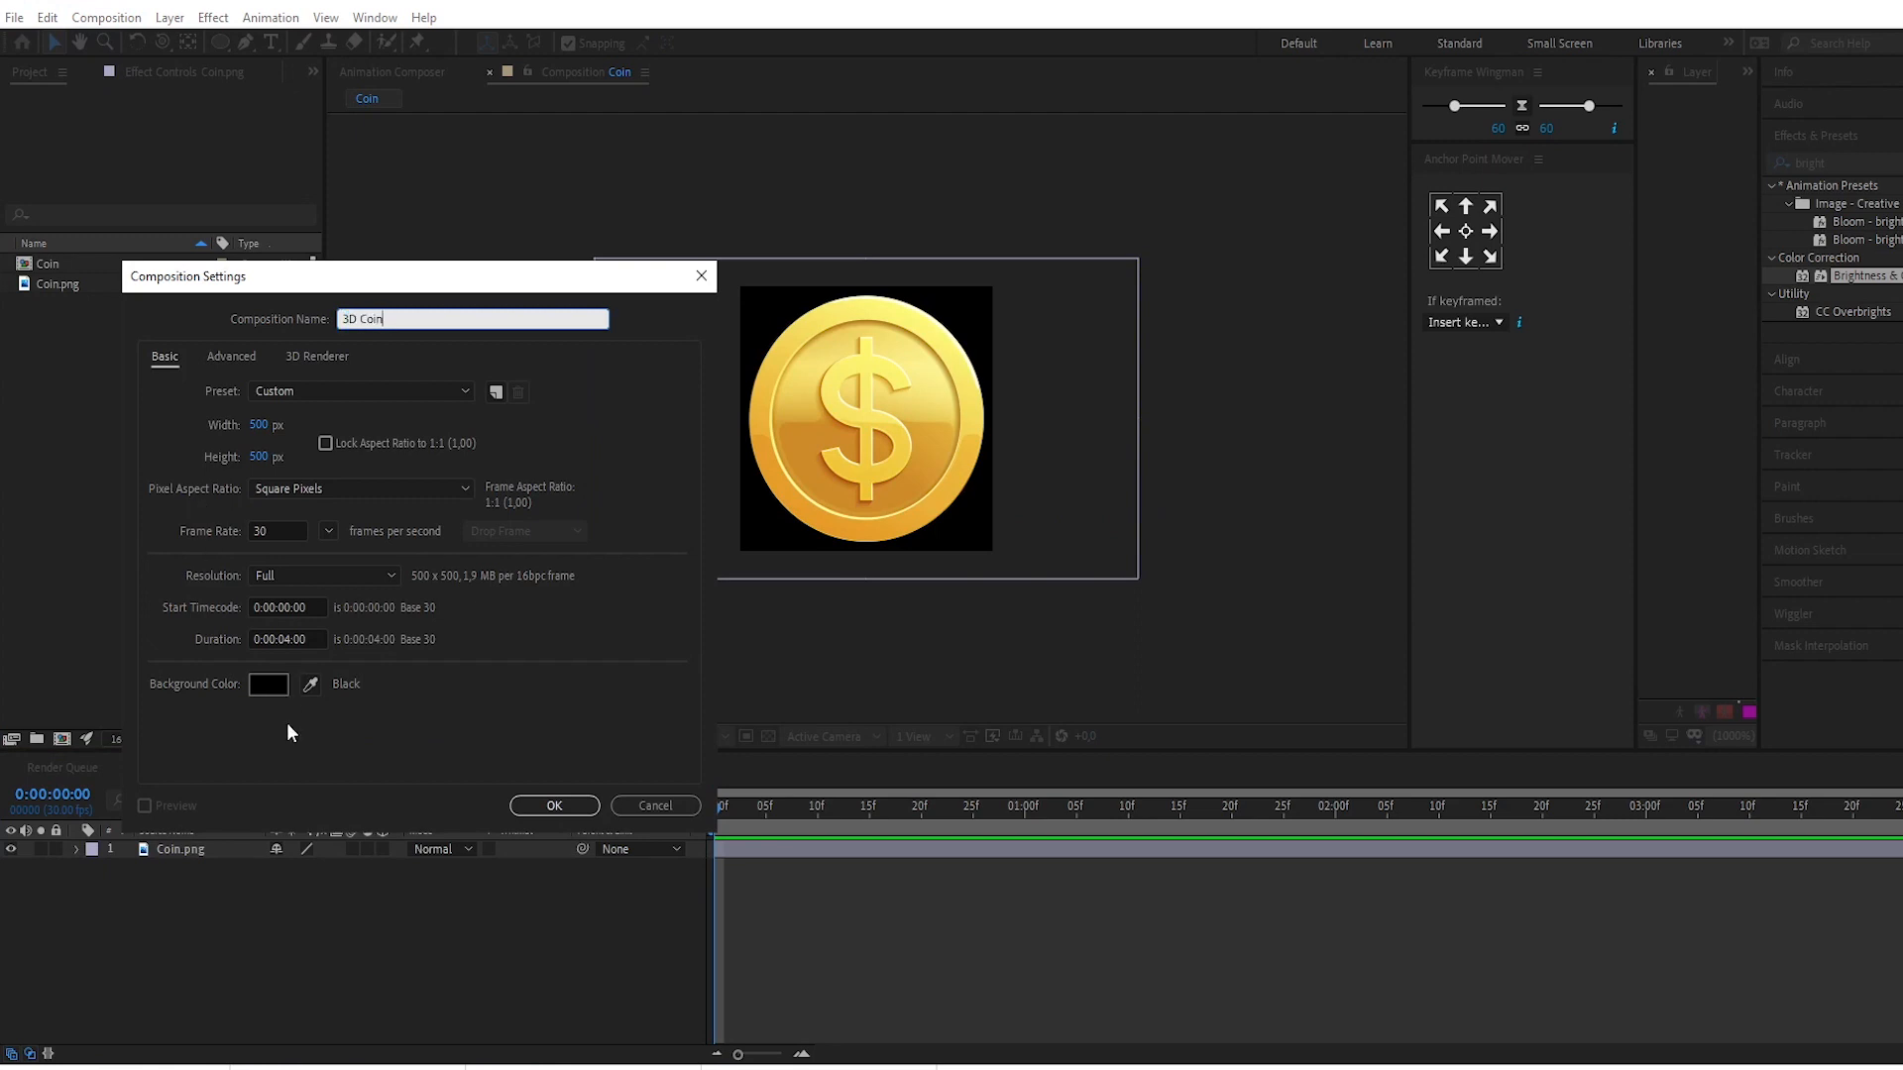
{"action": "left_click", "coordinate": [553, 805]}
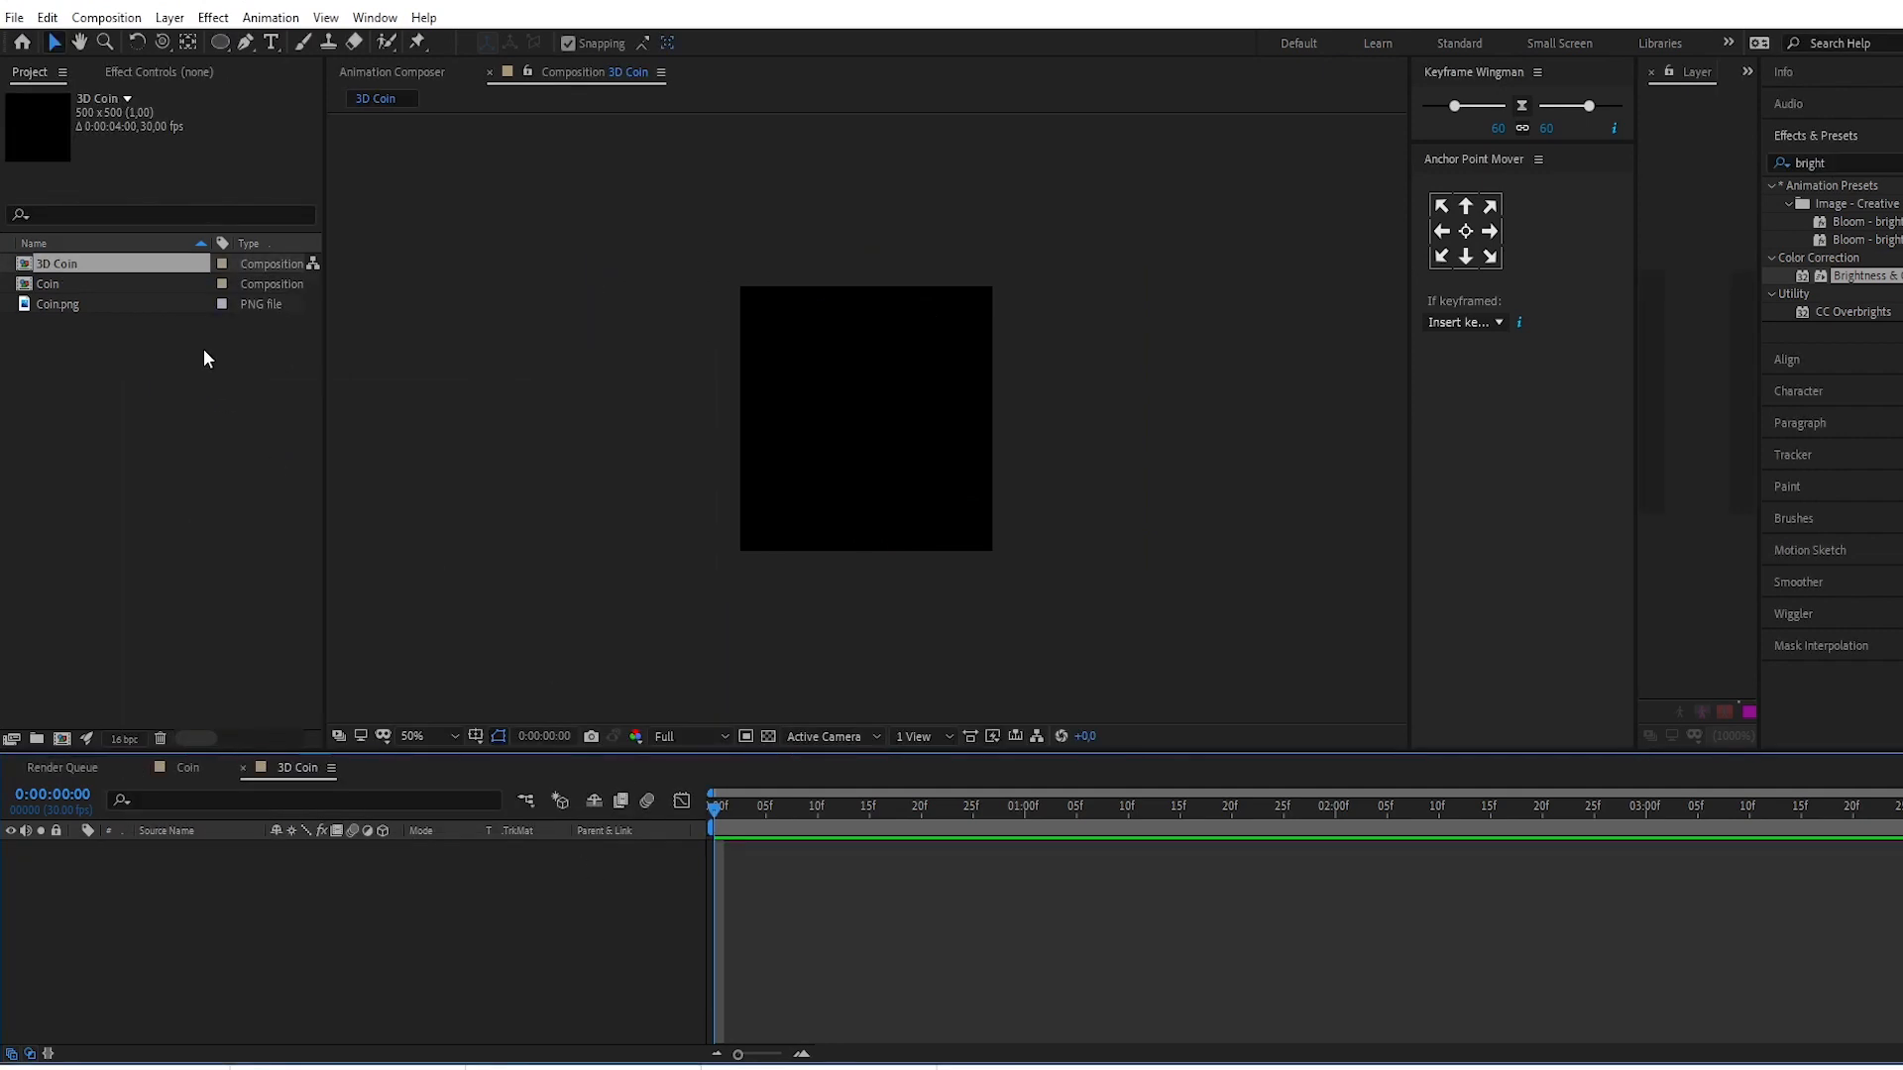
{"action": "left_click", "coordinate": [49, 282]}
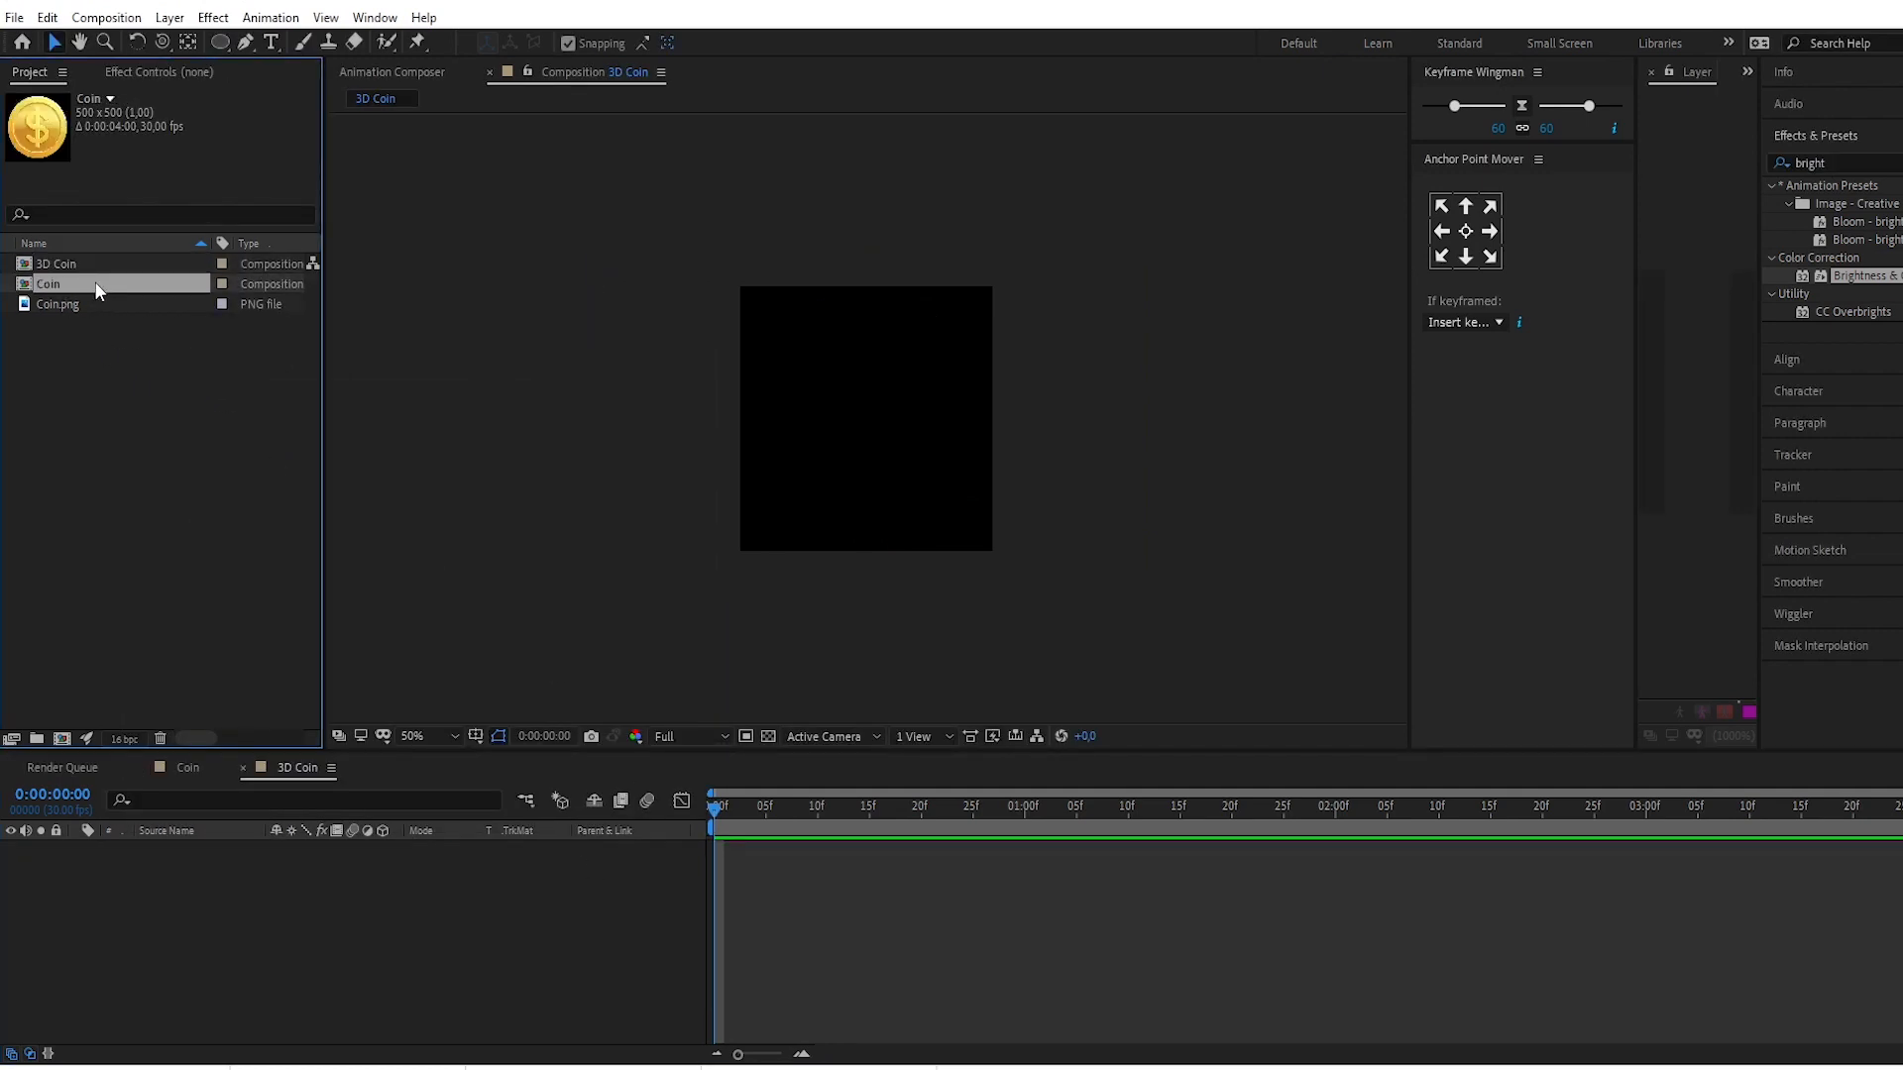
{"action": "double_click", "coordinate": [48, 282]}
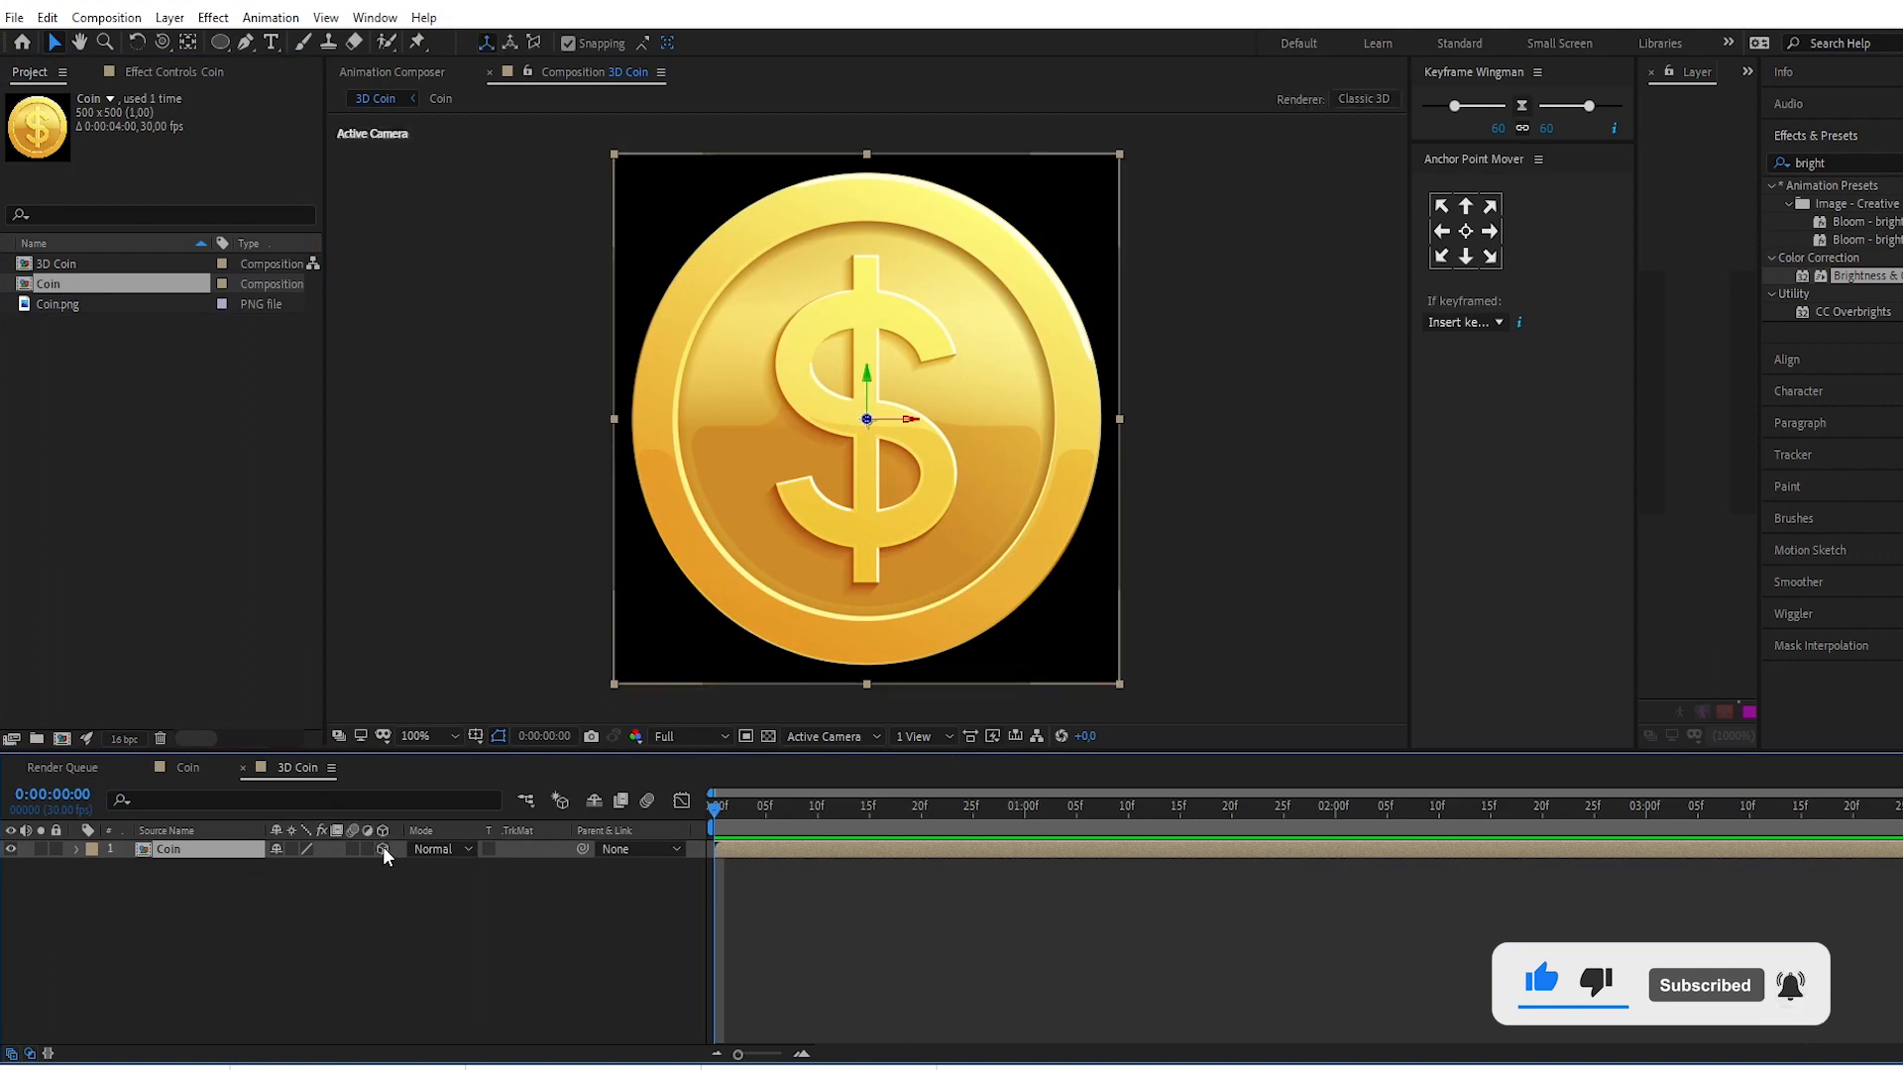
{"action": "mouse_move", "coordinate": [804, 778]}
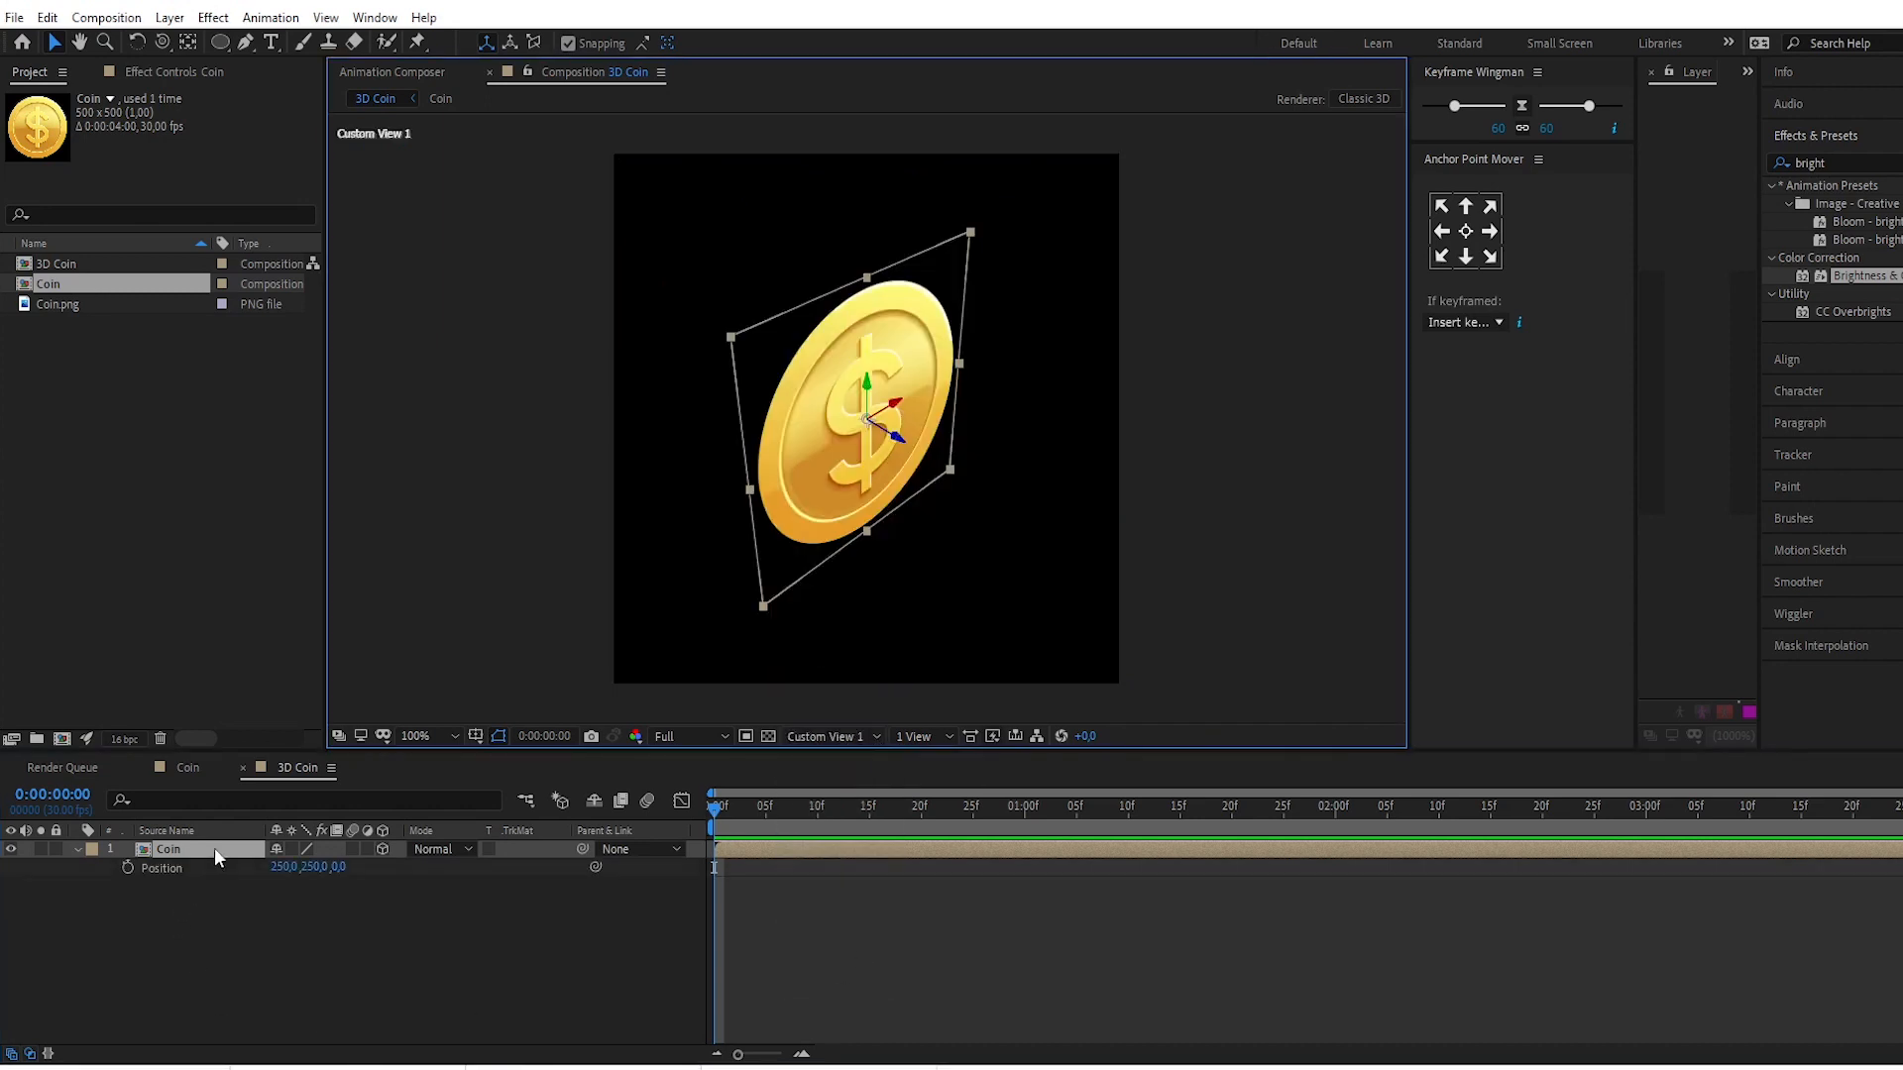
Step: Separate the Coin layer's Position dimensions and give Z Position the expression 'index'
{"action": "right_click", "coordinate": [158, 868]}
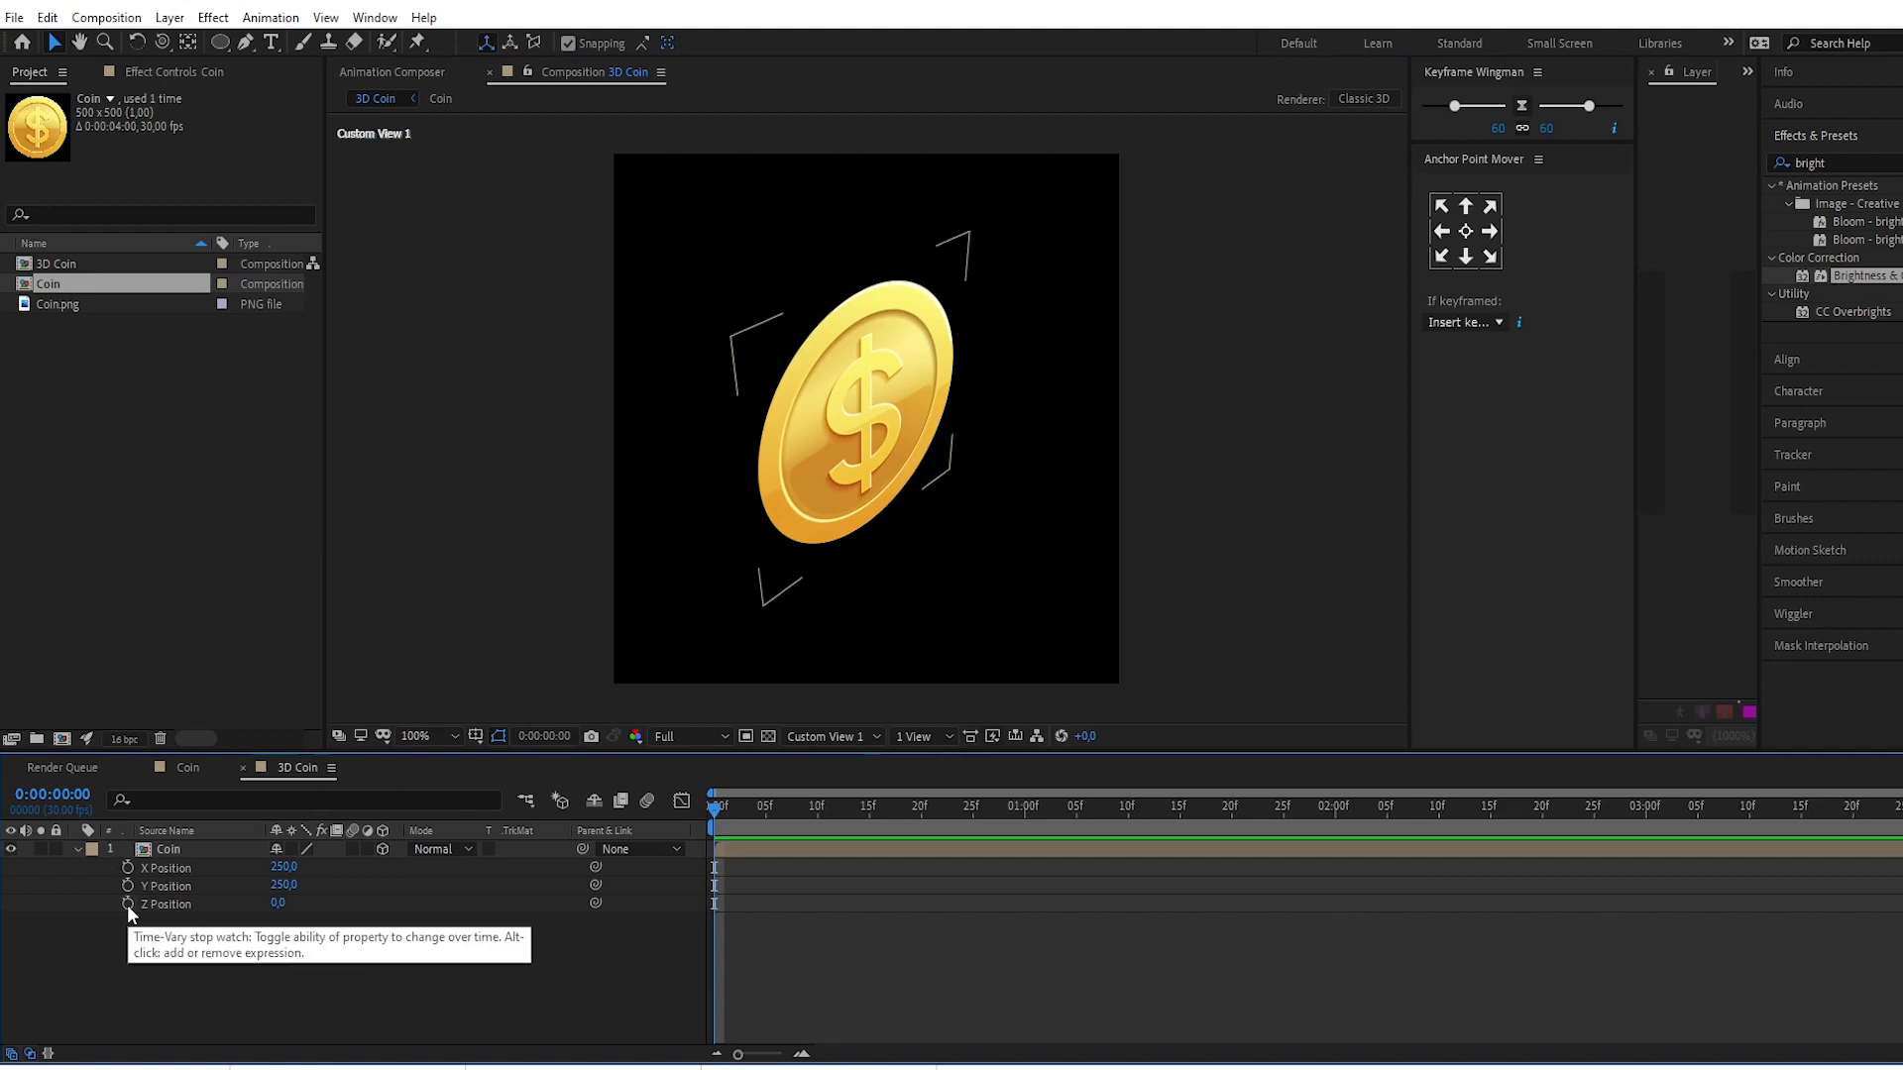
{"action": "left_click", "coordinate": [125, 904]}
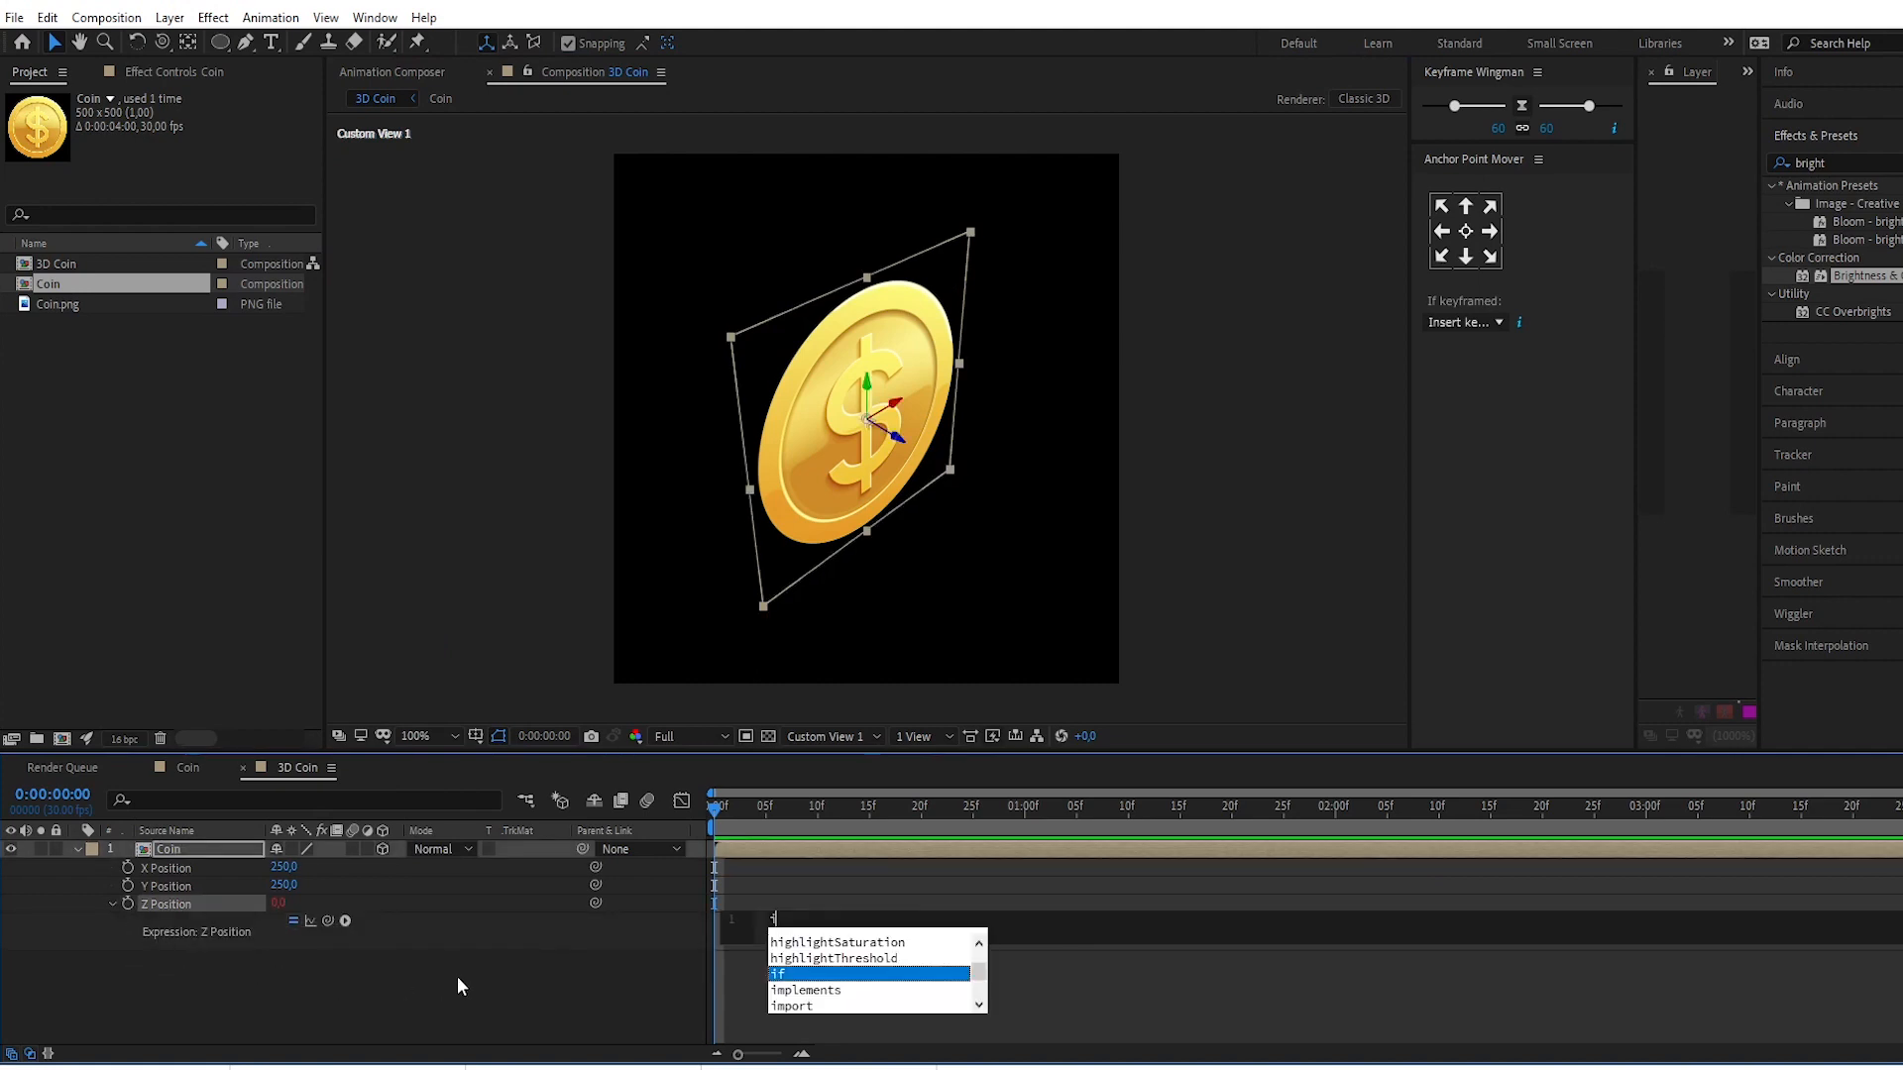
{"action": "type", "text": "index"}
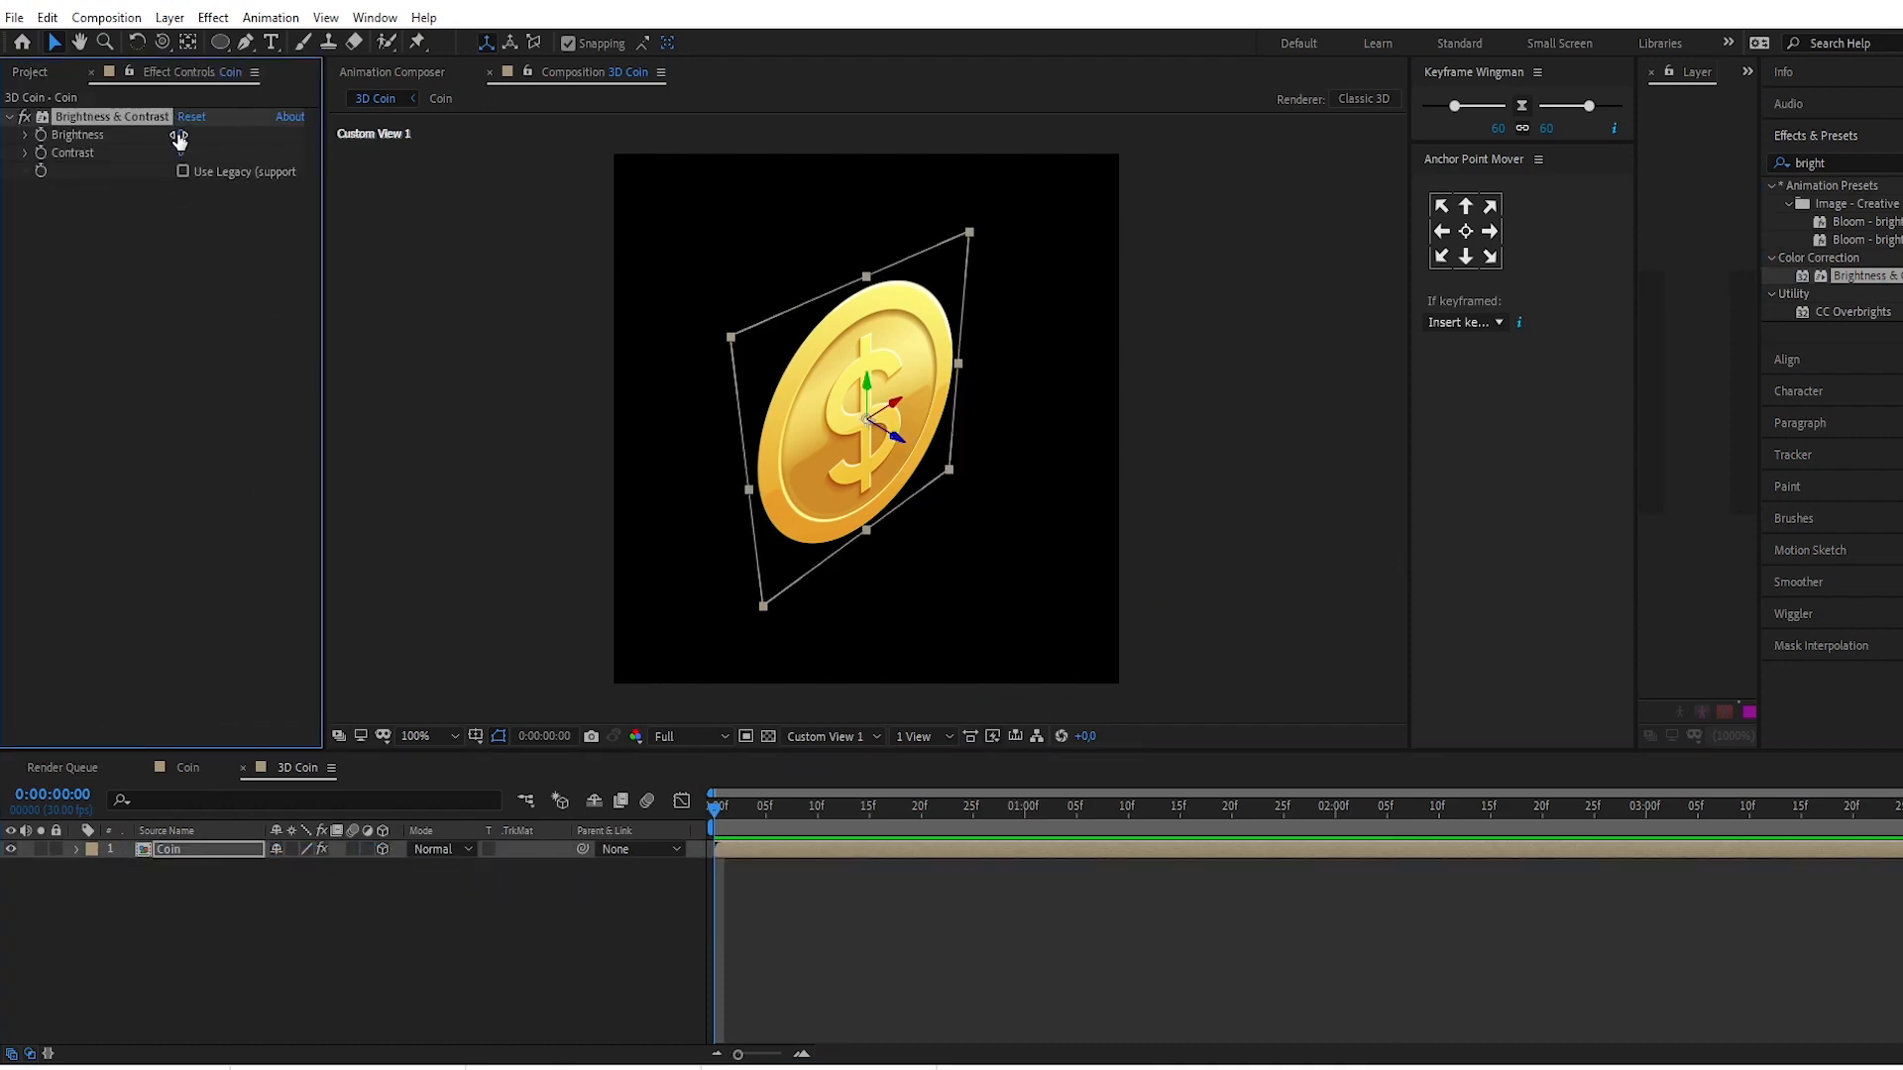
Step: Set the Coin layer's Brightness & Contrast brightness to -100
{"action": "left_click", "coordinate": [194, 135]}
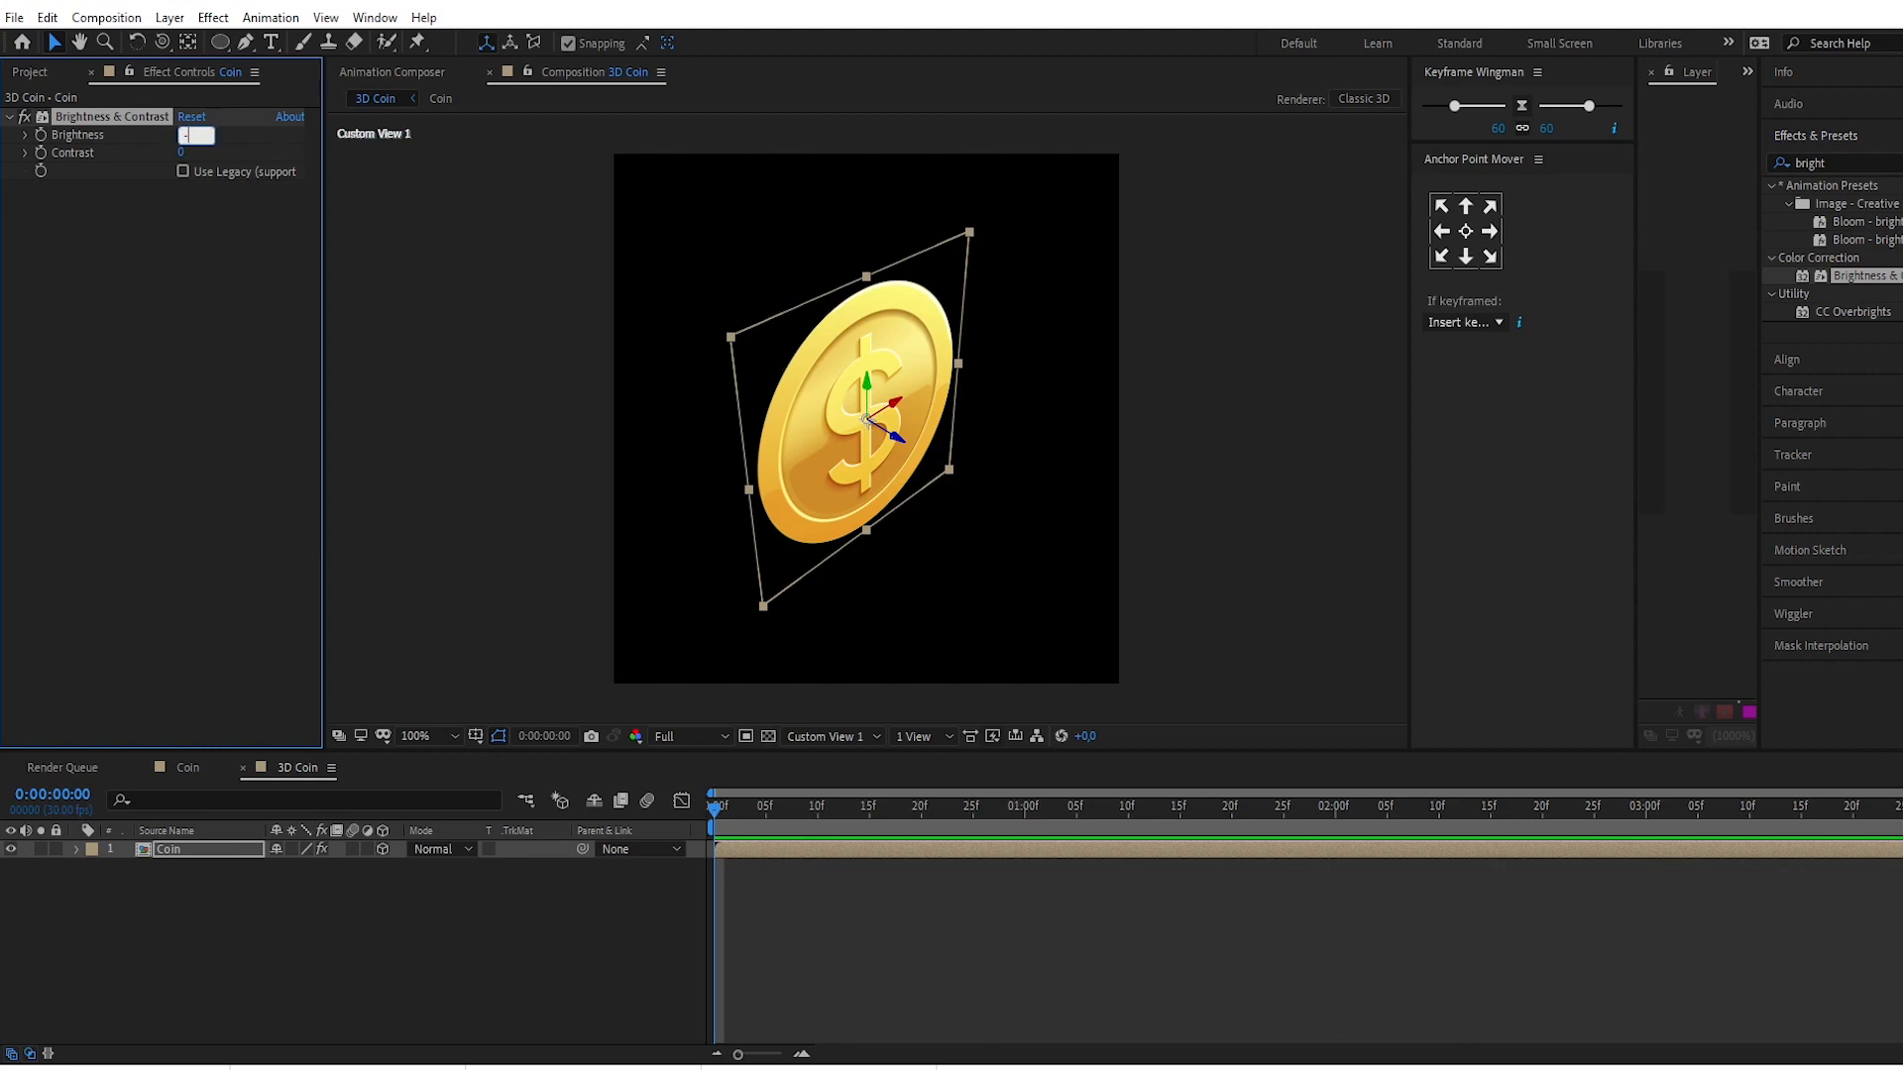
{"action": "type", "text": "-100"}
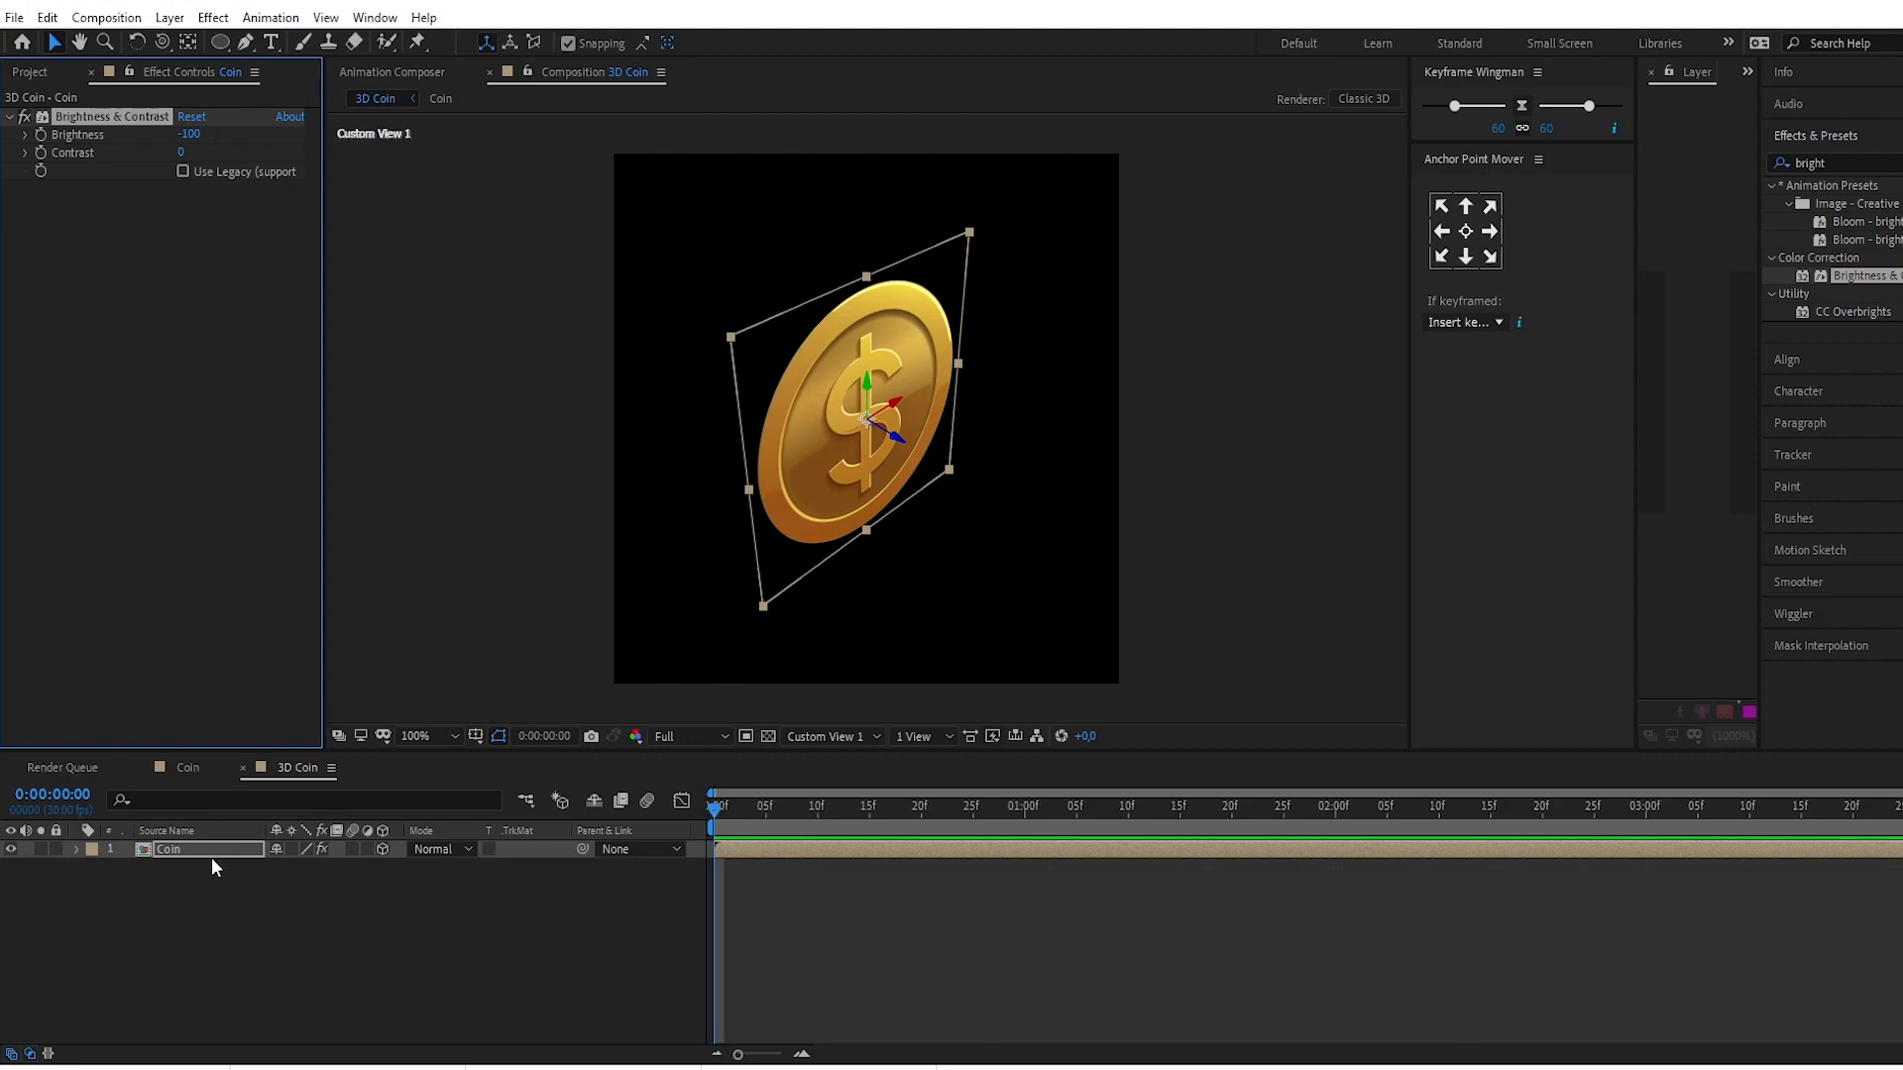
Step: Duplicate the Coin layer repeatedly to stack copies in depth
{"action": "left_click", "coordinate": [48, 17]}
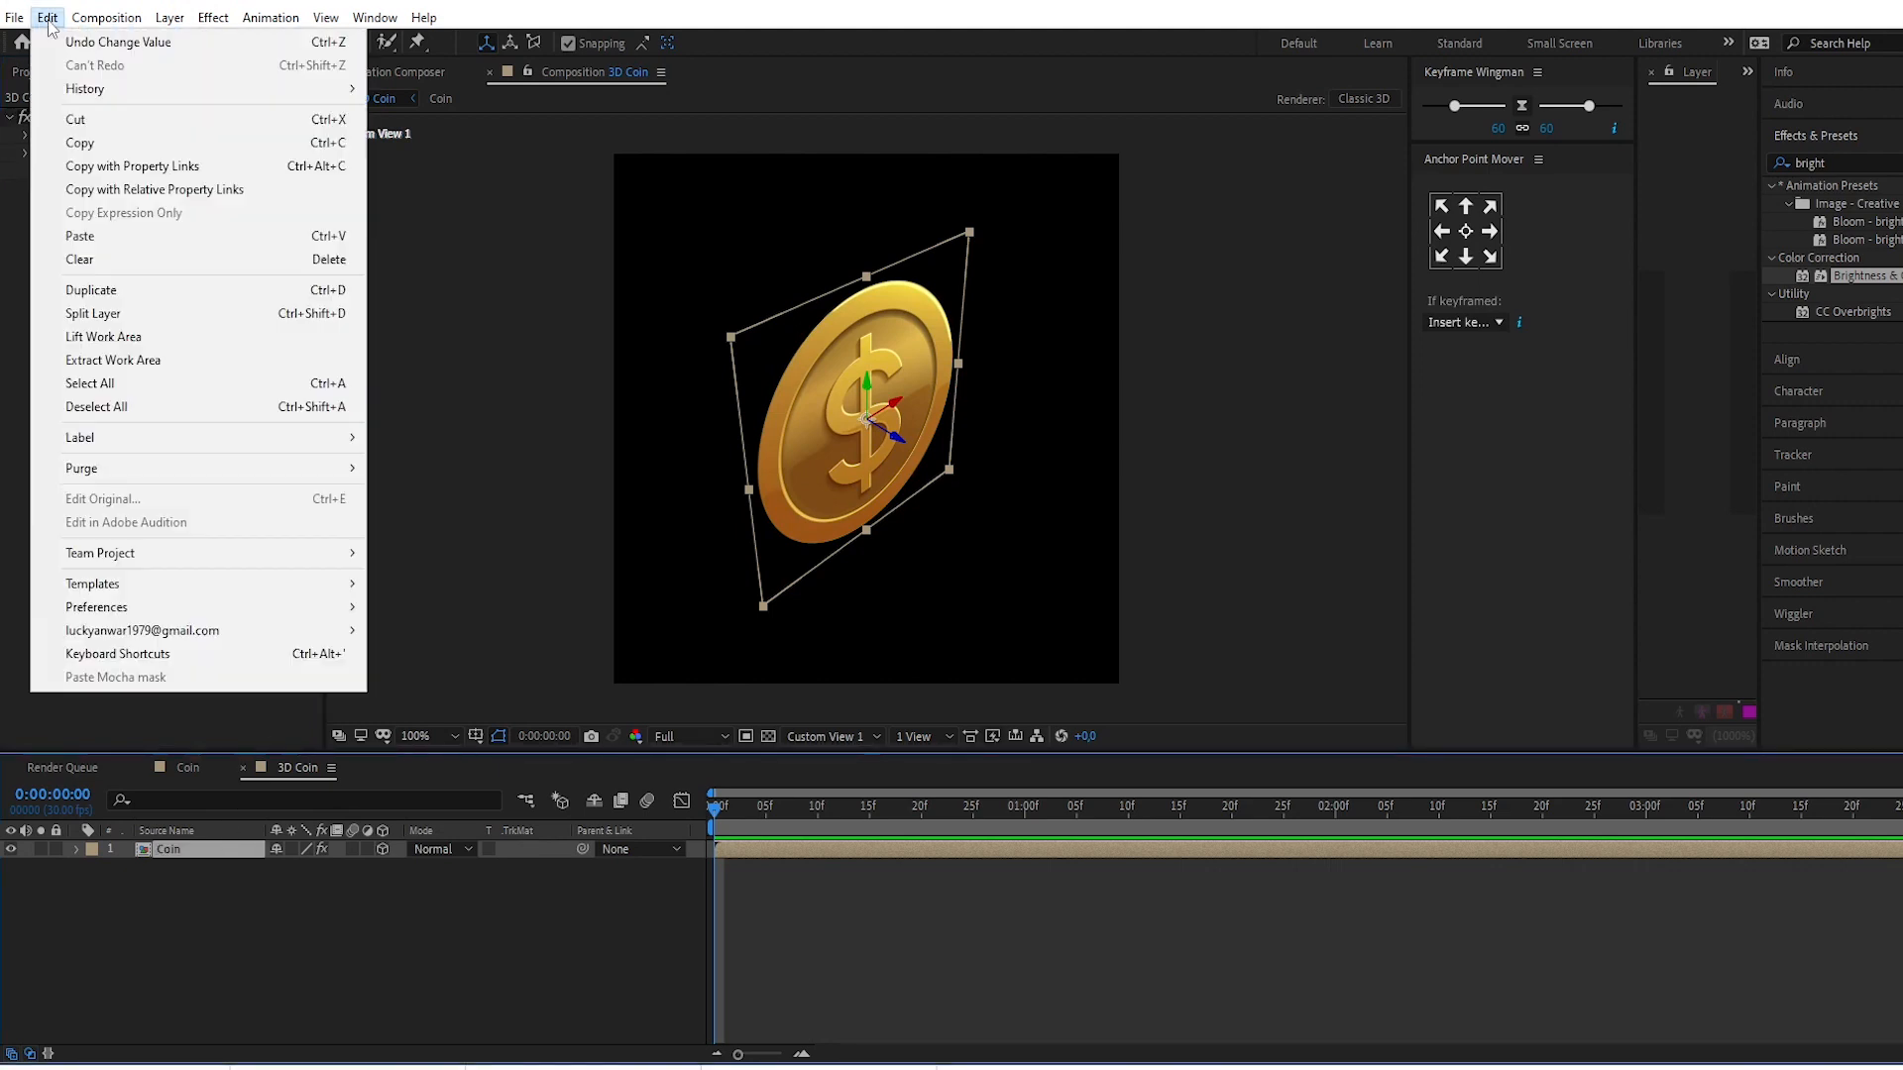
{"action": "mouse_move", "coordinate": [91, 289]}
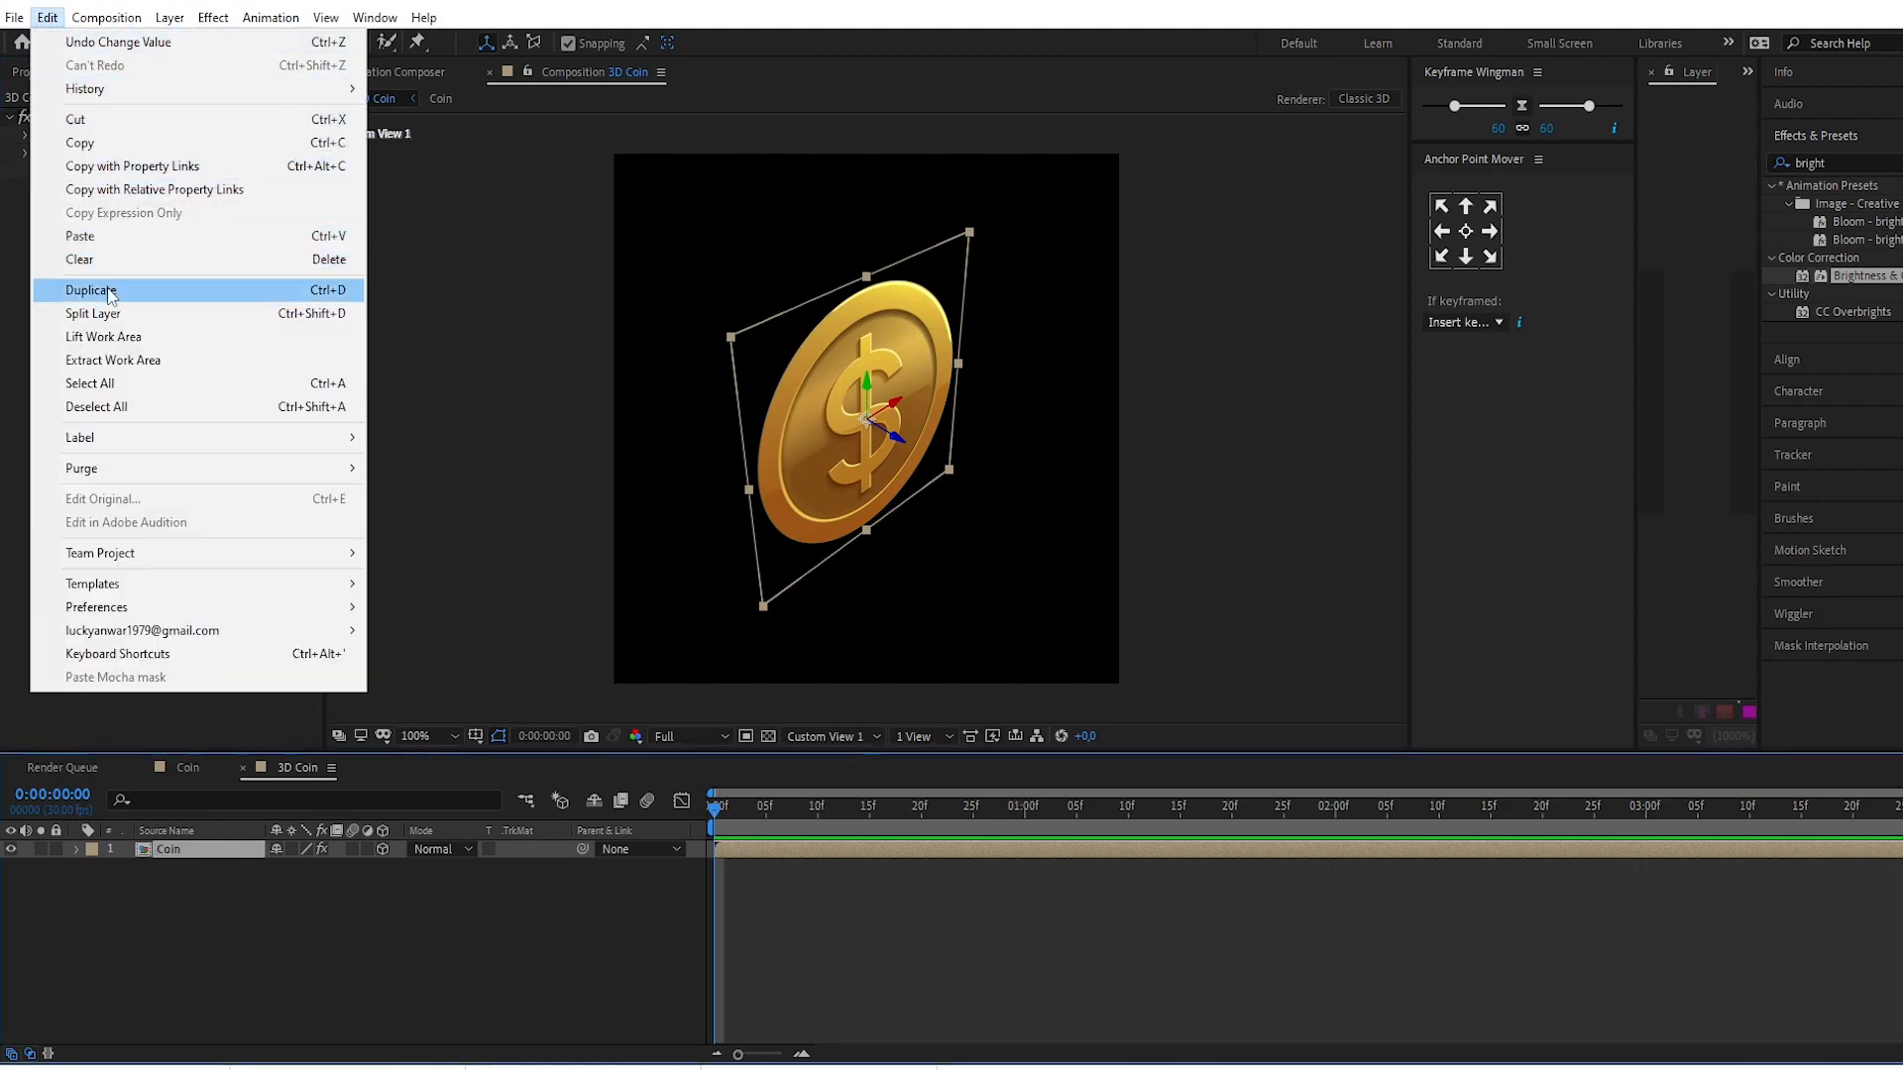
{"action": "left_click", "coordinate": [91, 288]}
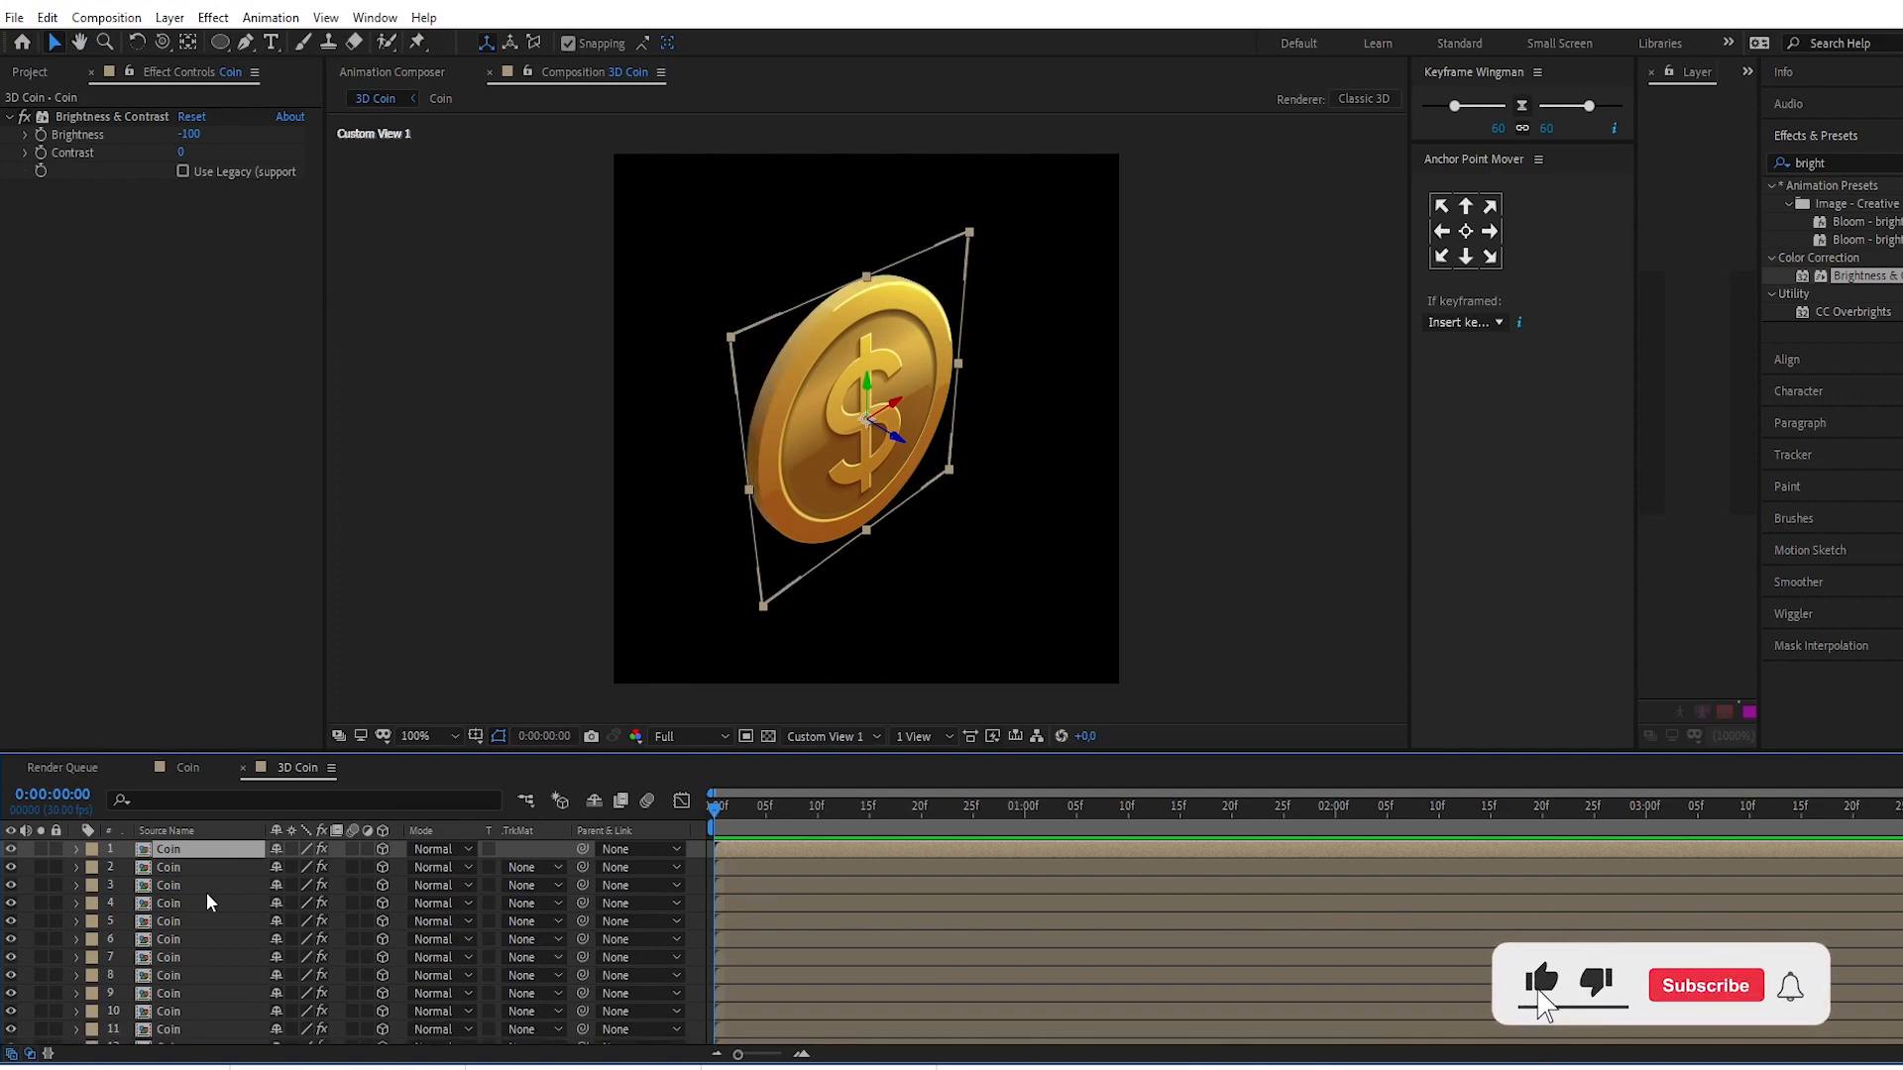
{"action": "left_click", "coordinate": [1703, 984]}
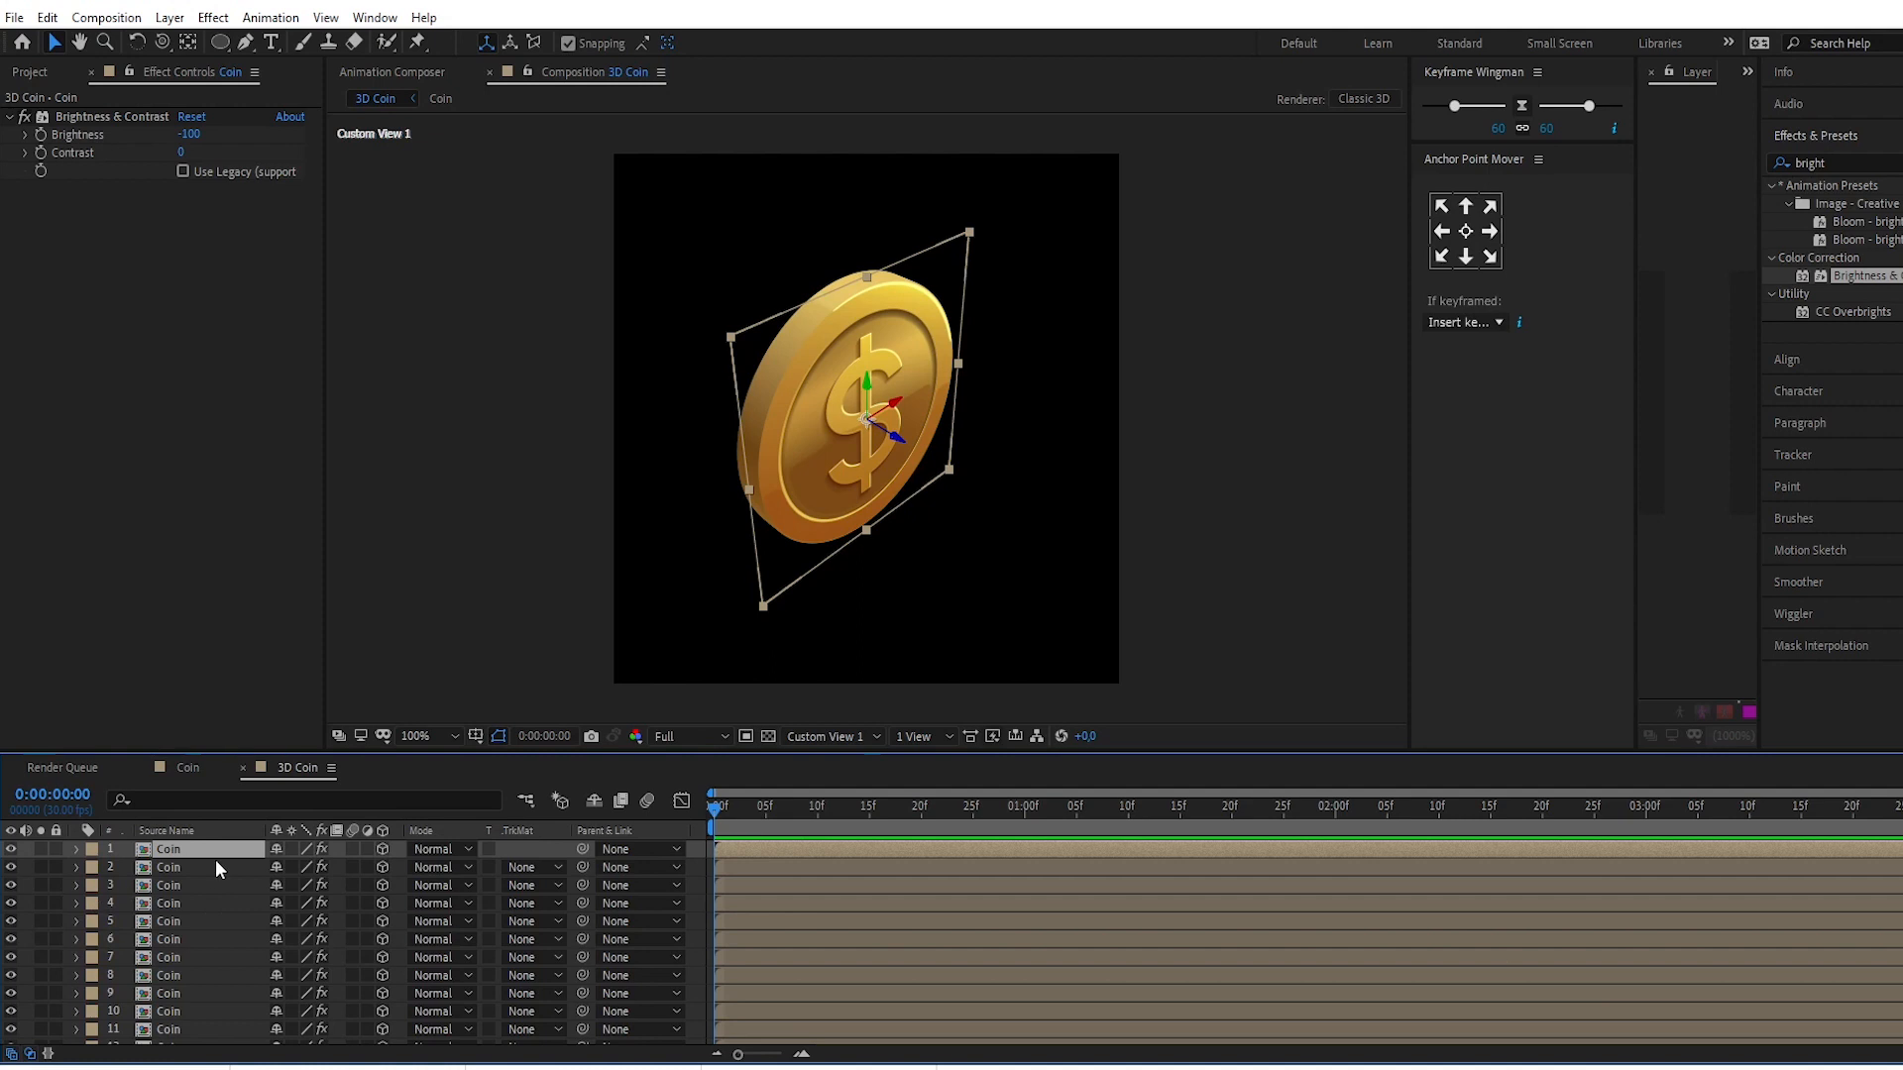
Step: Select the top Coin layer and scroll through the stacked Coin layers
{"action": "left_click", "coordinate": [109, 117]}
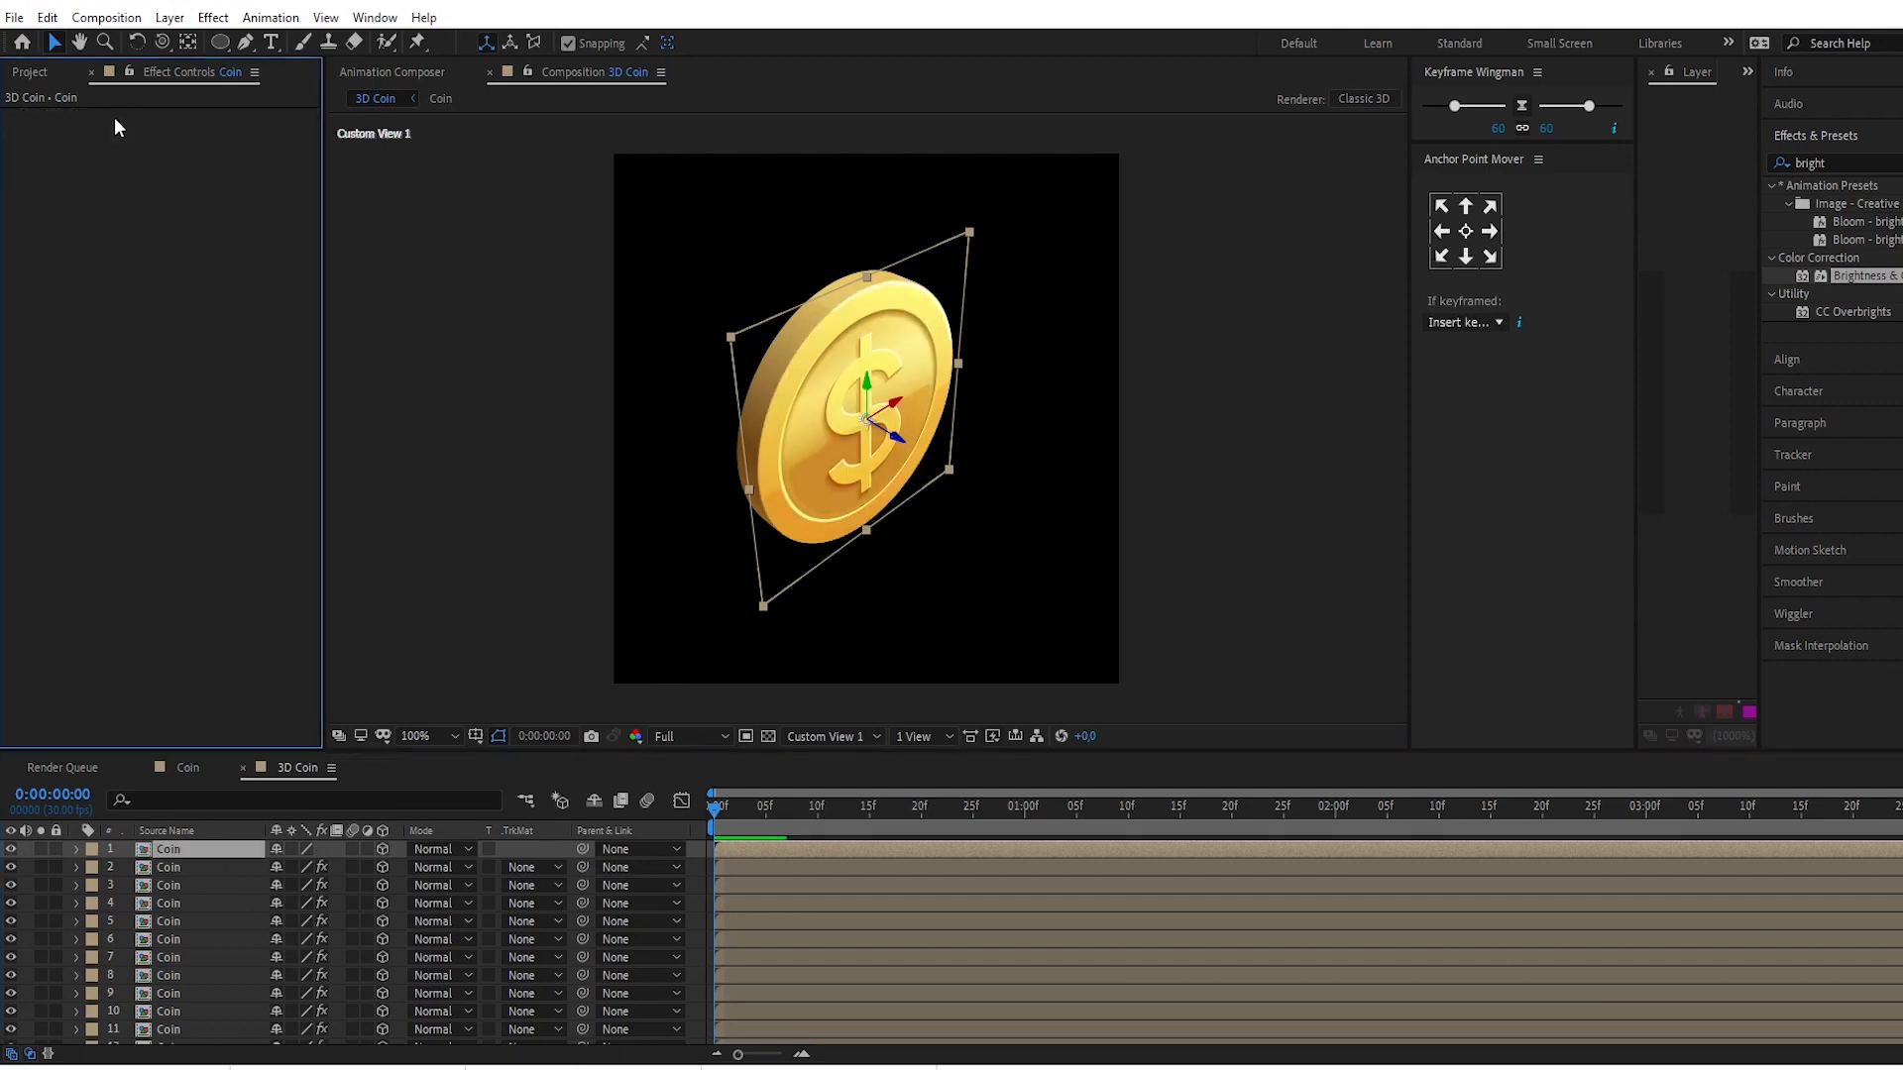
{"action": "scroll", "scroll_direction": "down", "scroll_amount": 3}
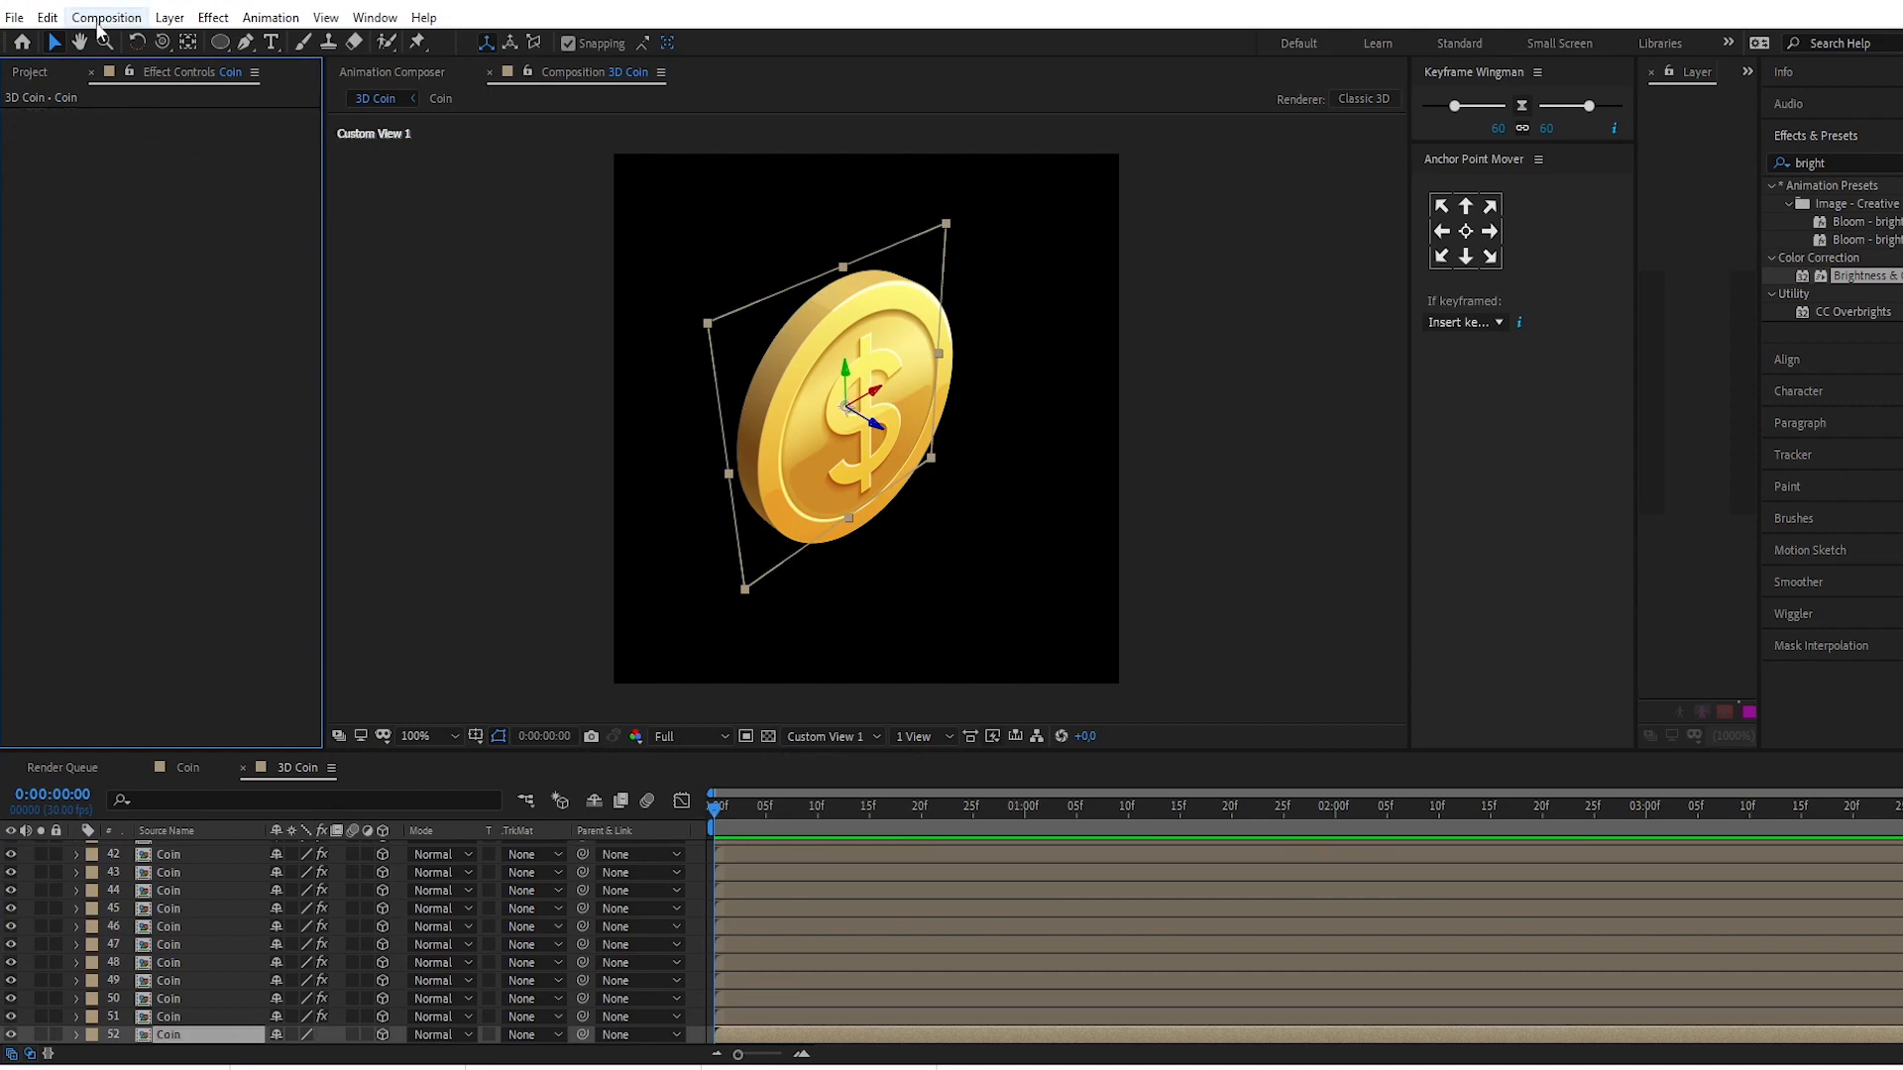
{"action": "left_click", "coordinate": [106, 17]}
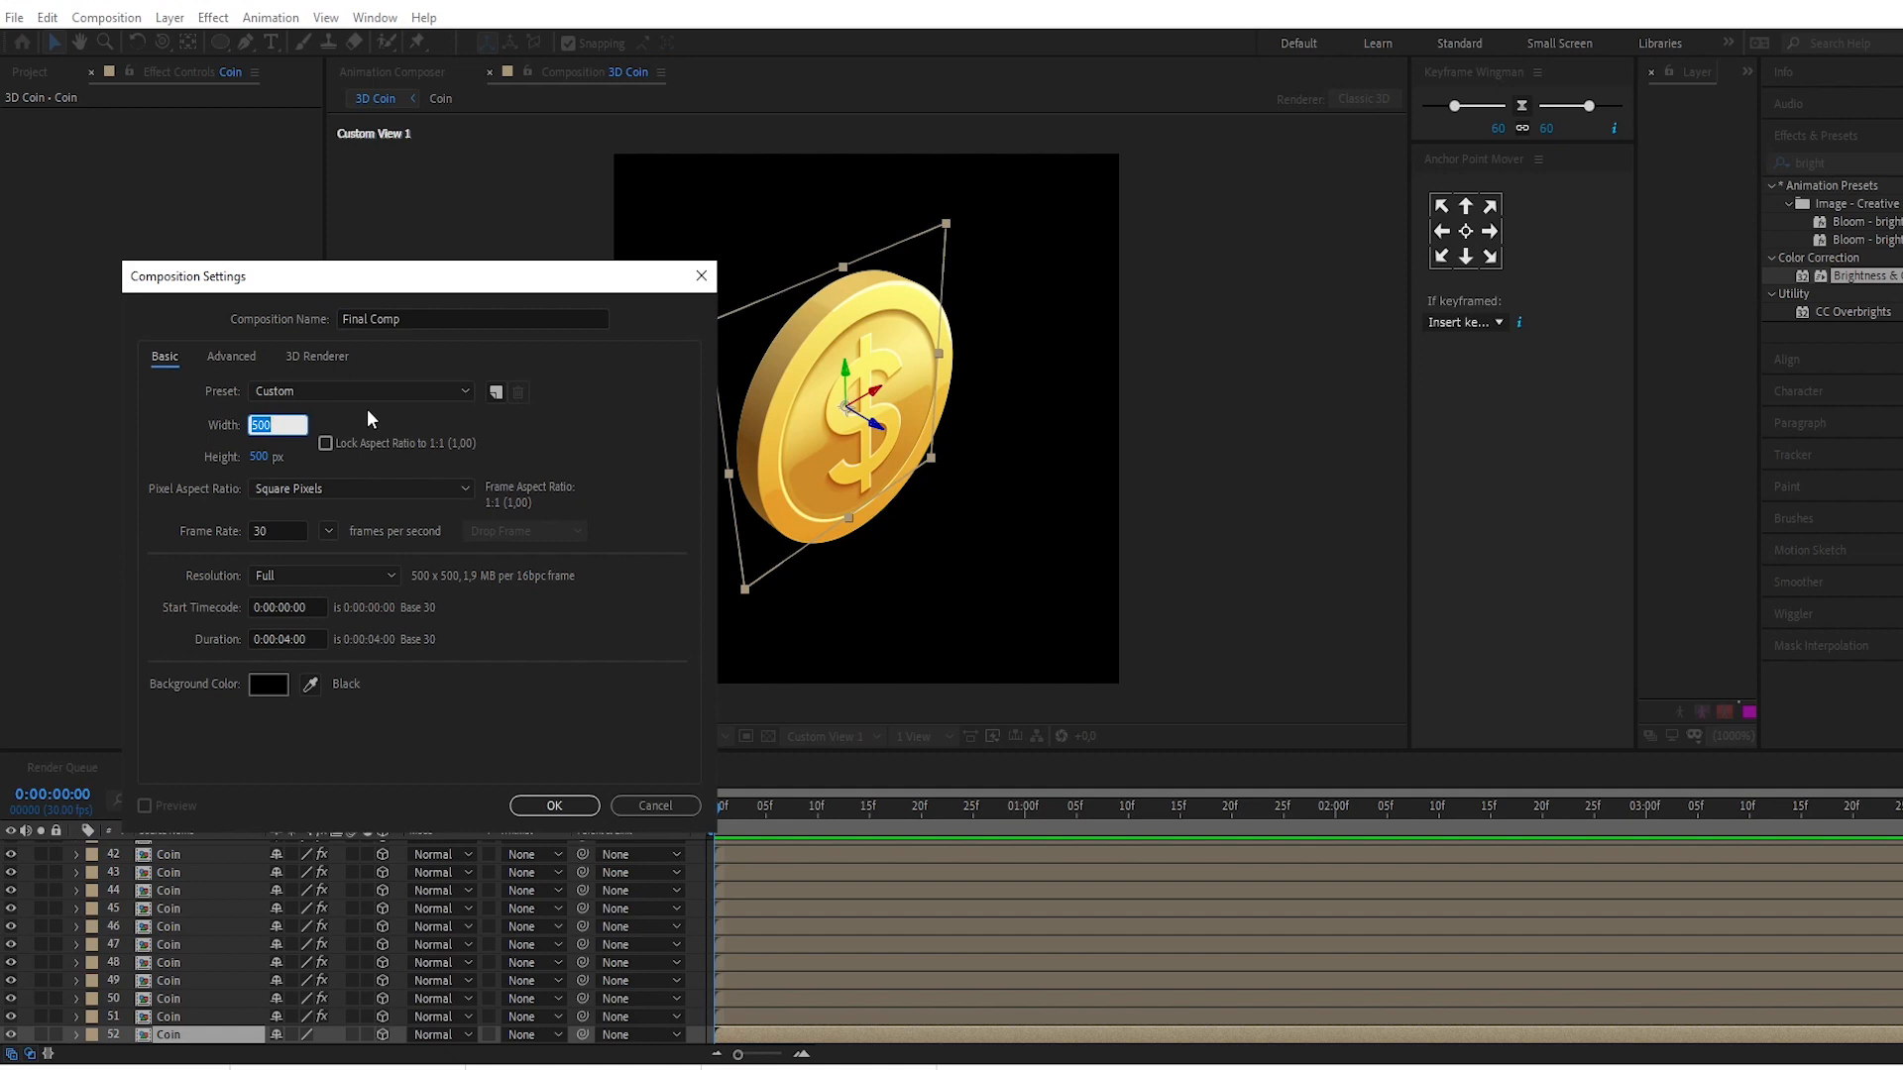
Step: Give Final Comp a 1920×1080 frame size and confirm the settings
{"action": "type", "text": "1920"}
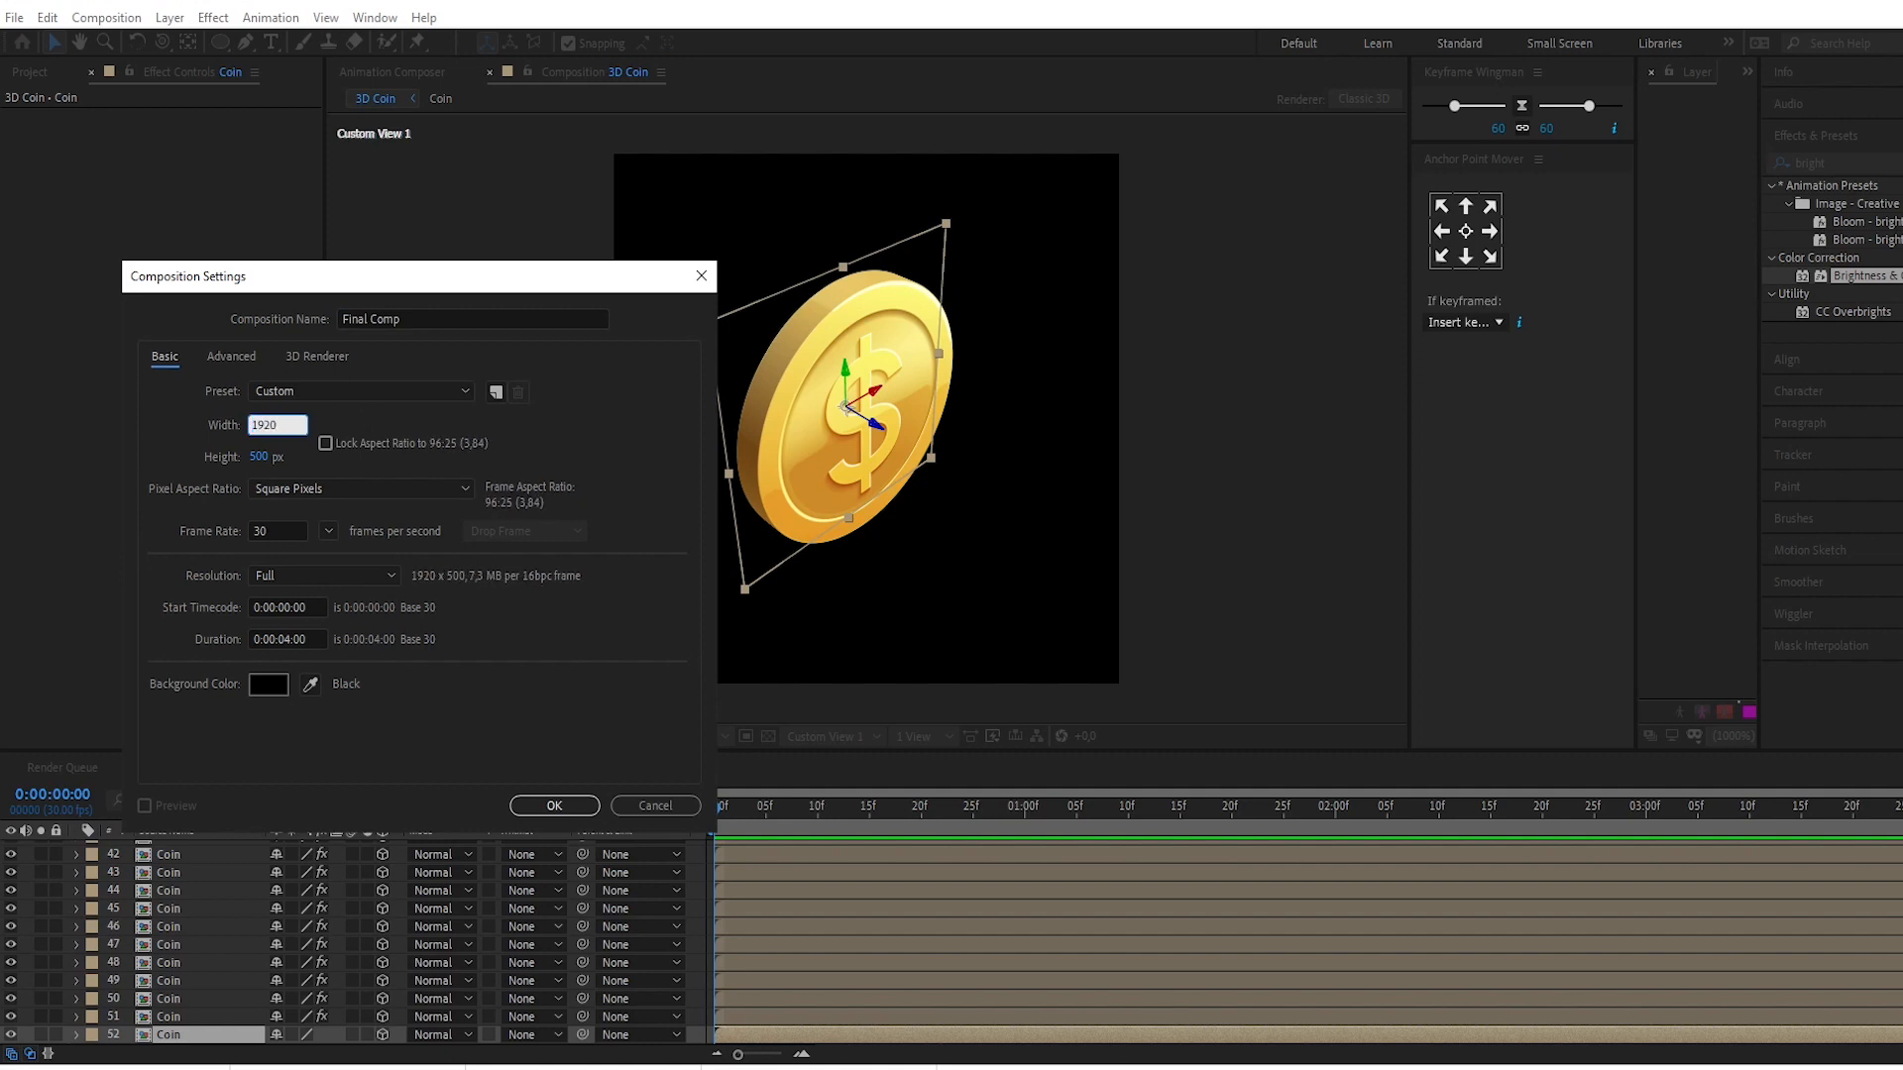
{"action": "left_click", "coordinate": [276, 458]}
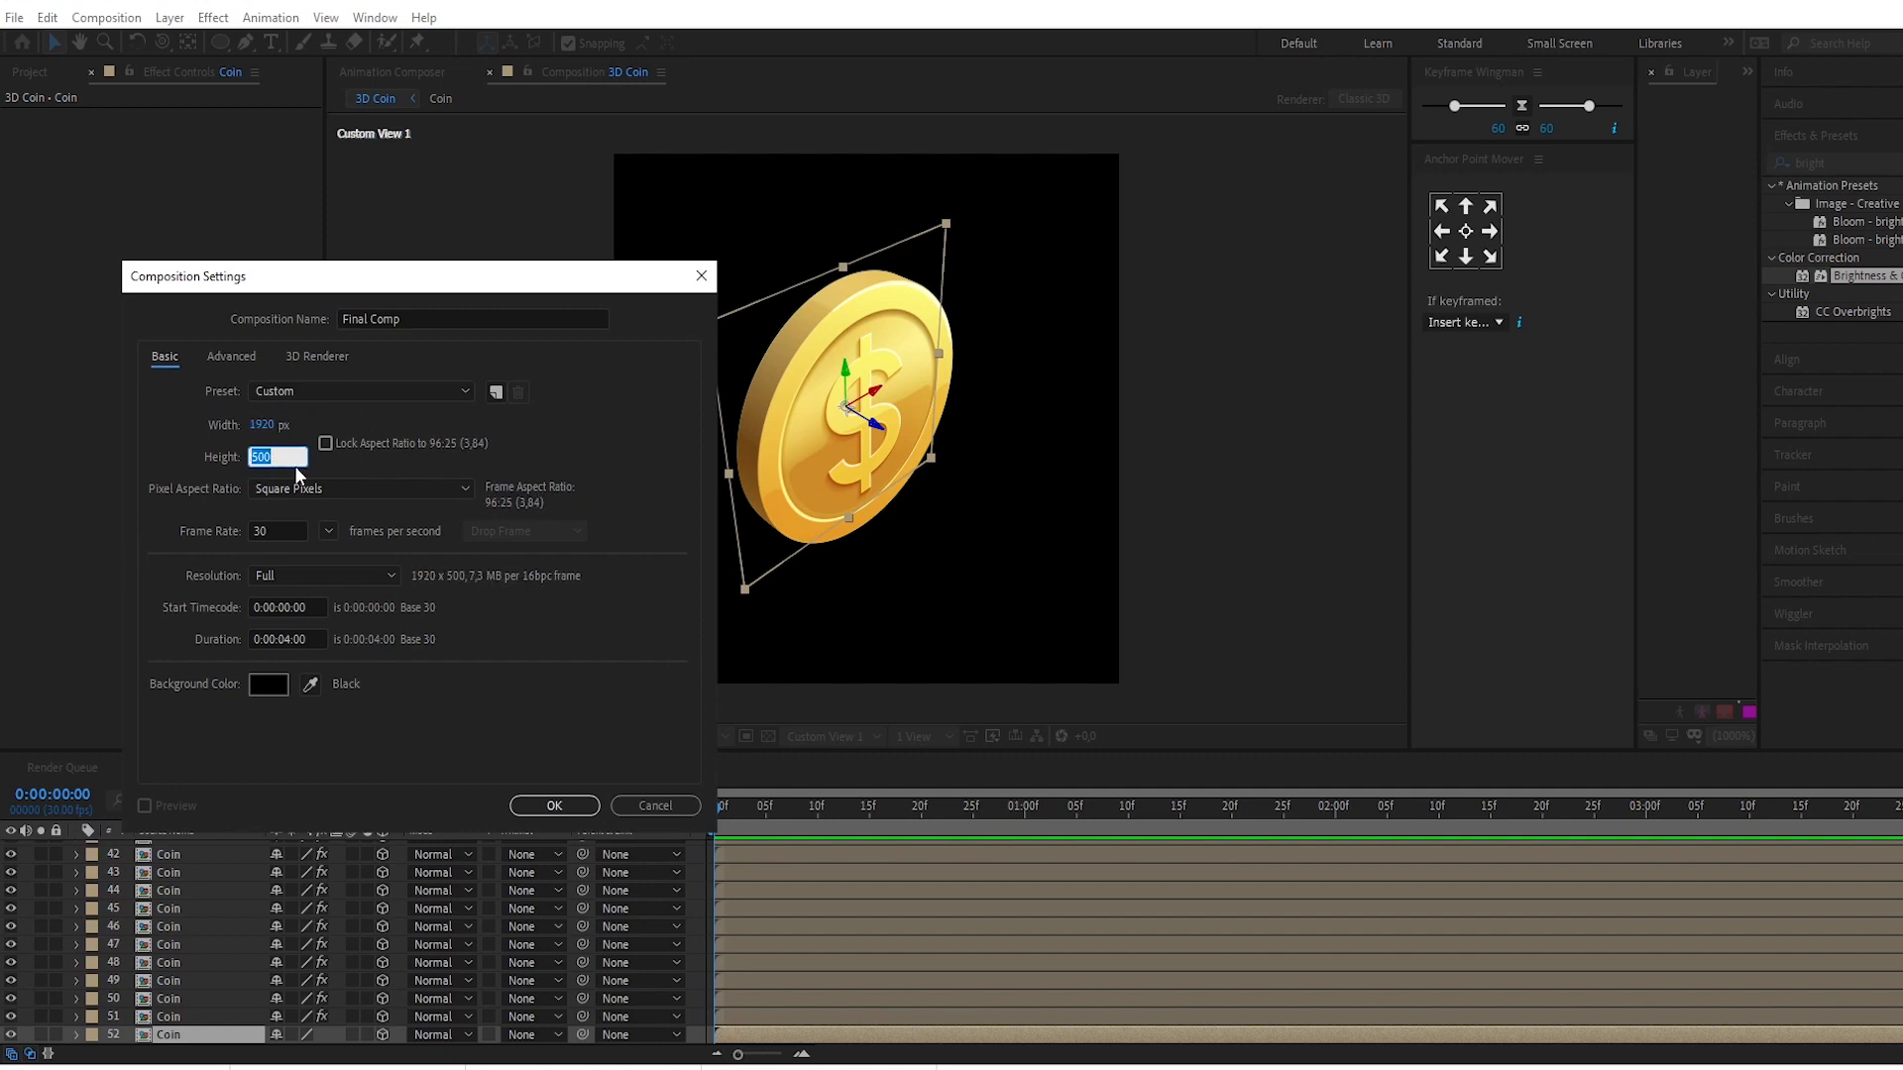
{"action": "type", "text": "1080"}
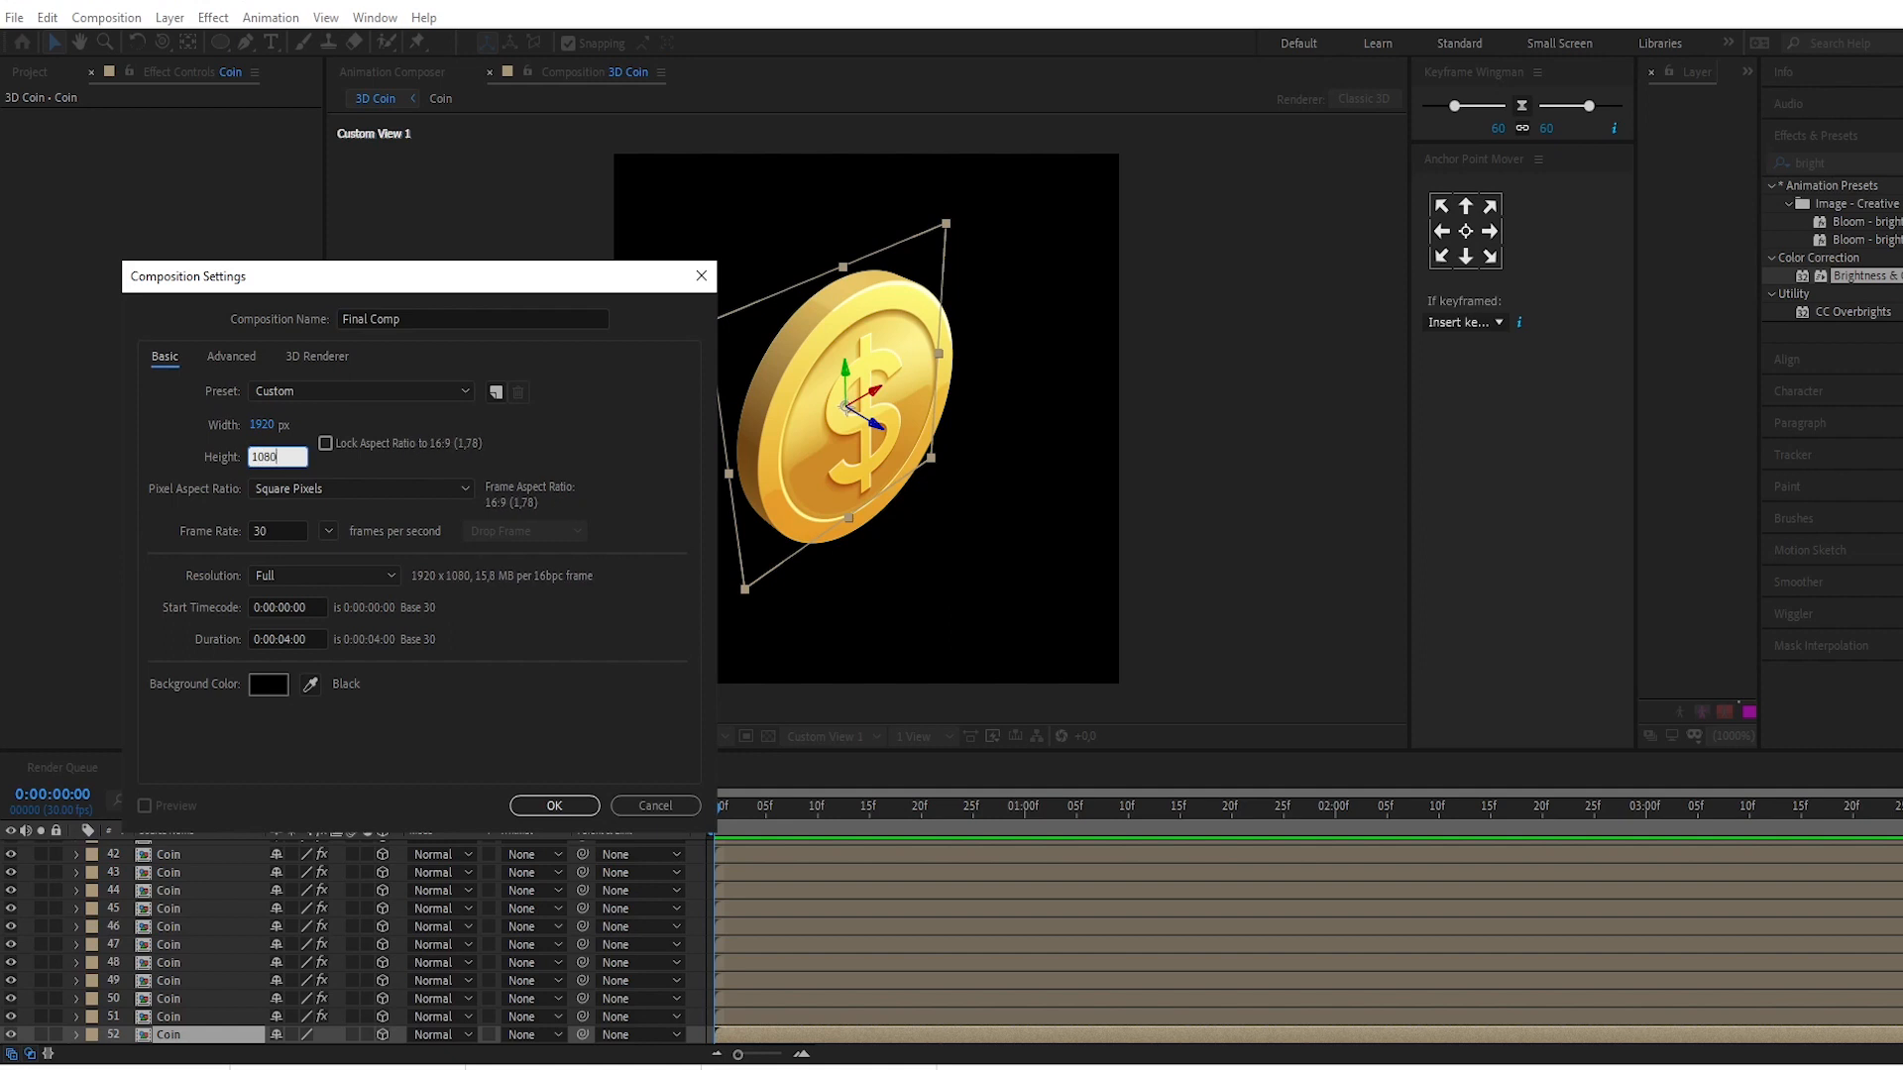
{"action": "left_click", "coordinate": [553, 804]}
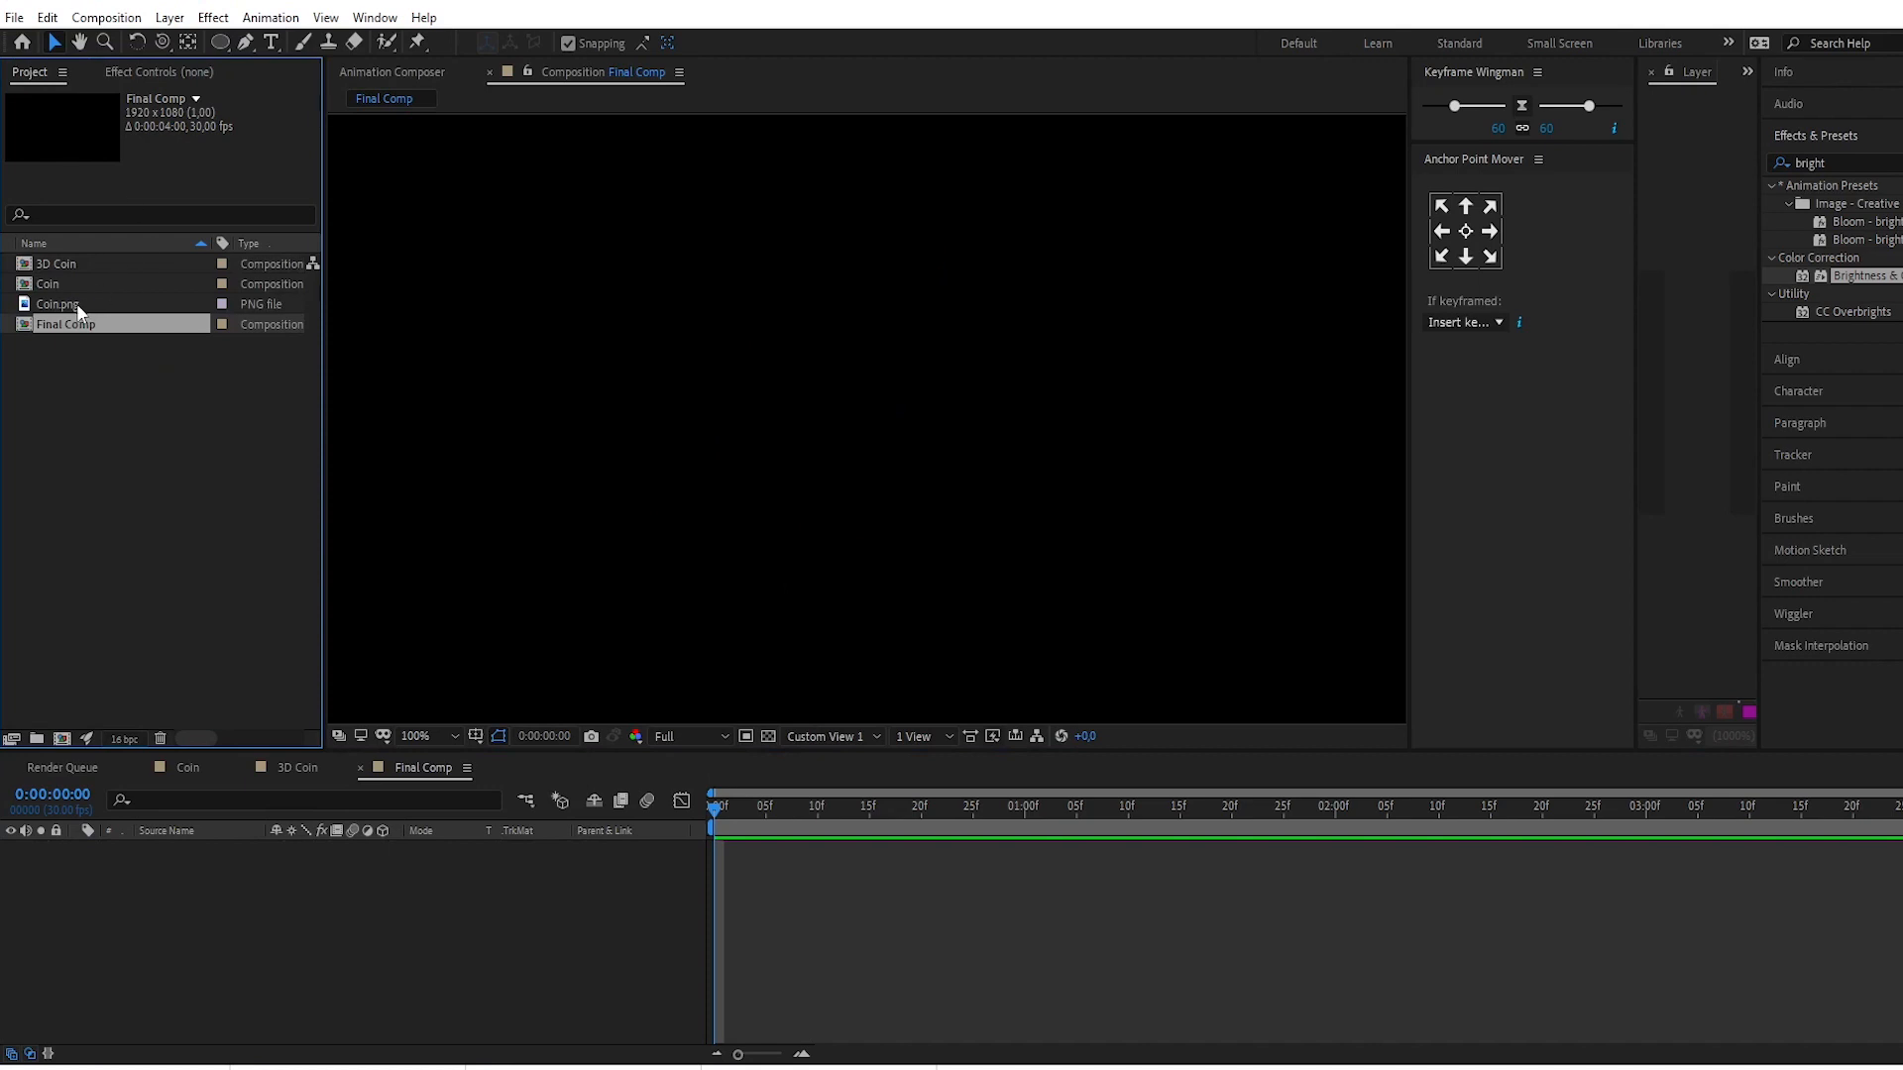
Step: Add the 3D Coin comp to Final Comp and switch the 3D view to Active Camera
{"action": "left_click", "coordinate": [57, 263]}
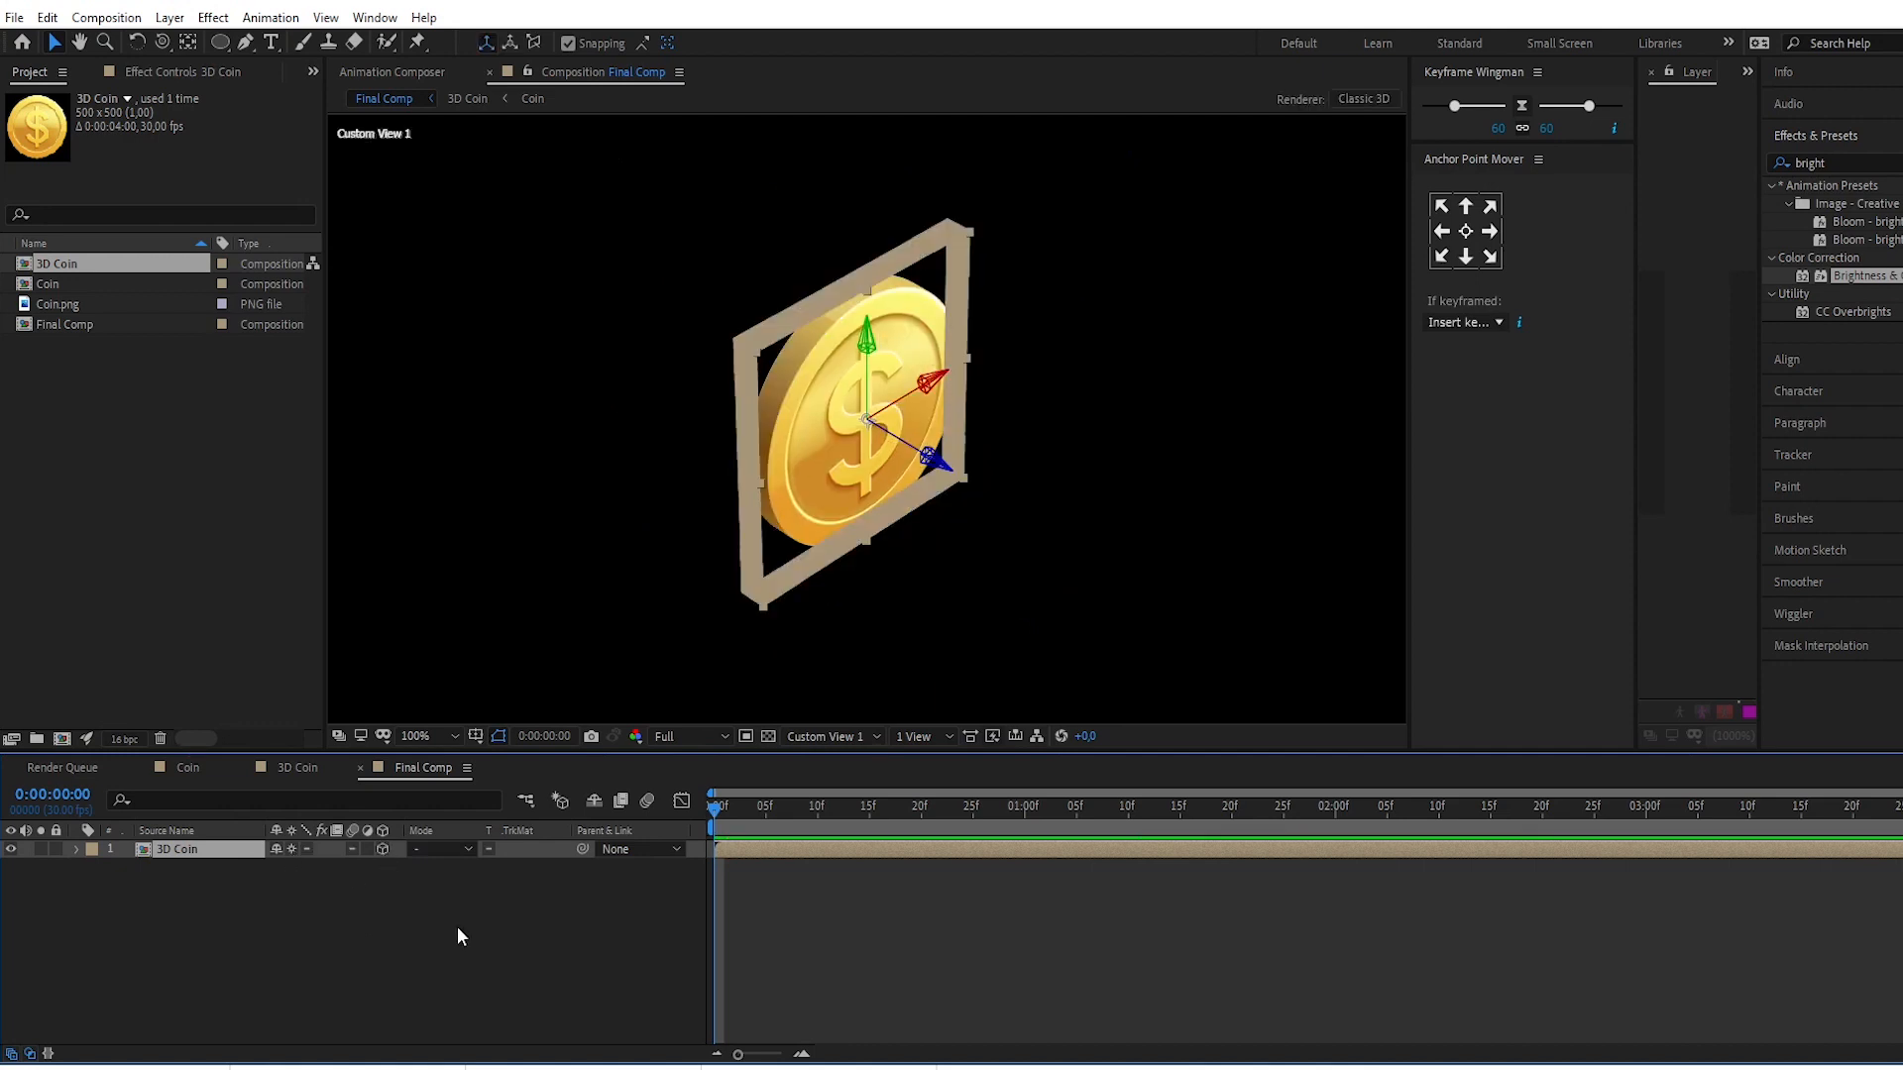
{"action": "mouse_move", "coordinate": [828, 737]}
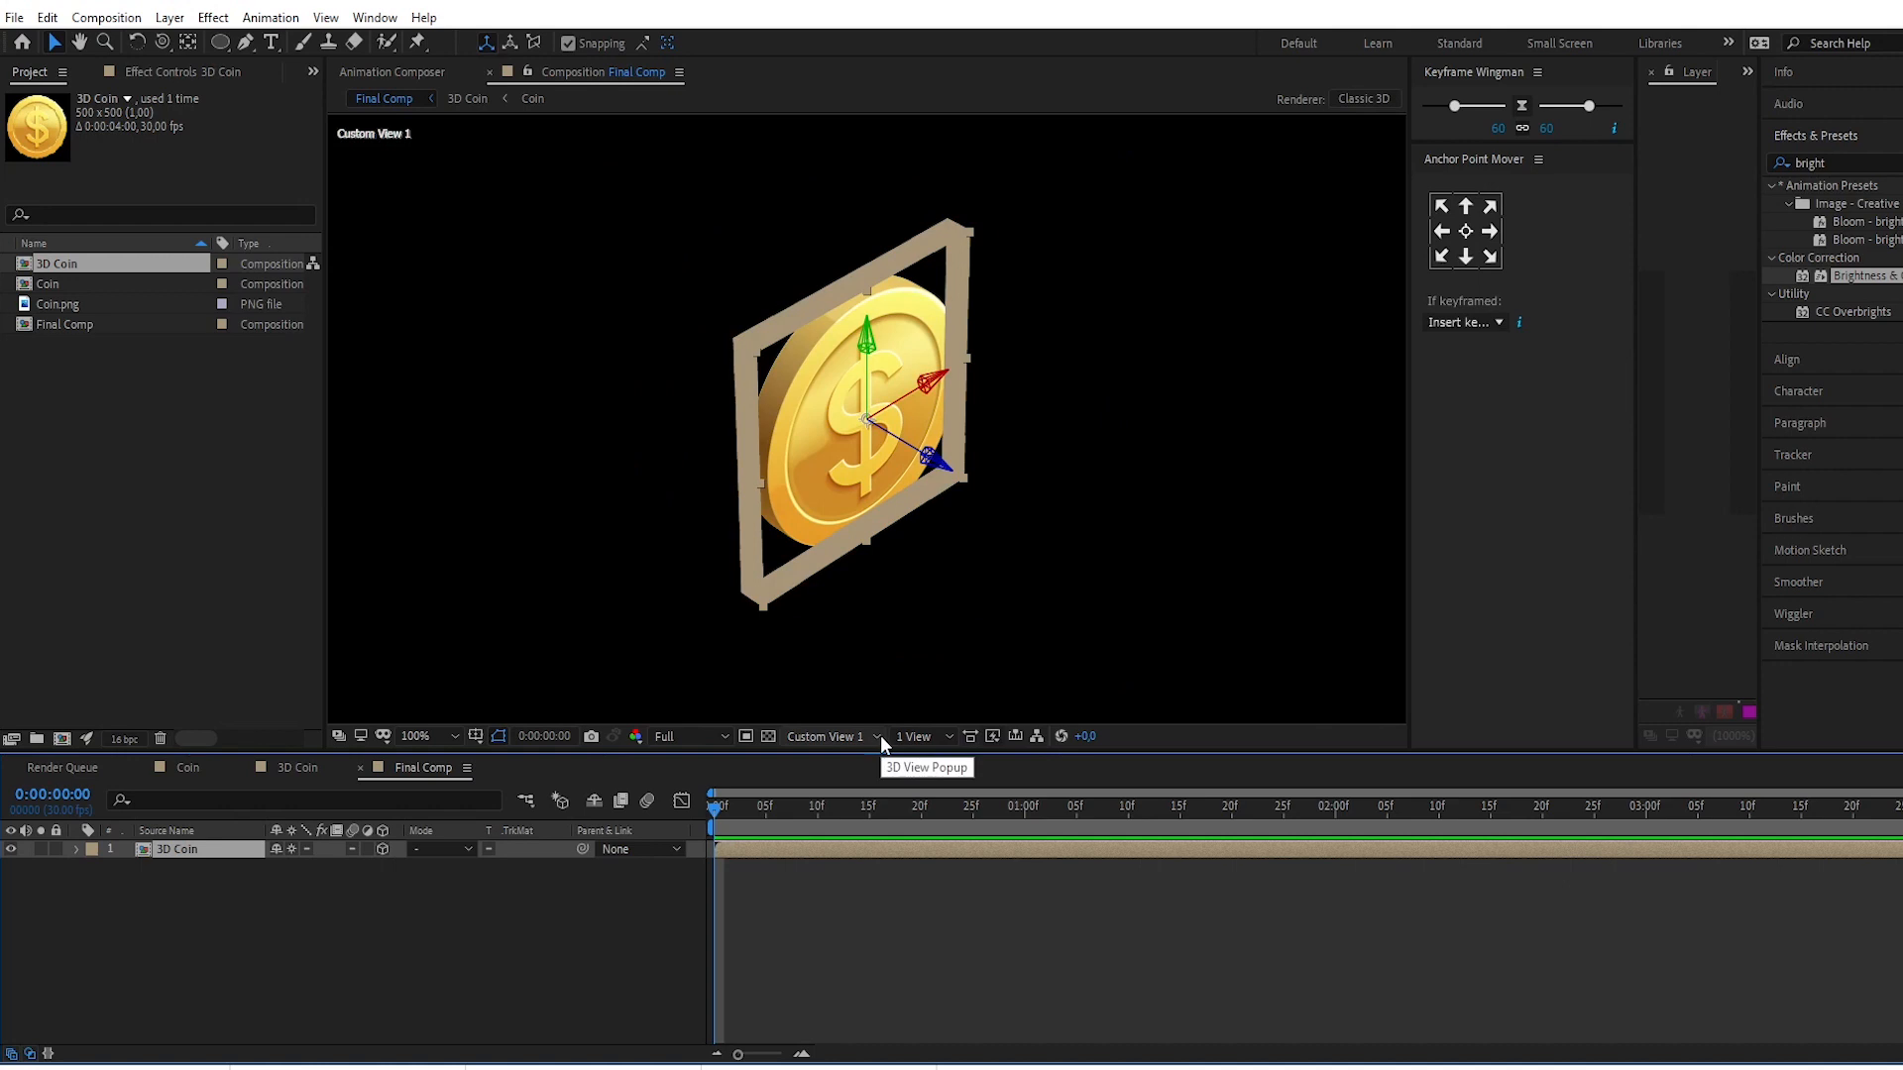
{"action": "left_click", "coordinate": [831, 737]}
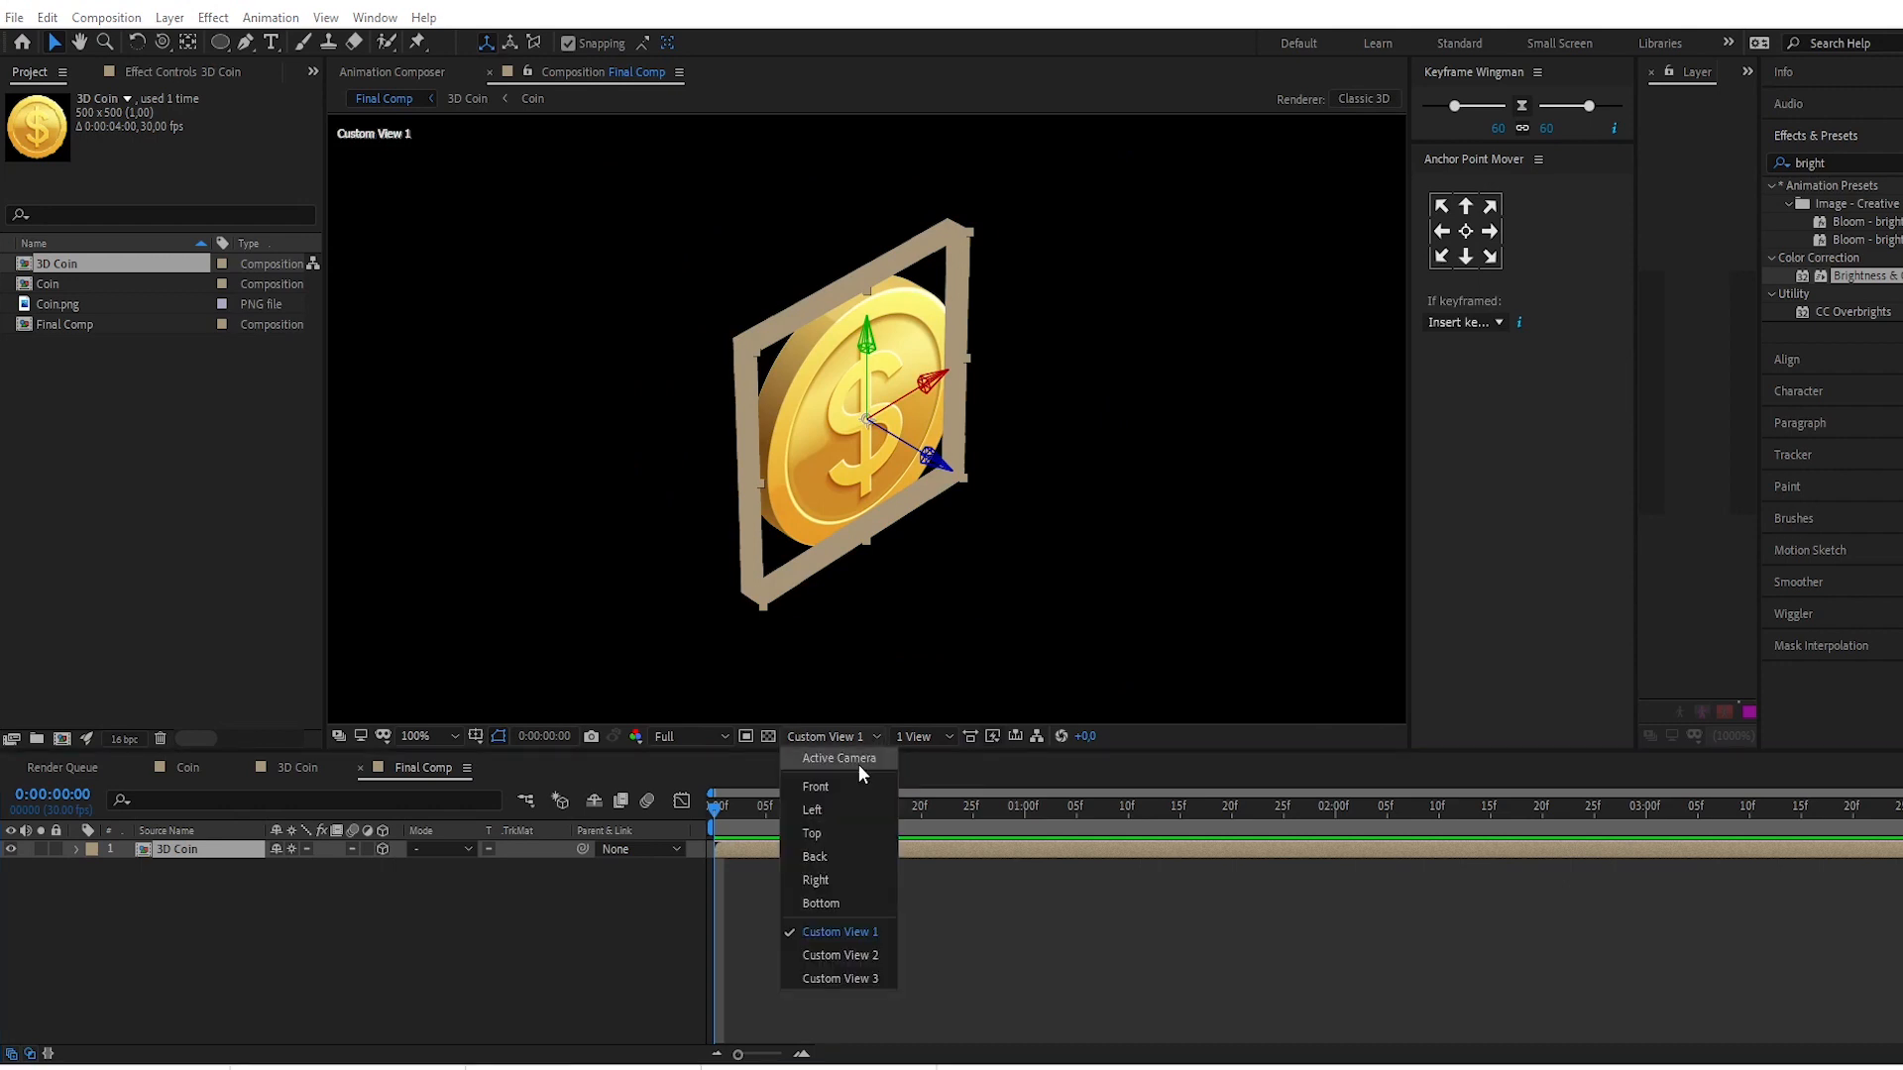
{"action": "left_click", "coordinate": [838, 757]}
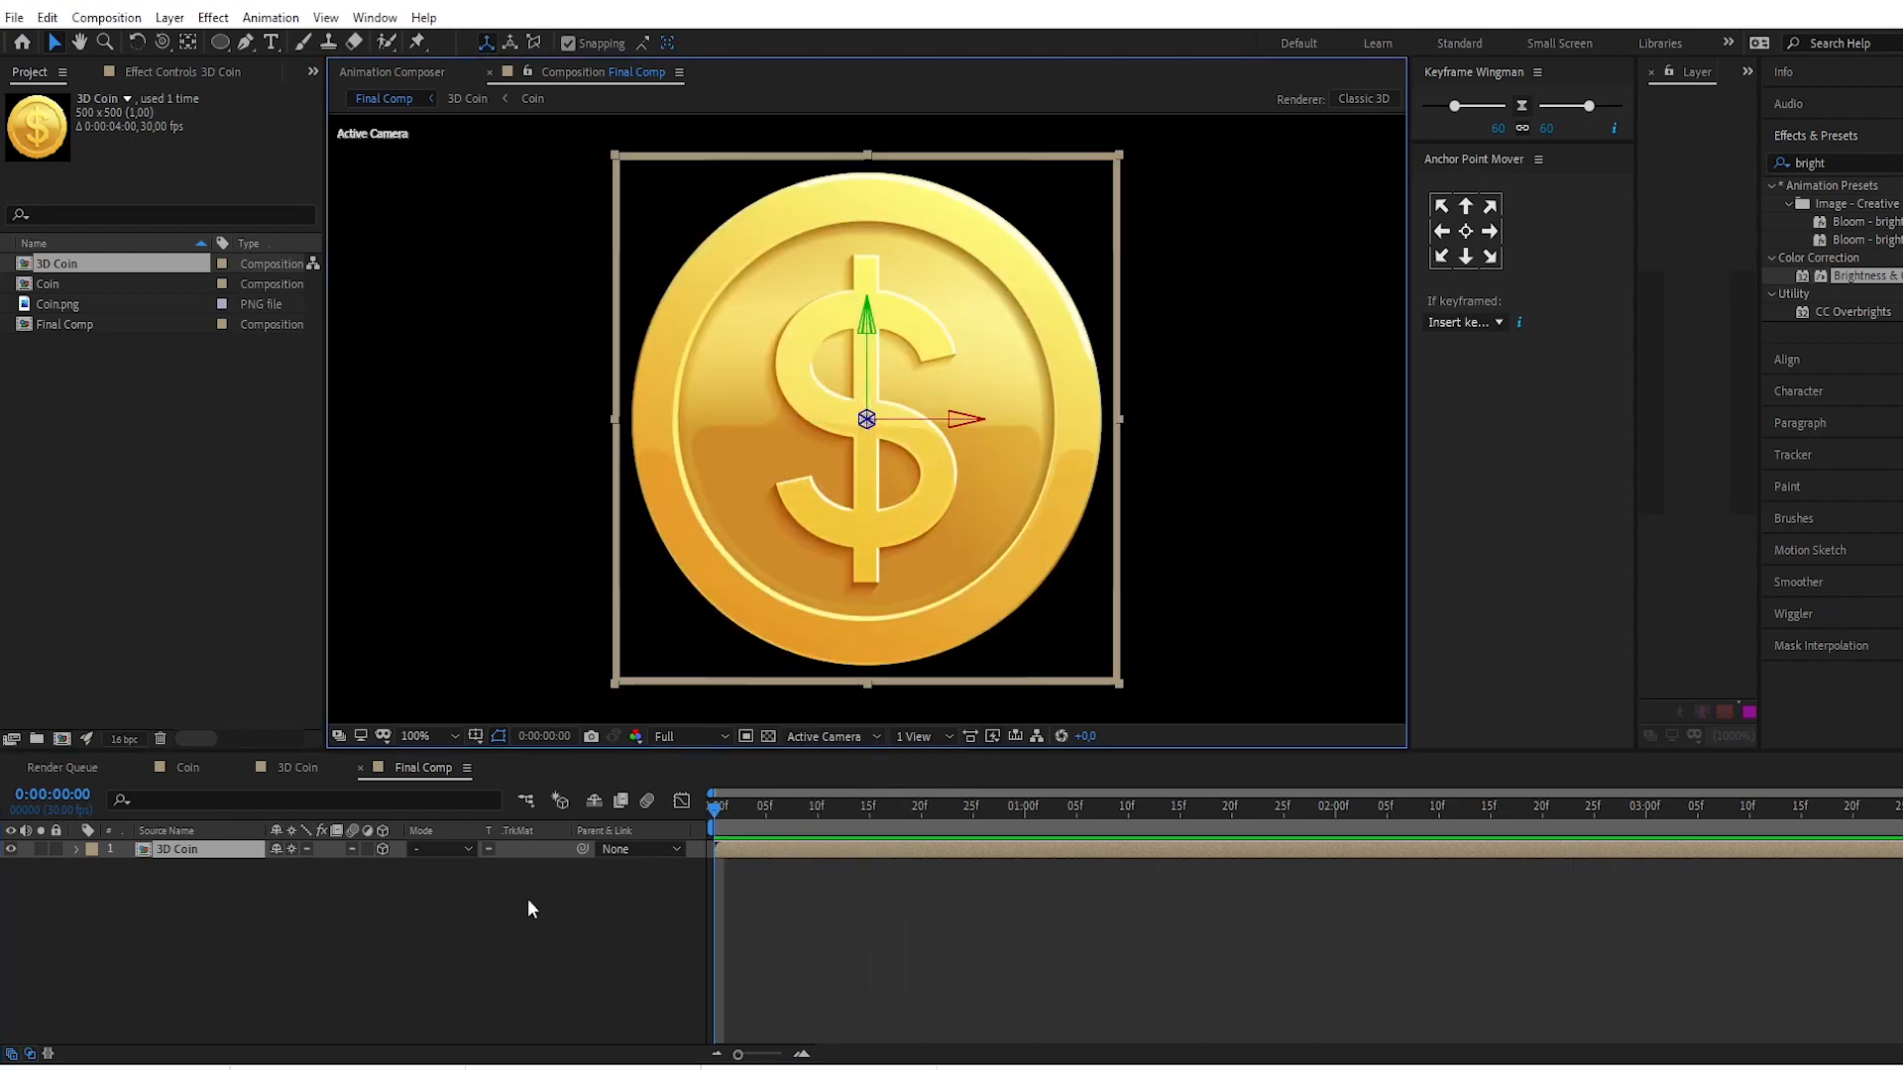
Step: Fit the viewer to the whole frame and add a new Null Object layer
{"action": "left_click", "coordinate": [431, 735]}
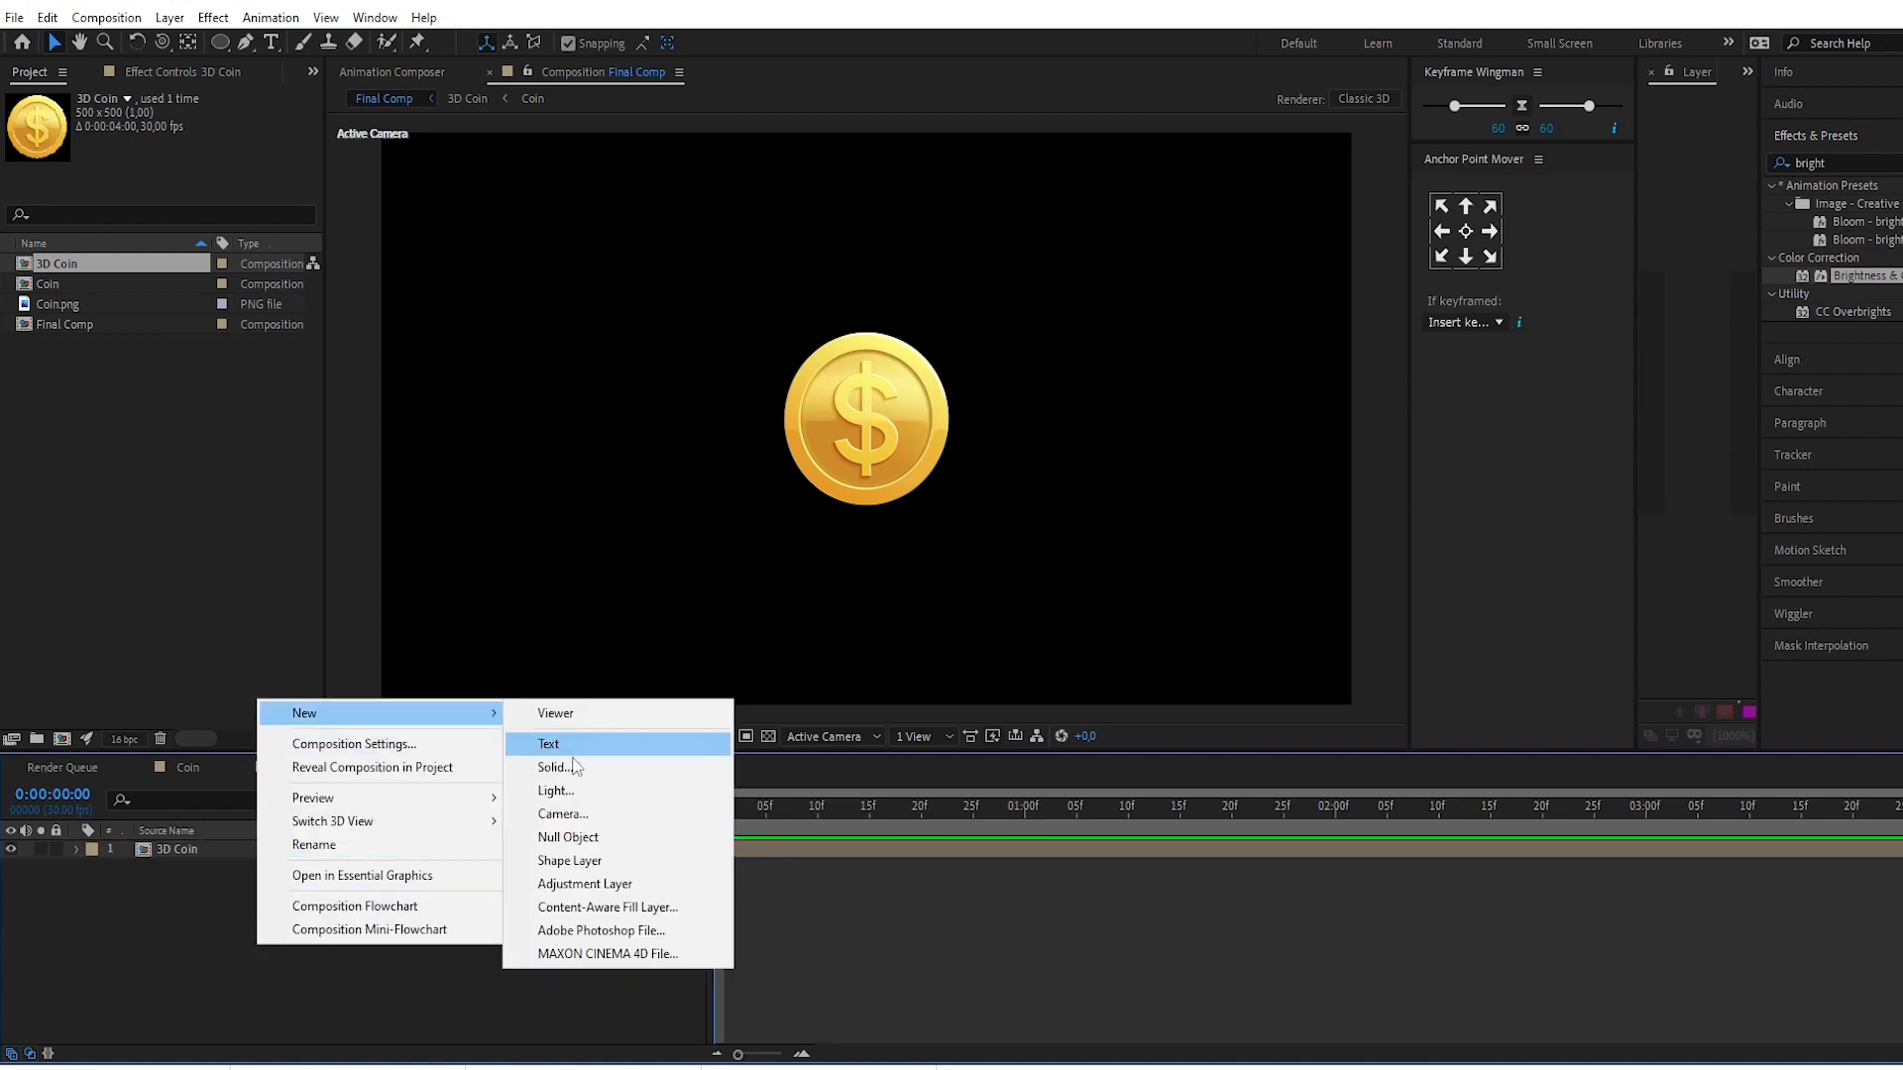
{"action": "left_click", "coordinate": [567, 836]}
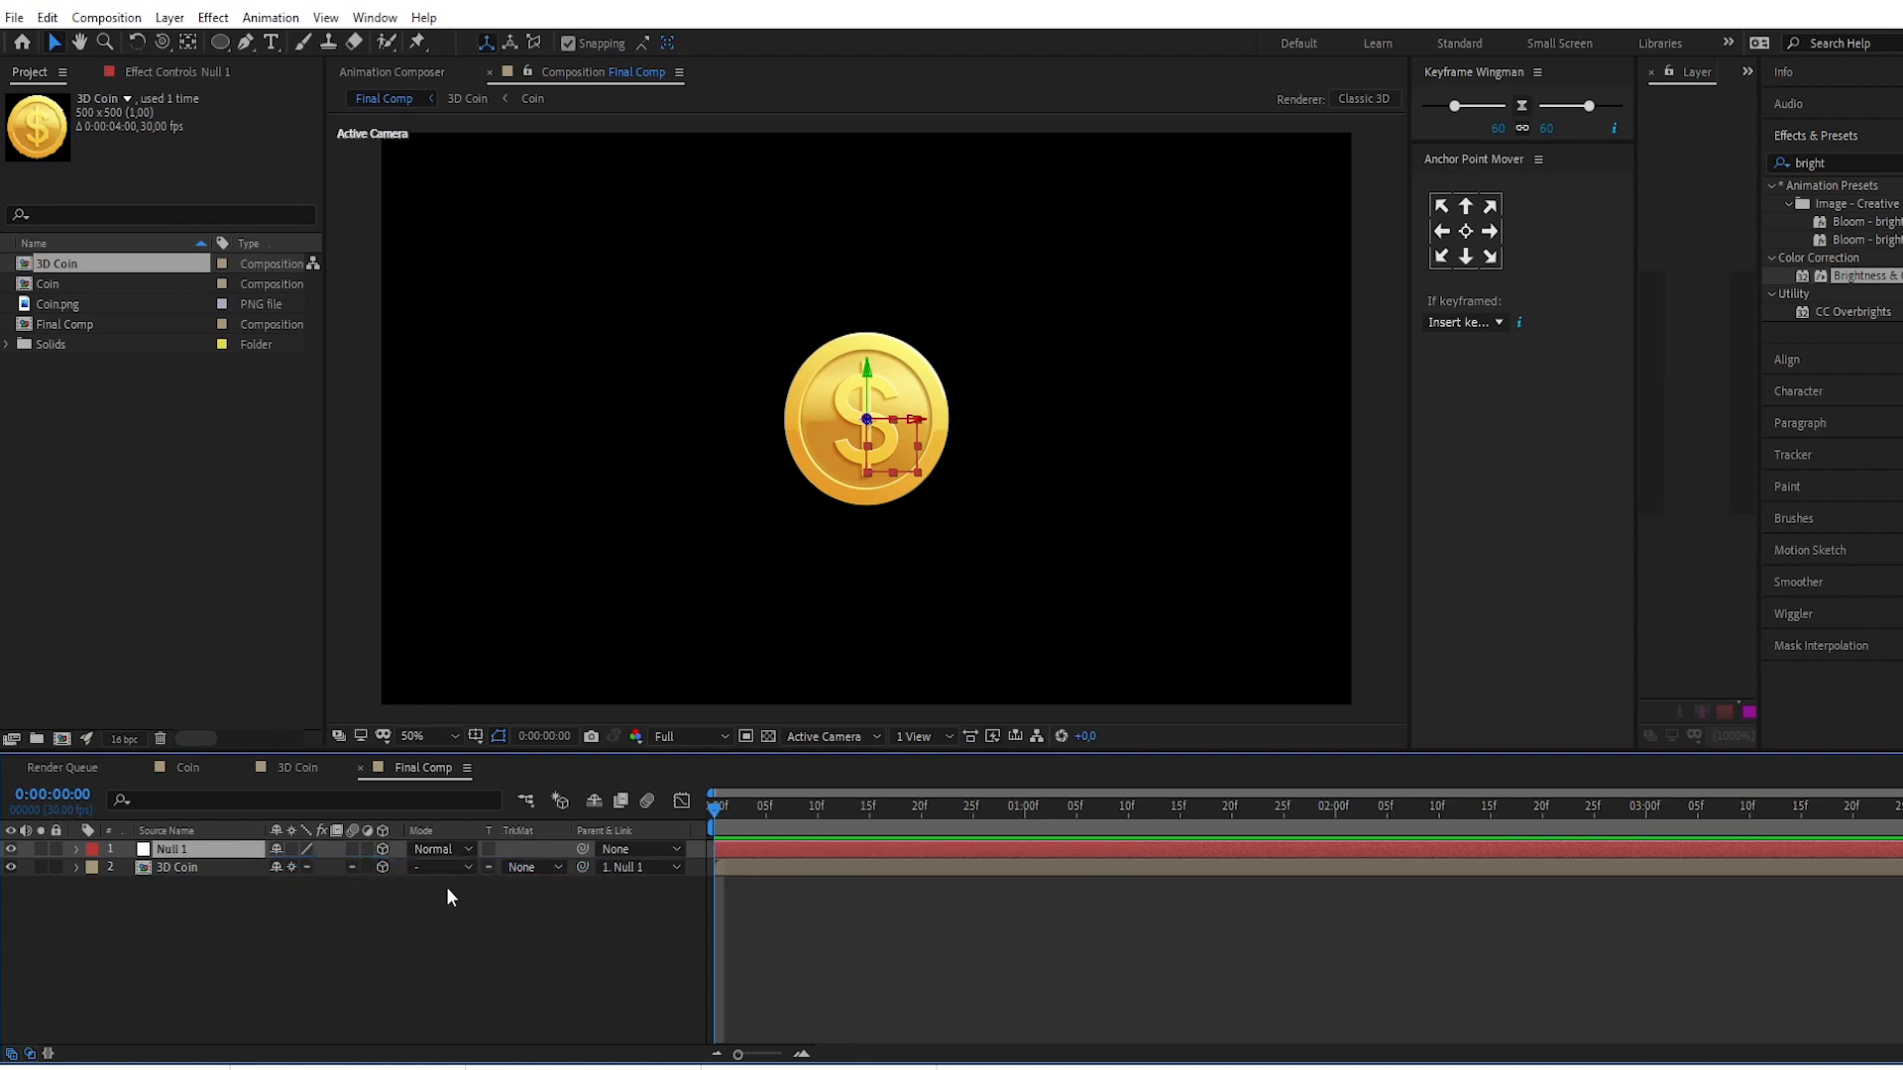
Step: Keyframe Null 1's position at 1:20, raise the coin above the frame at 0:00, and paste a keyframe at 3:00
{"action": "left_click", "coordinate": [962, 806]}
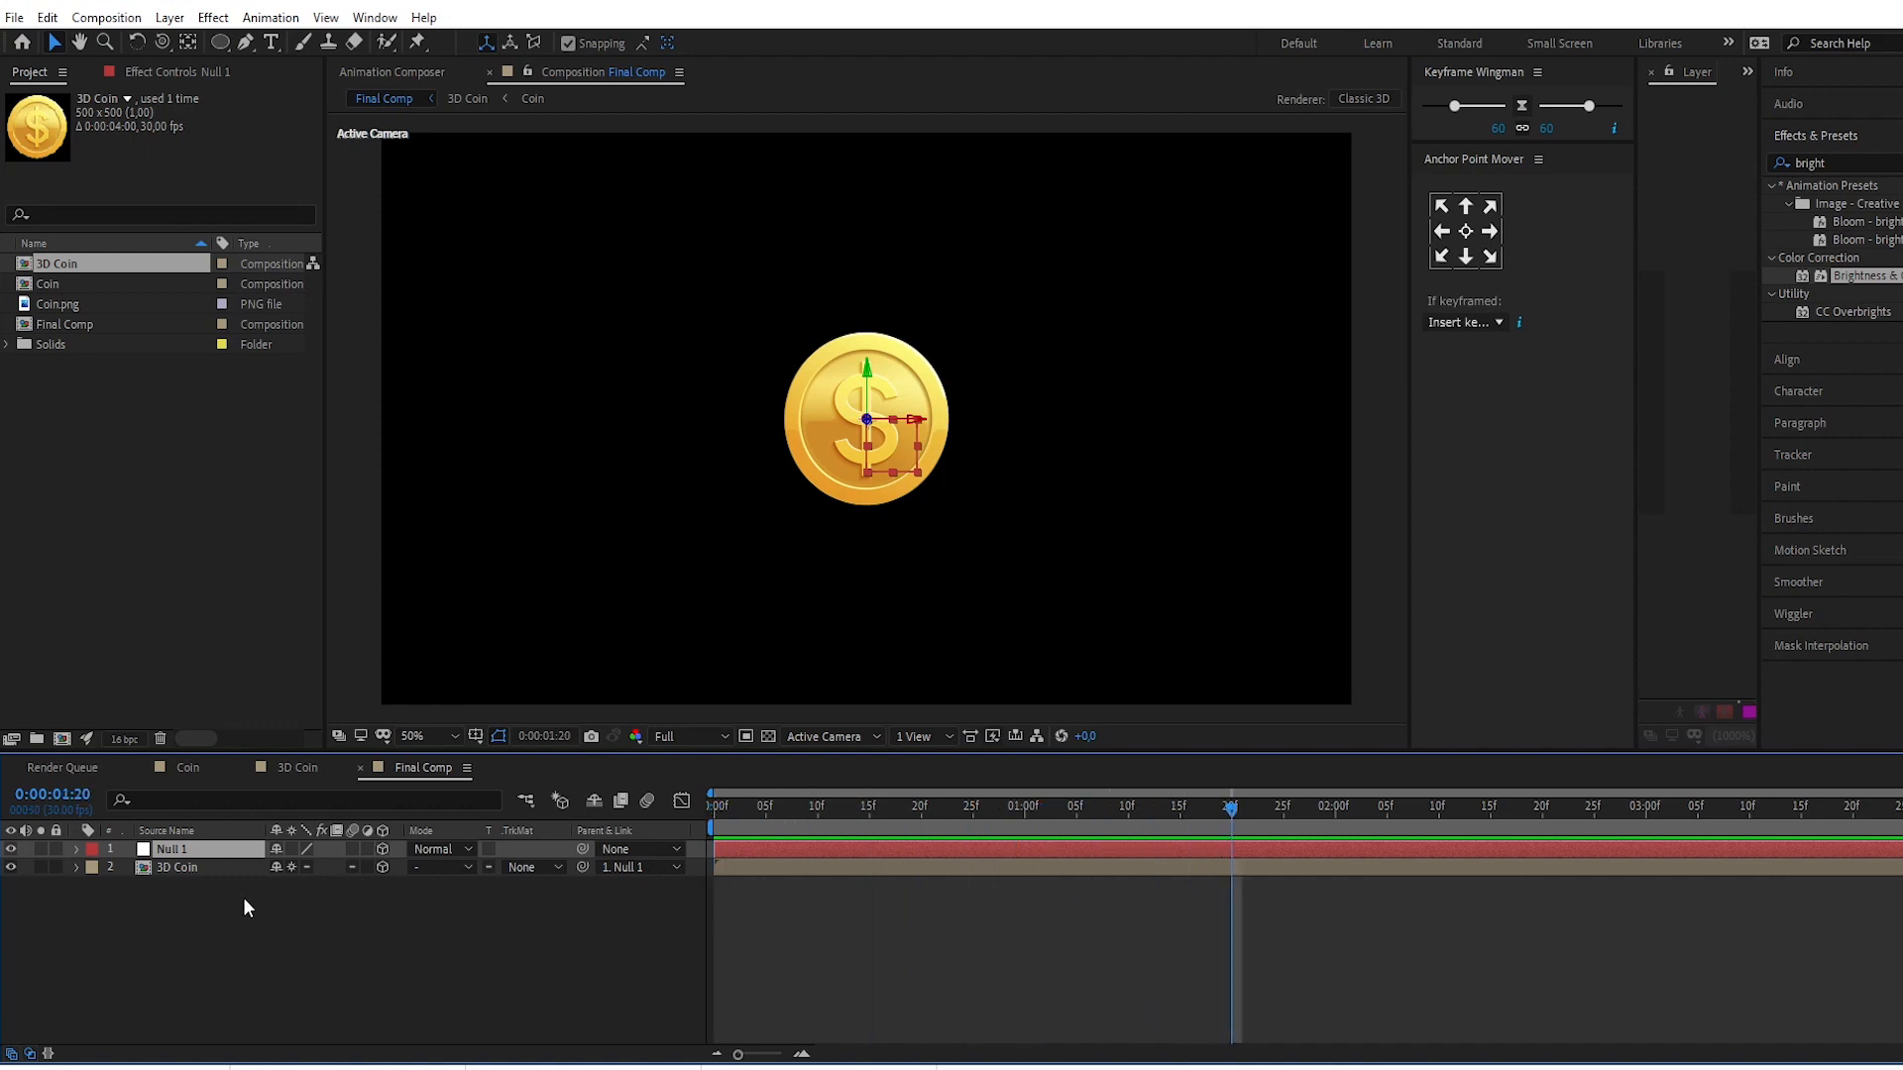
{"action": "mouse_move", "coordinate": [216, 859]}
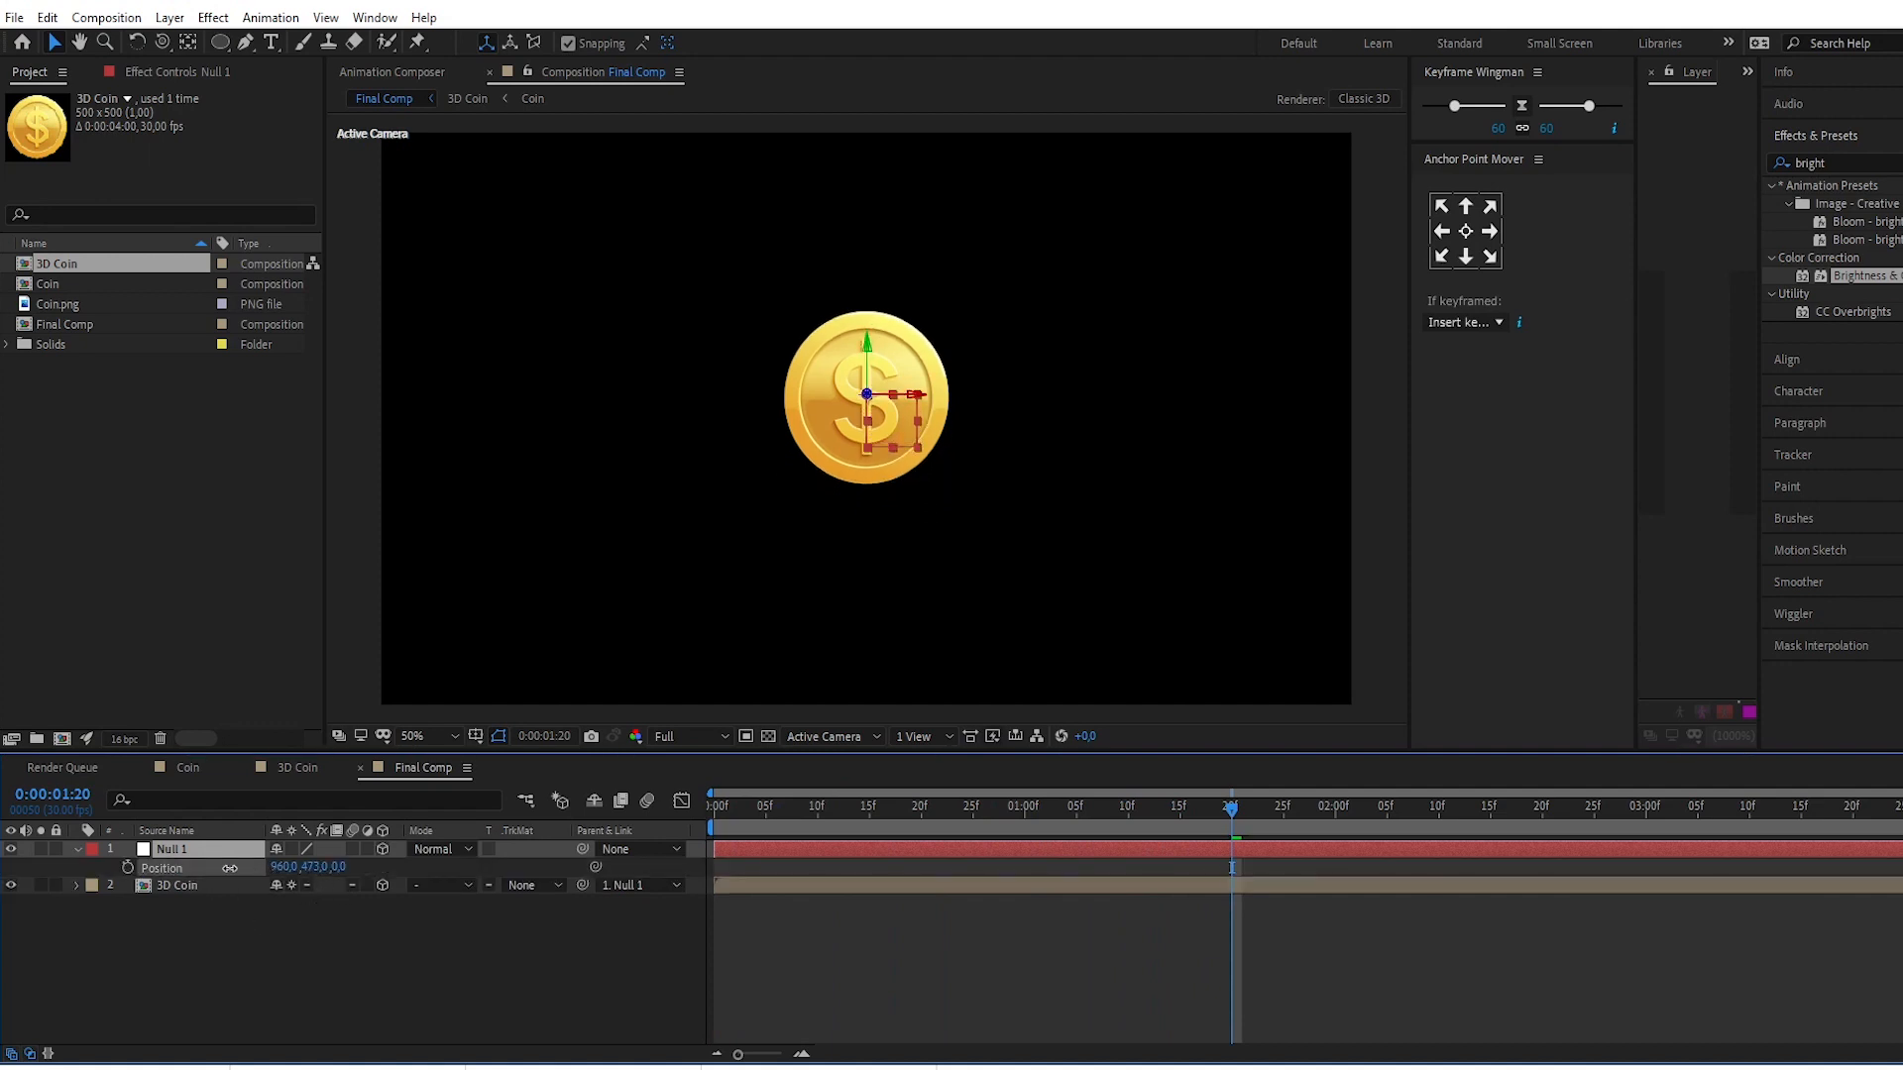
{"action": "left_click_drag", "start_coordinate": [866, 395], "coordinate": [866, 264]}
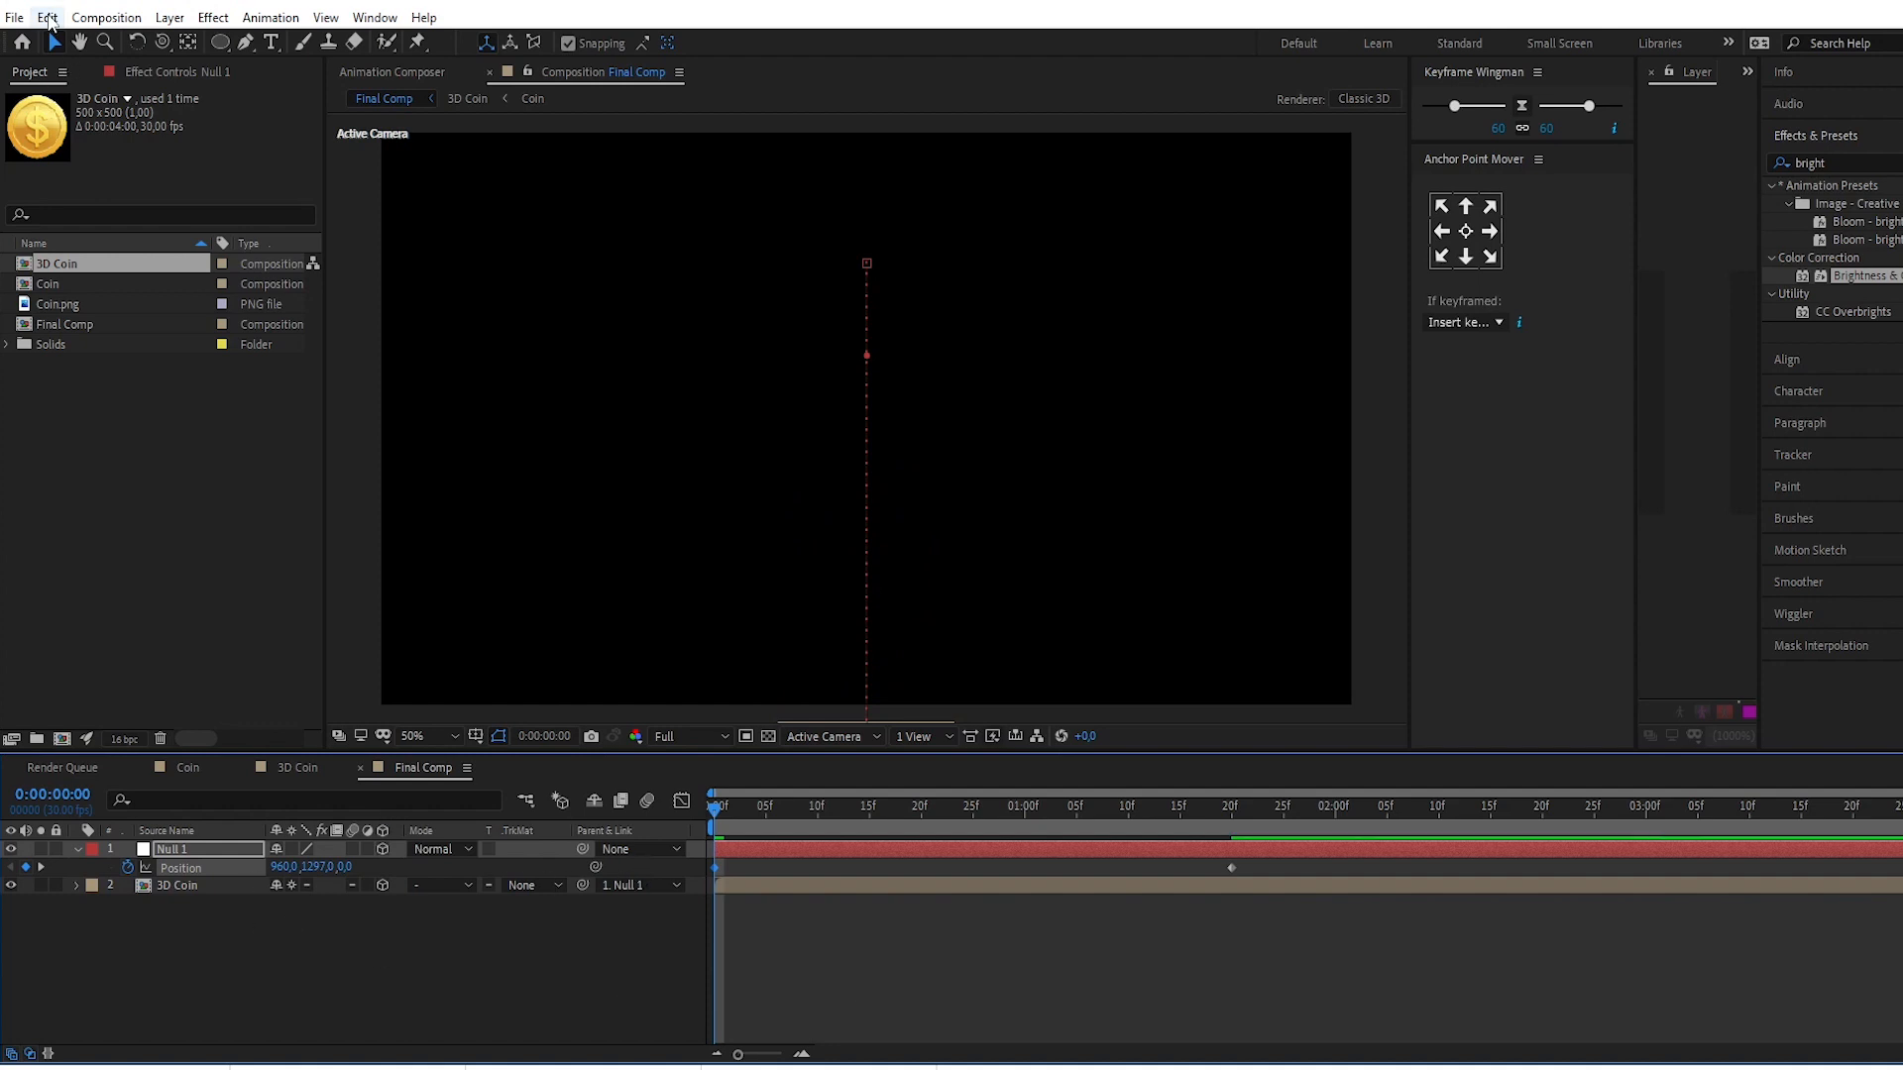
{"action": "mouse_move", "coordinate": [783, 817]}
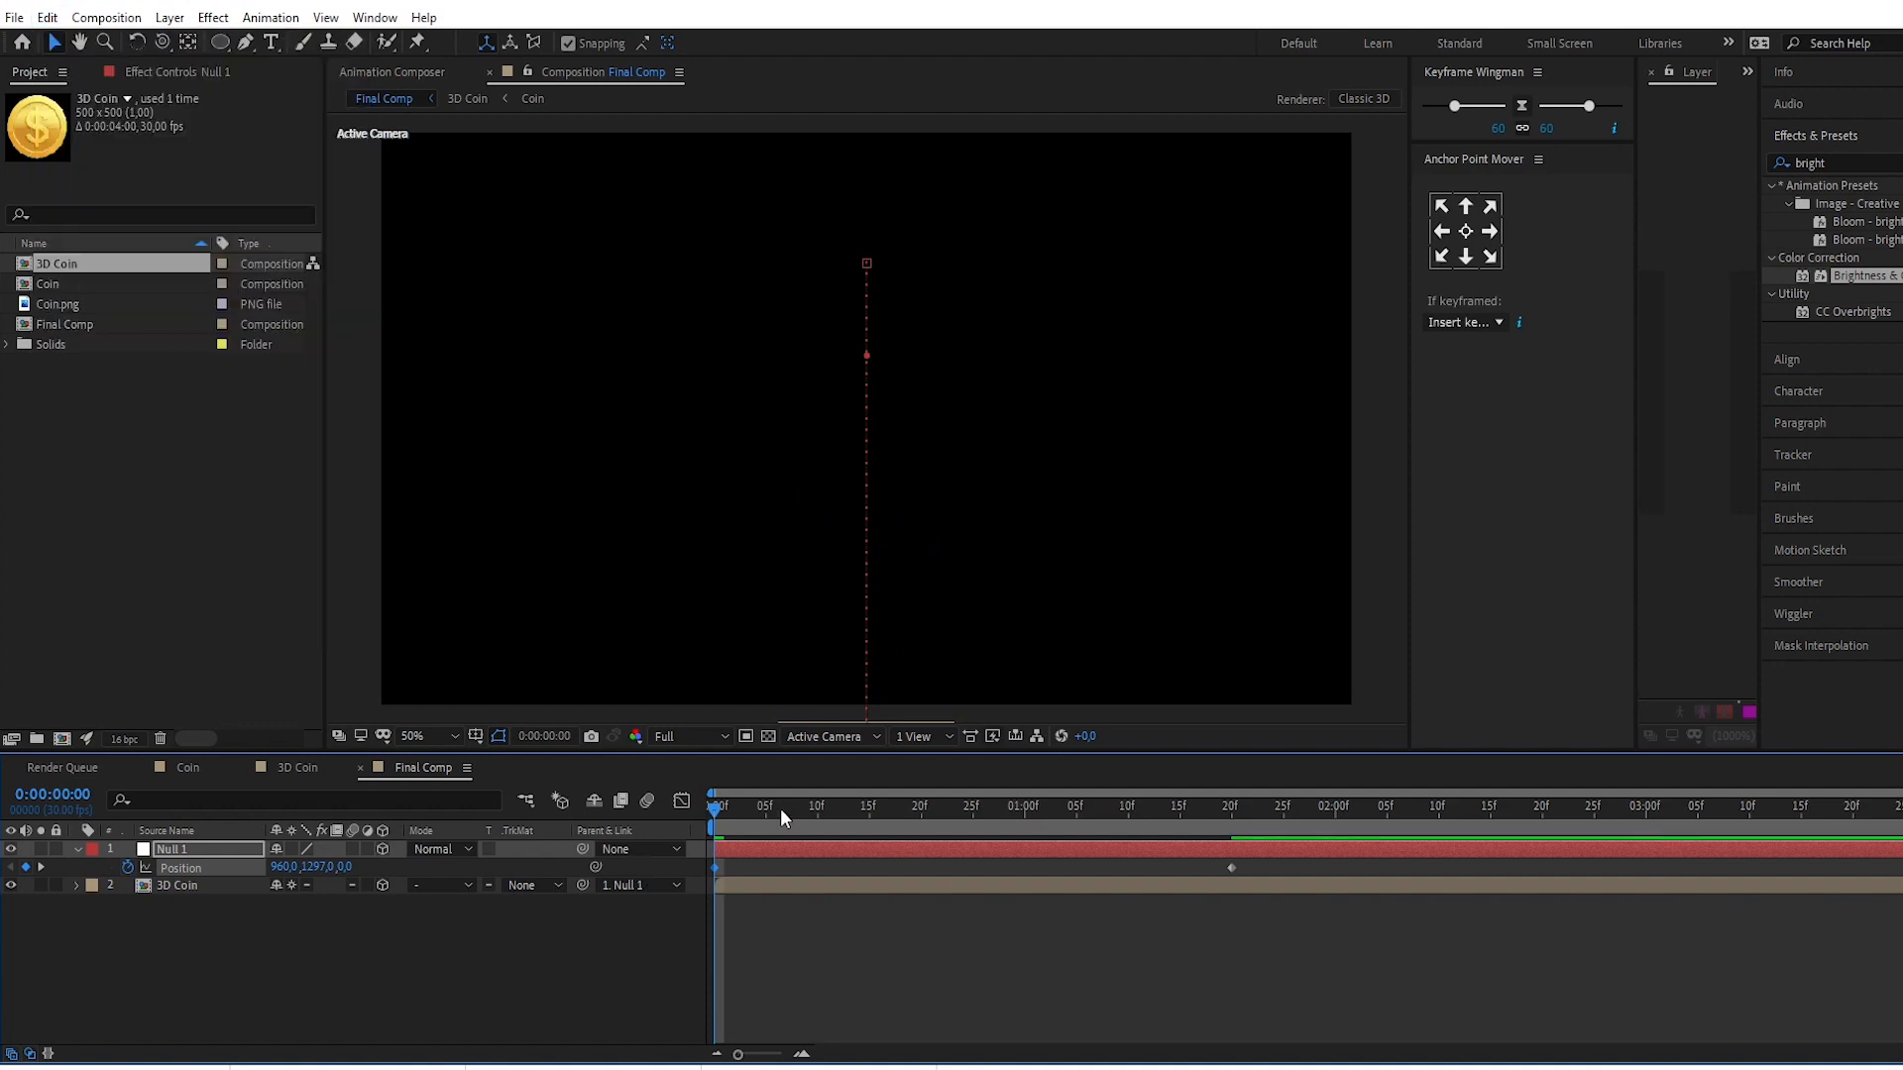
{"action": "left_click", "coordinate": [1653, 805]}
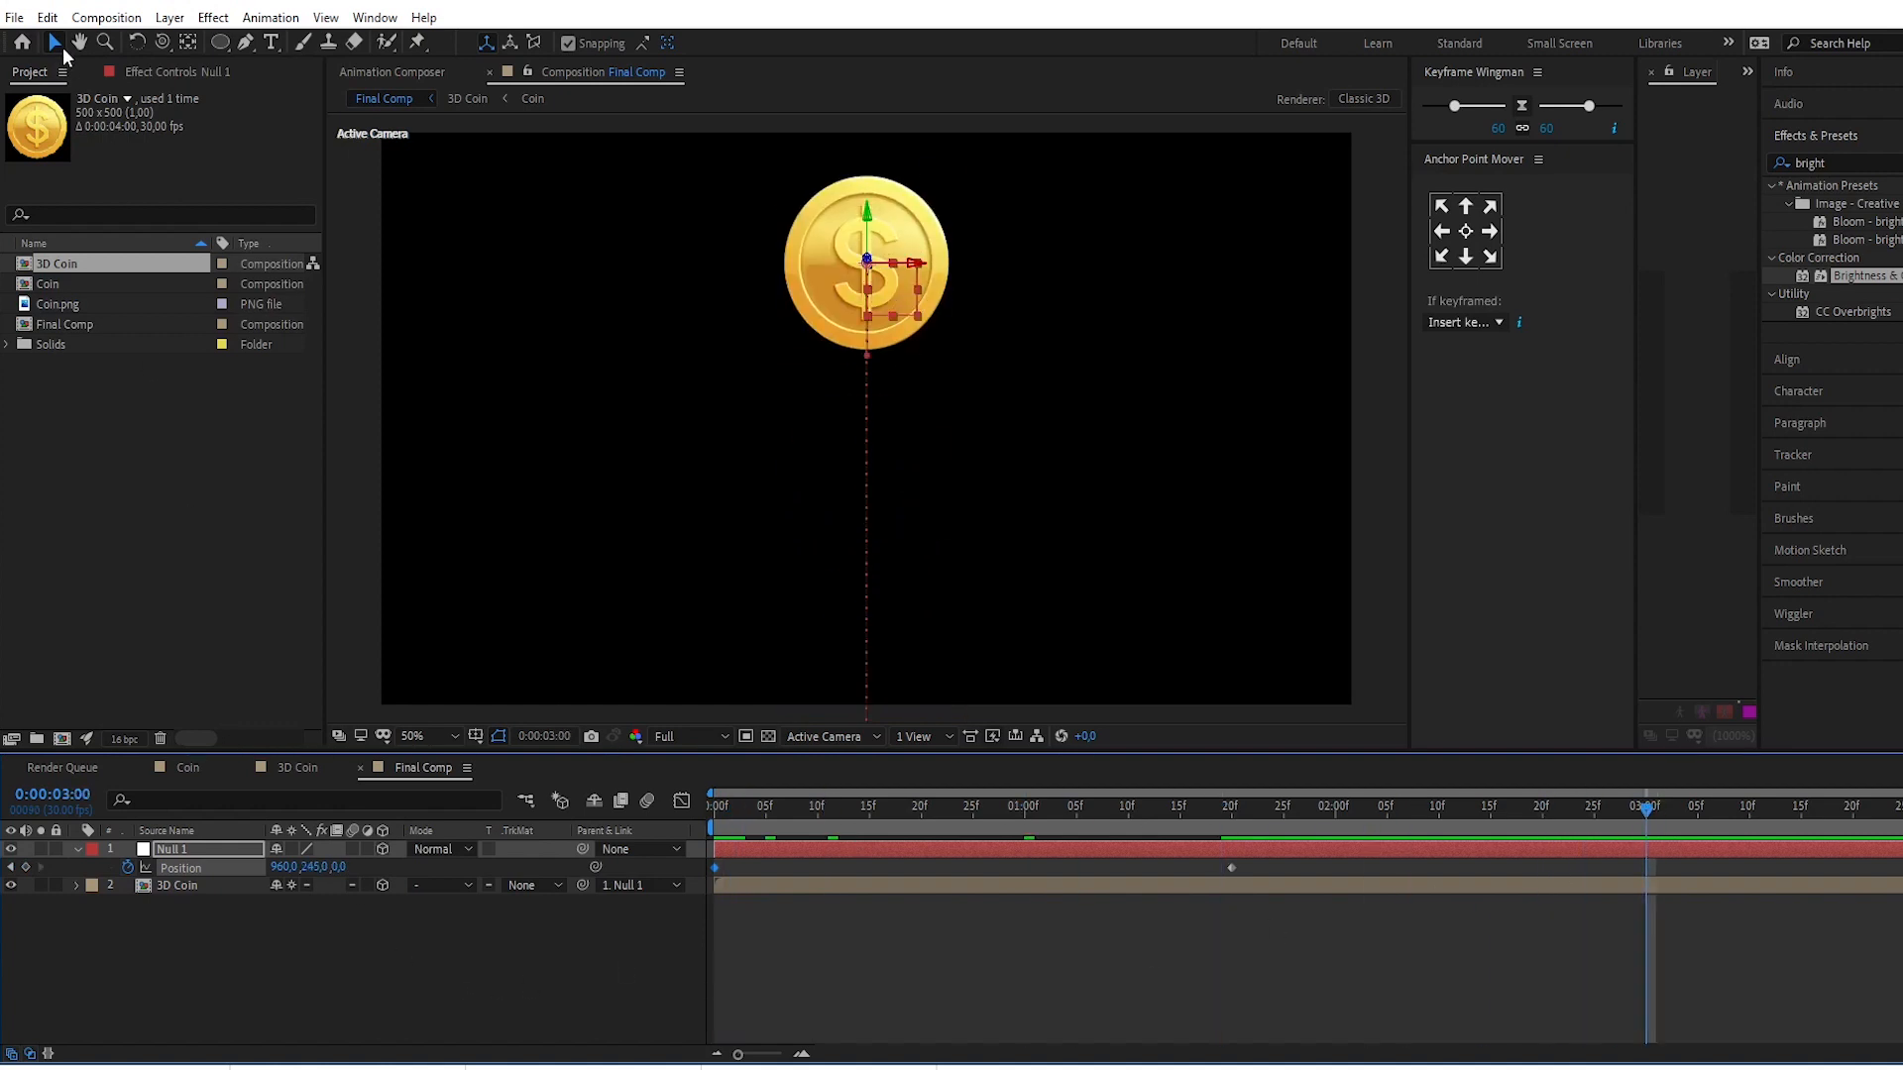
{"action": "left_click", "coordinate": [47, 16]}
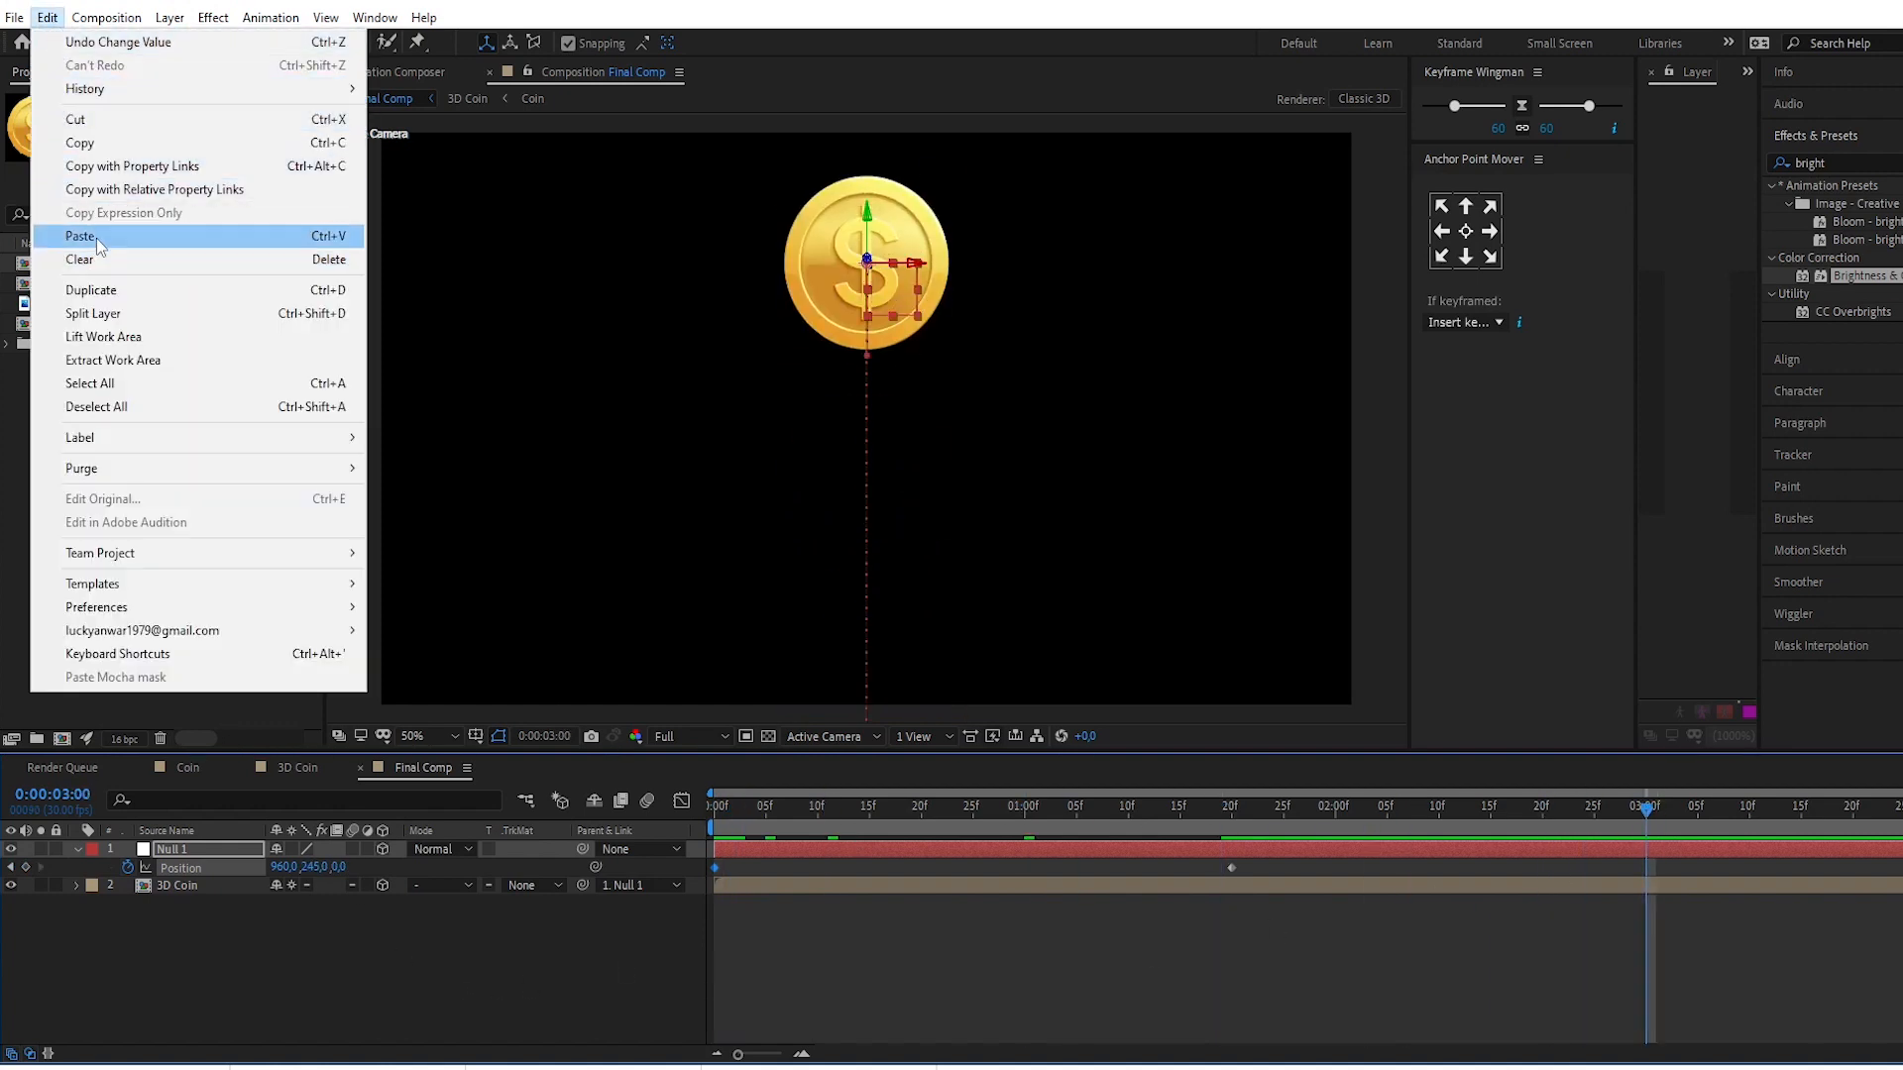
{"action": "left_click", "coordinate": [80, 237]}
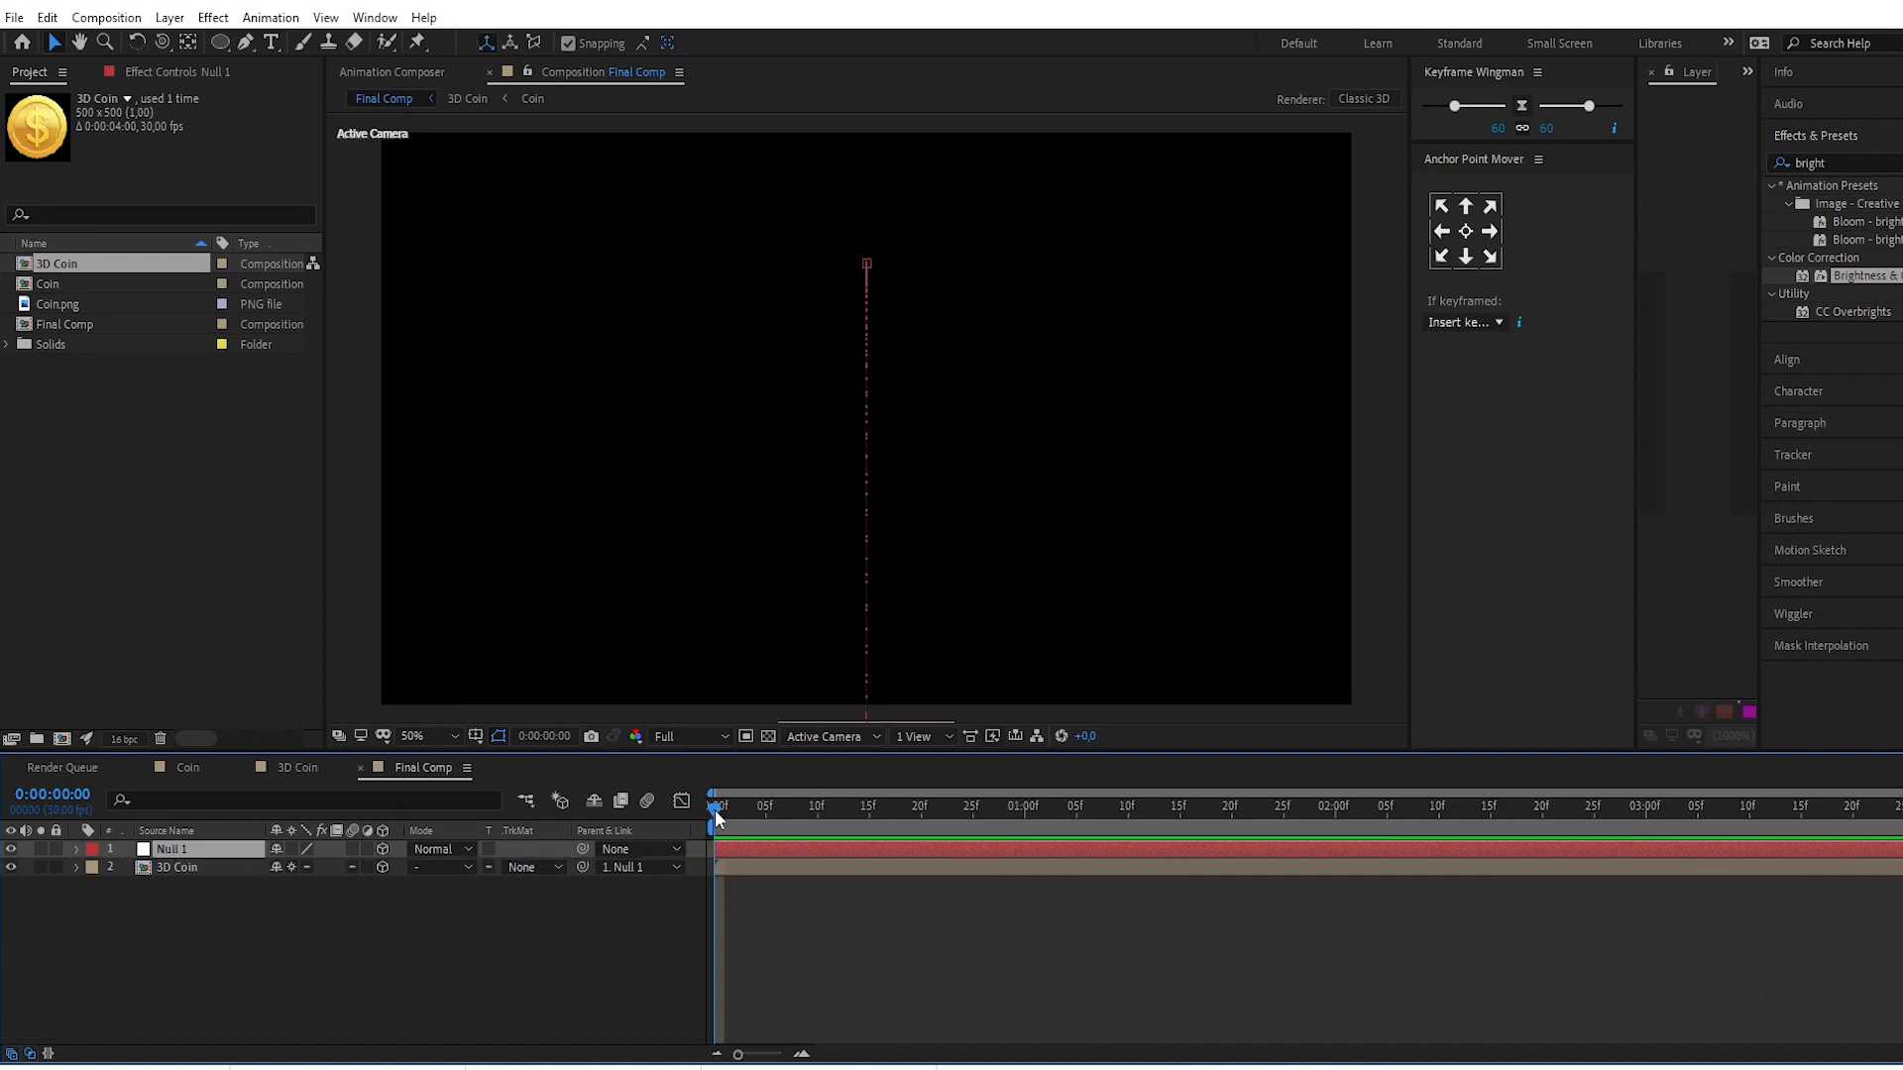
Step: At 1:20, keyframe Null 1's rotation with X 180°, Y −30° and Z −15°, then return to 0:00
{"action": "left_click", "coordinate": [1177, 805]}
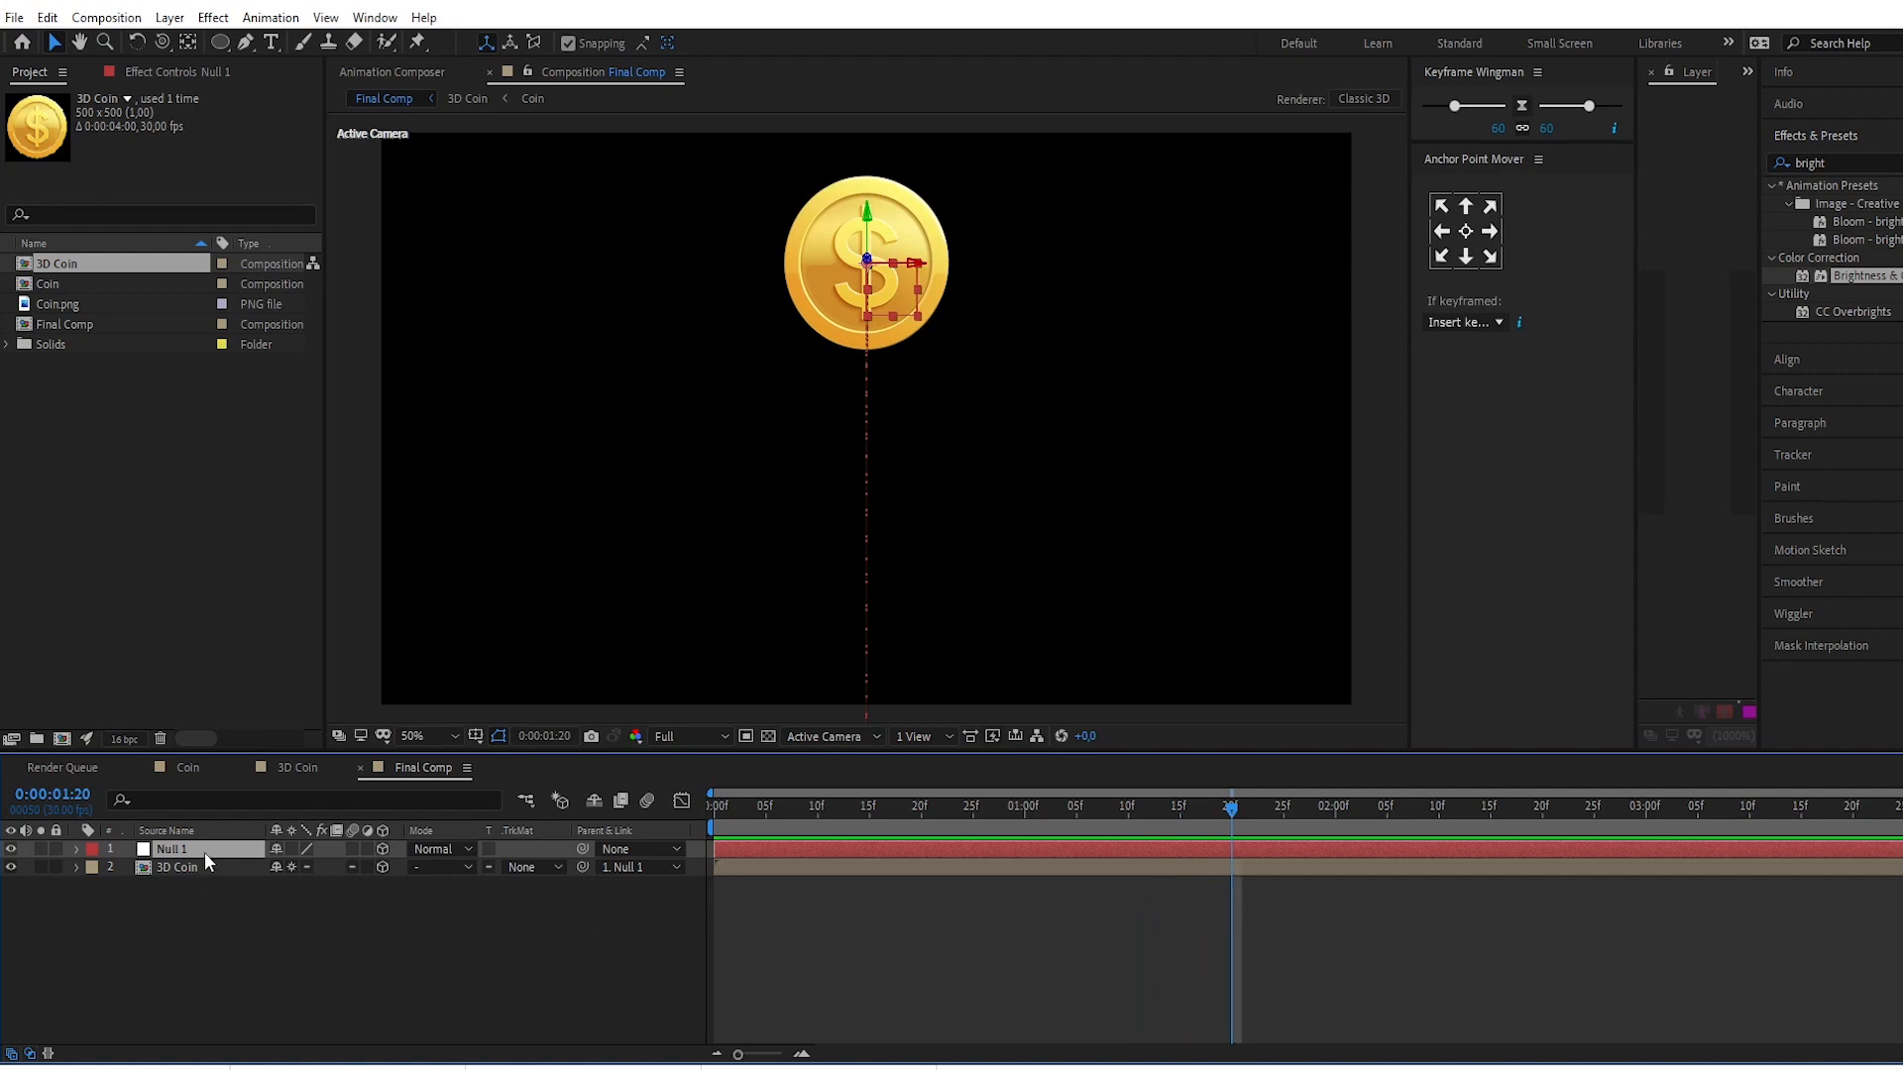
{"action": "left_click", "coordinate": [75, 849]}
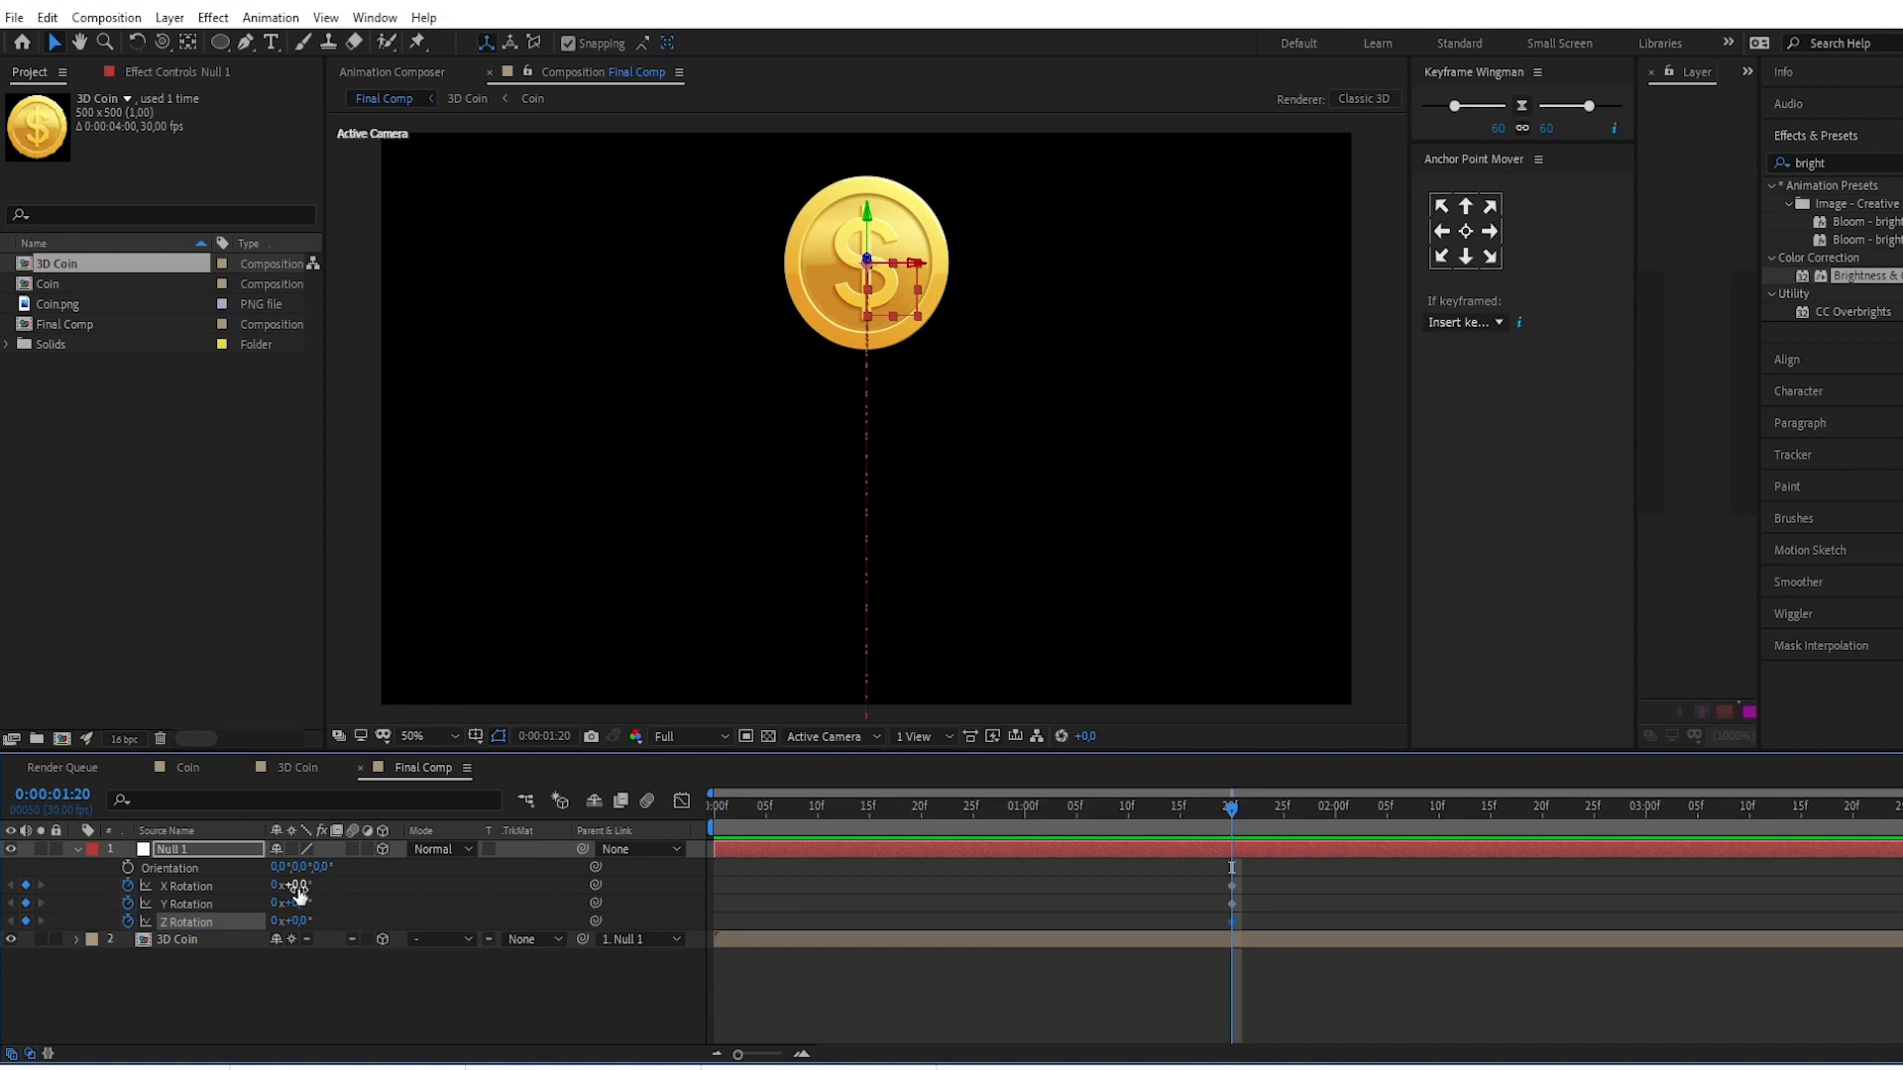
{"action": "type", "text": "18"}
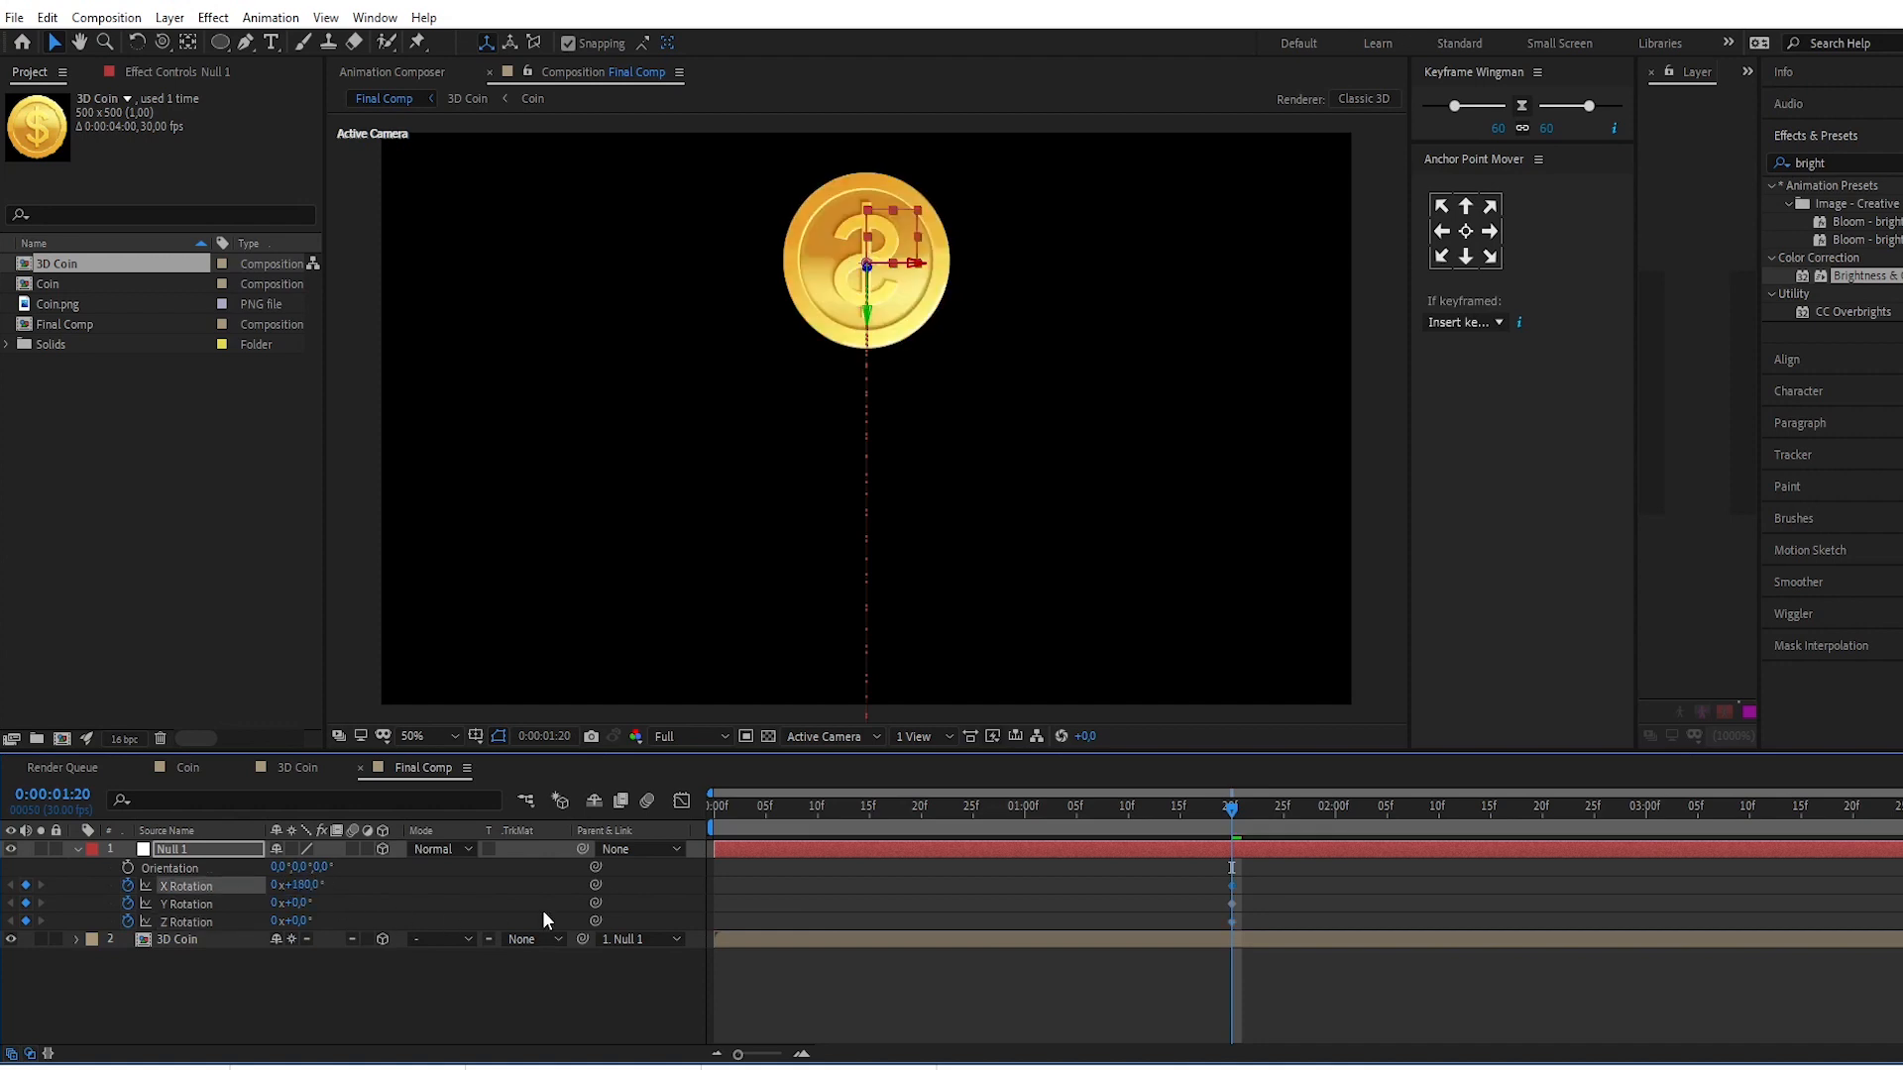
{"action": "double_click", "coordinate": [291, 903]}
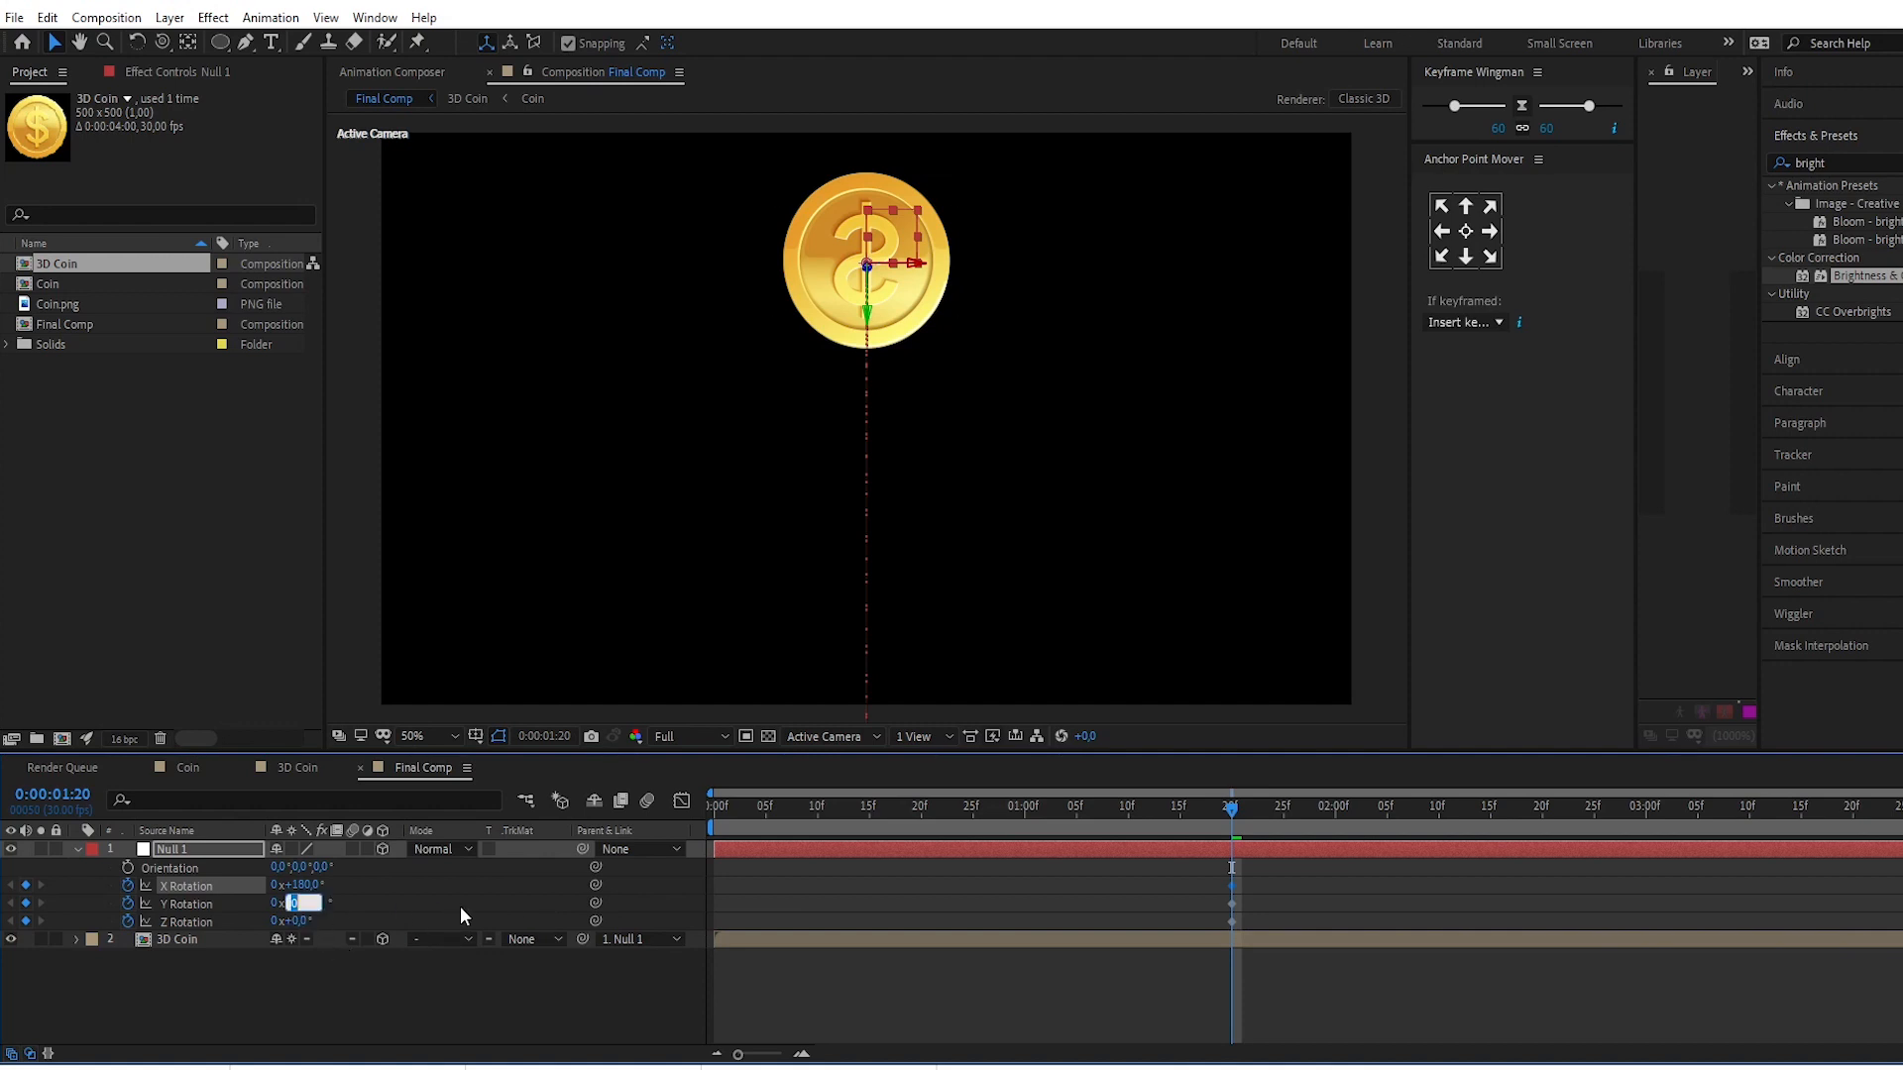
{"action": "type", "text": "-30,"}
{"action": "left_click", "coordinate": [293, 921]}
{"action": "type", "text": "-15"}
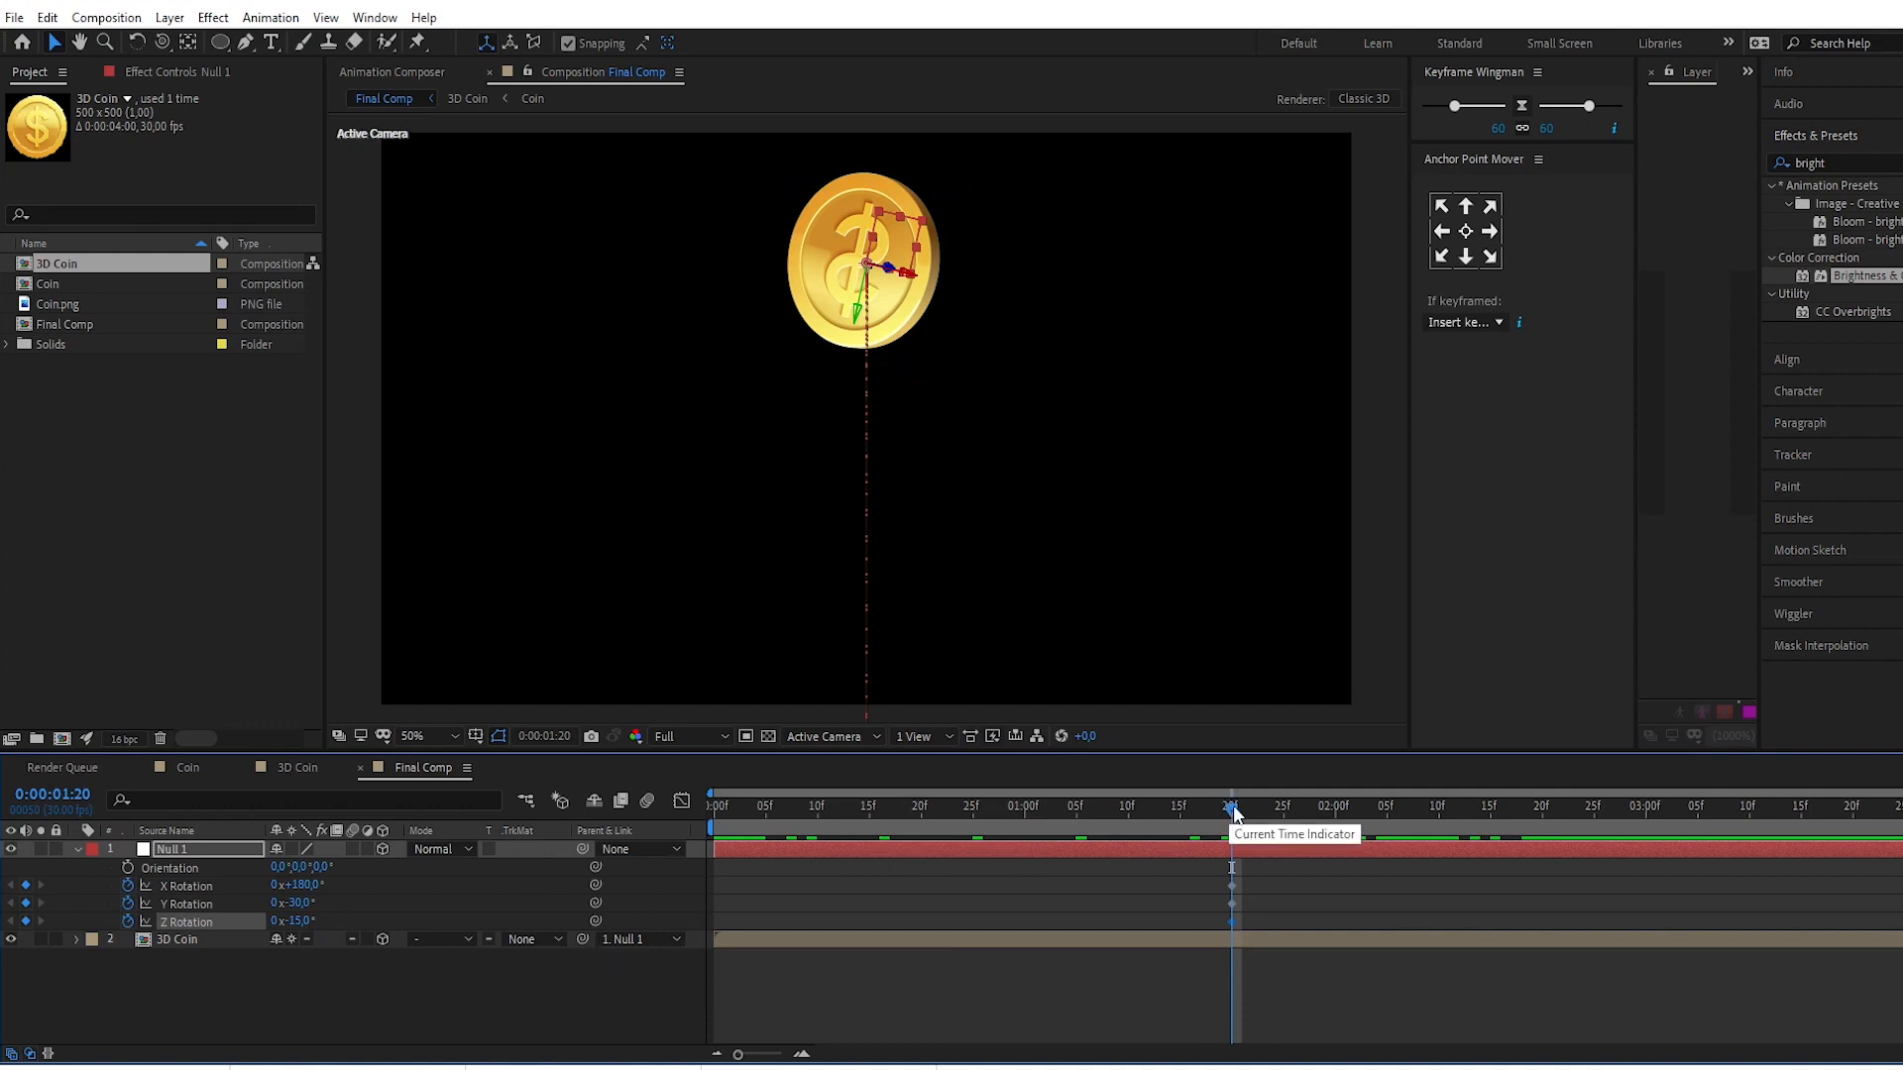
{"action": "left_click", "coordinate": [712, 805]}
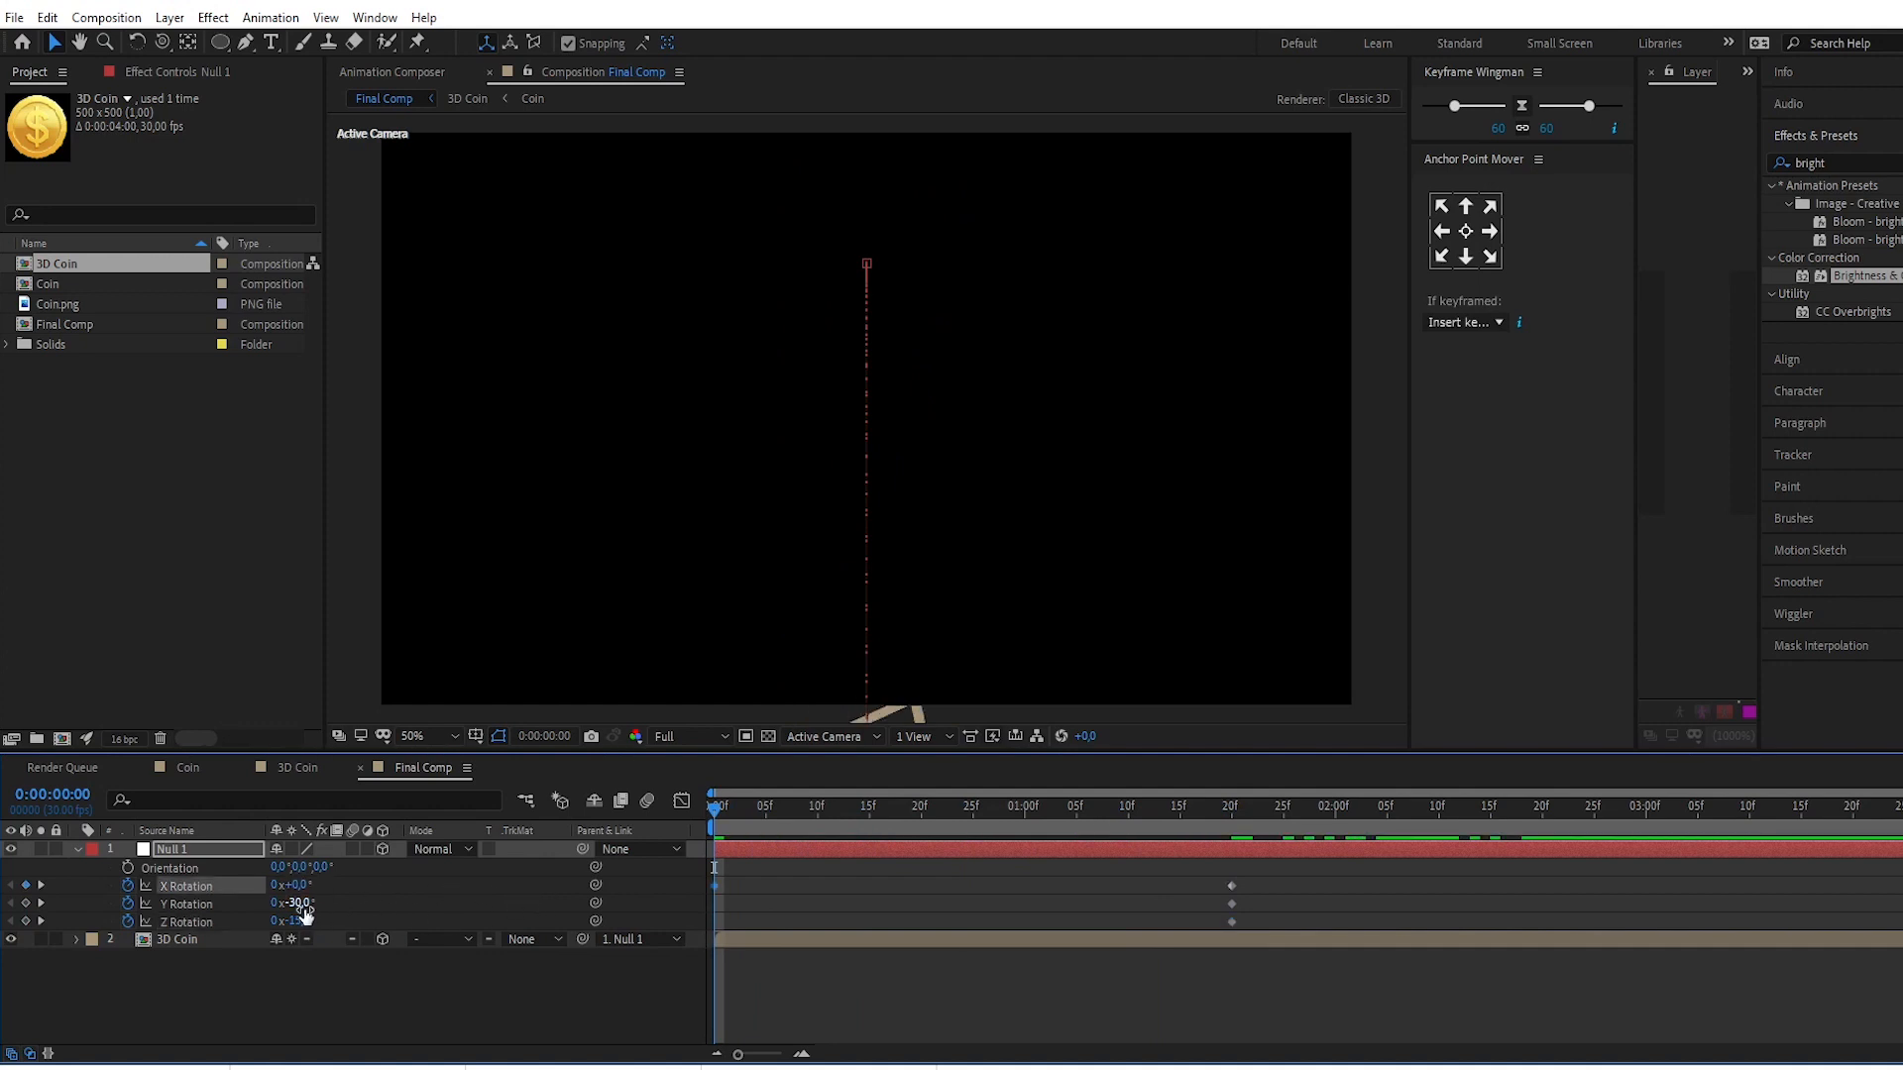
Step: Reset Null 1's Y and Z rotation to 0 at 0:00 and add an X Rotation keyframe at 3:00
{"action": "double_click", "coordinate": [292, 902]}
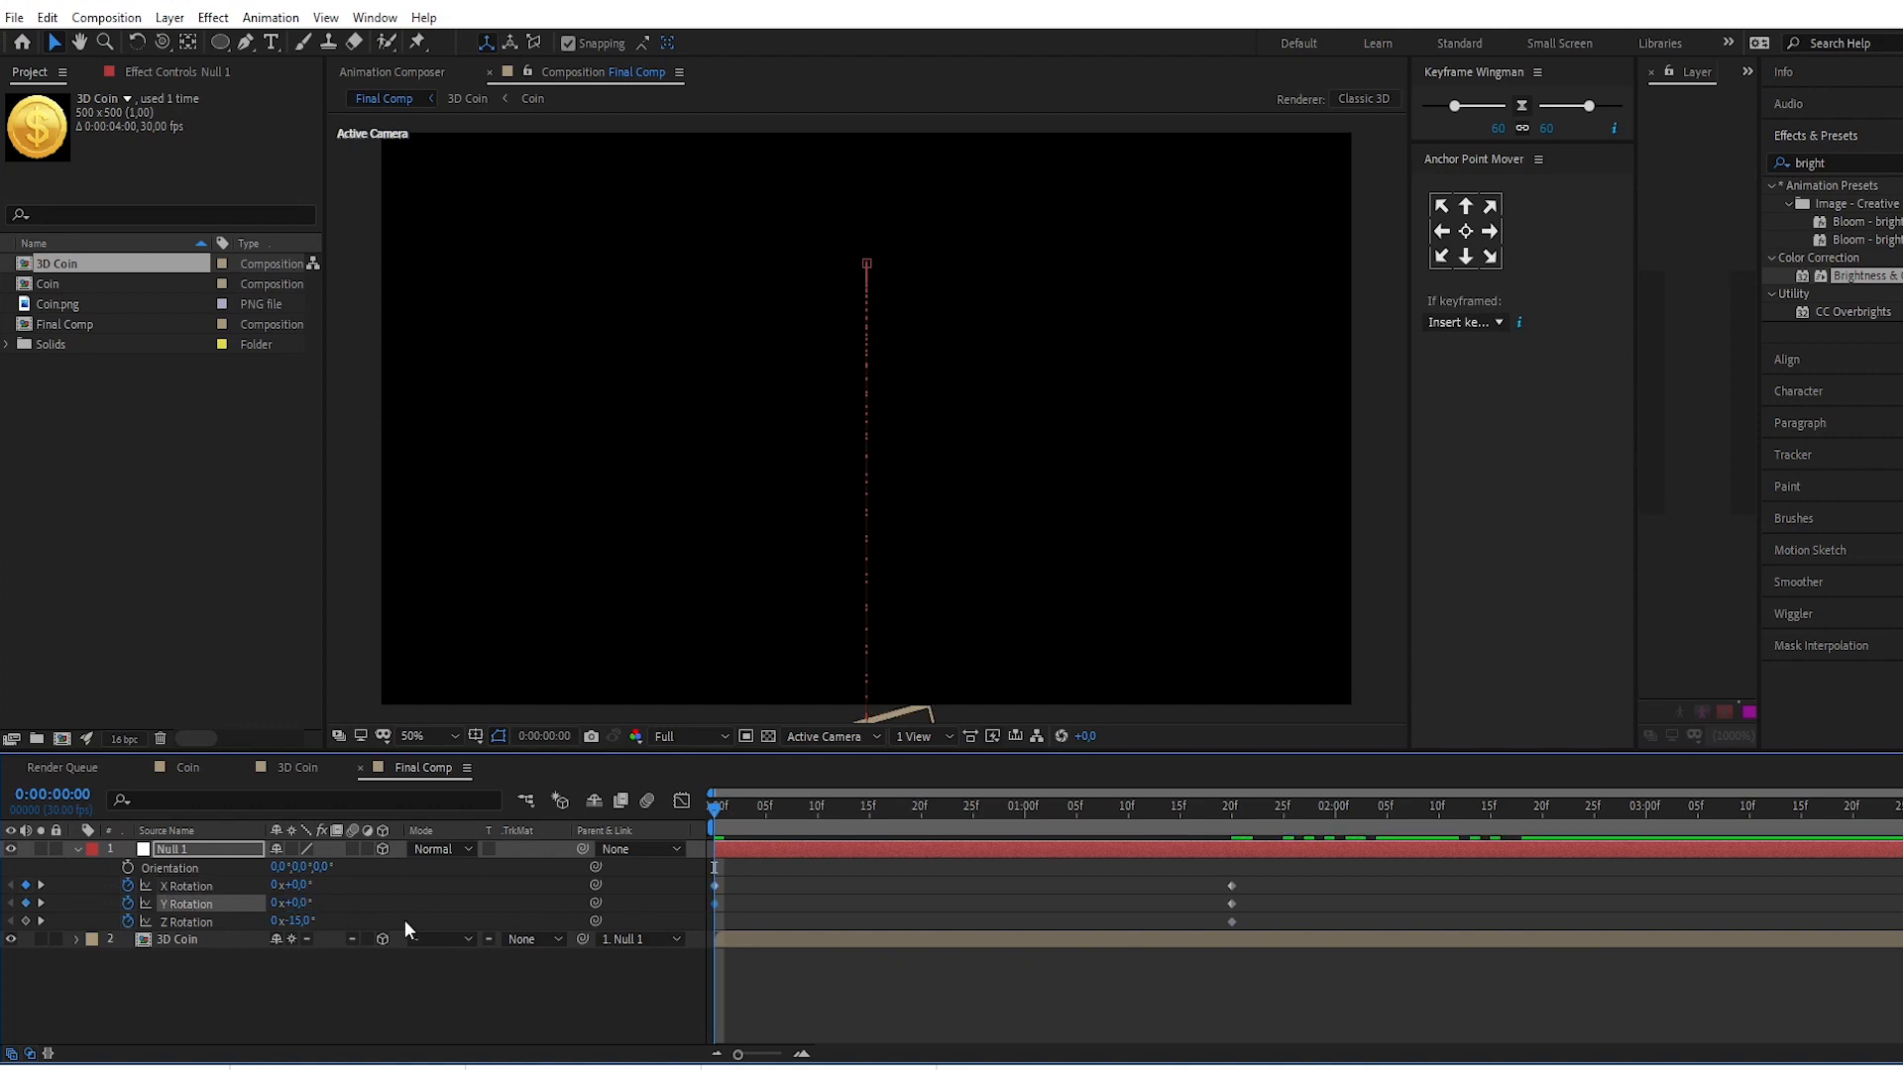
{"action": "double_click", "coordinate": [291, 921]}
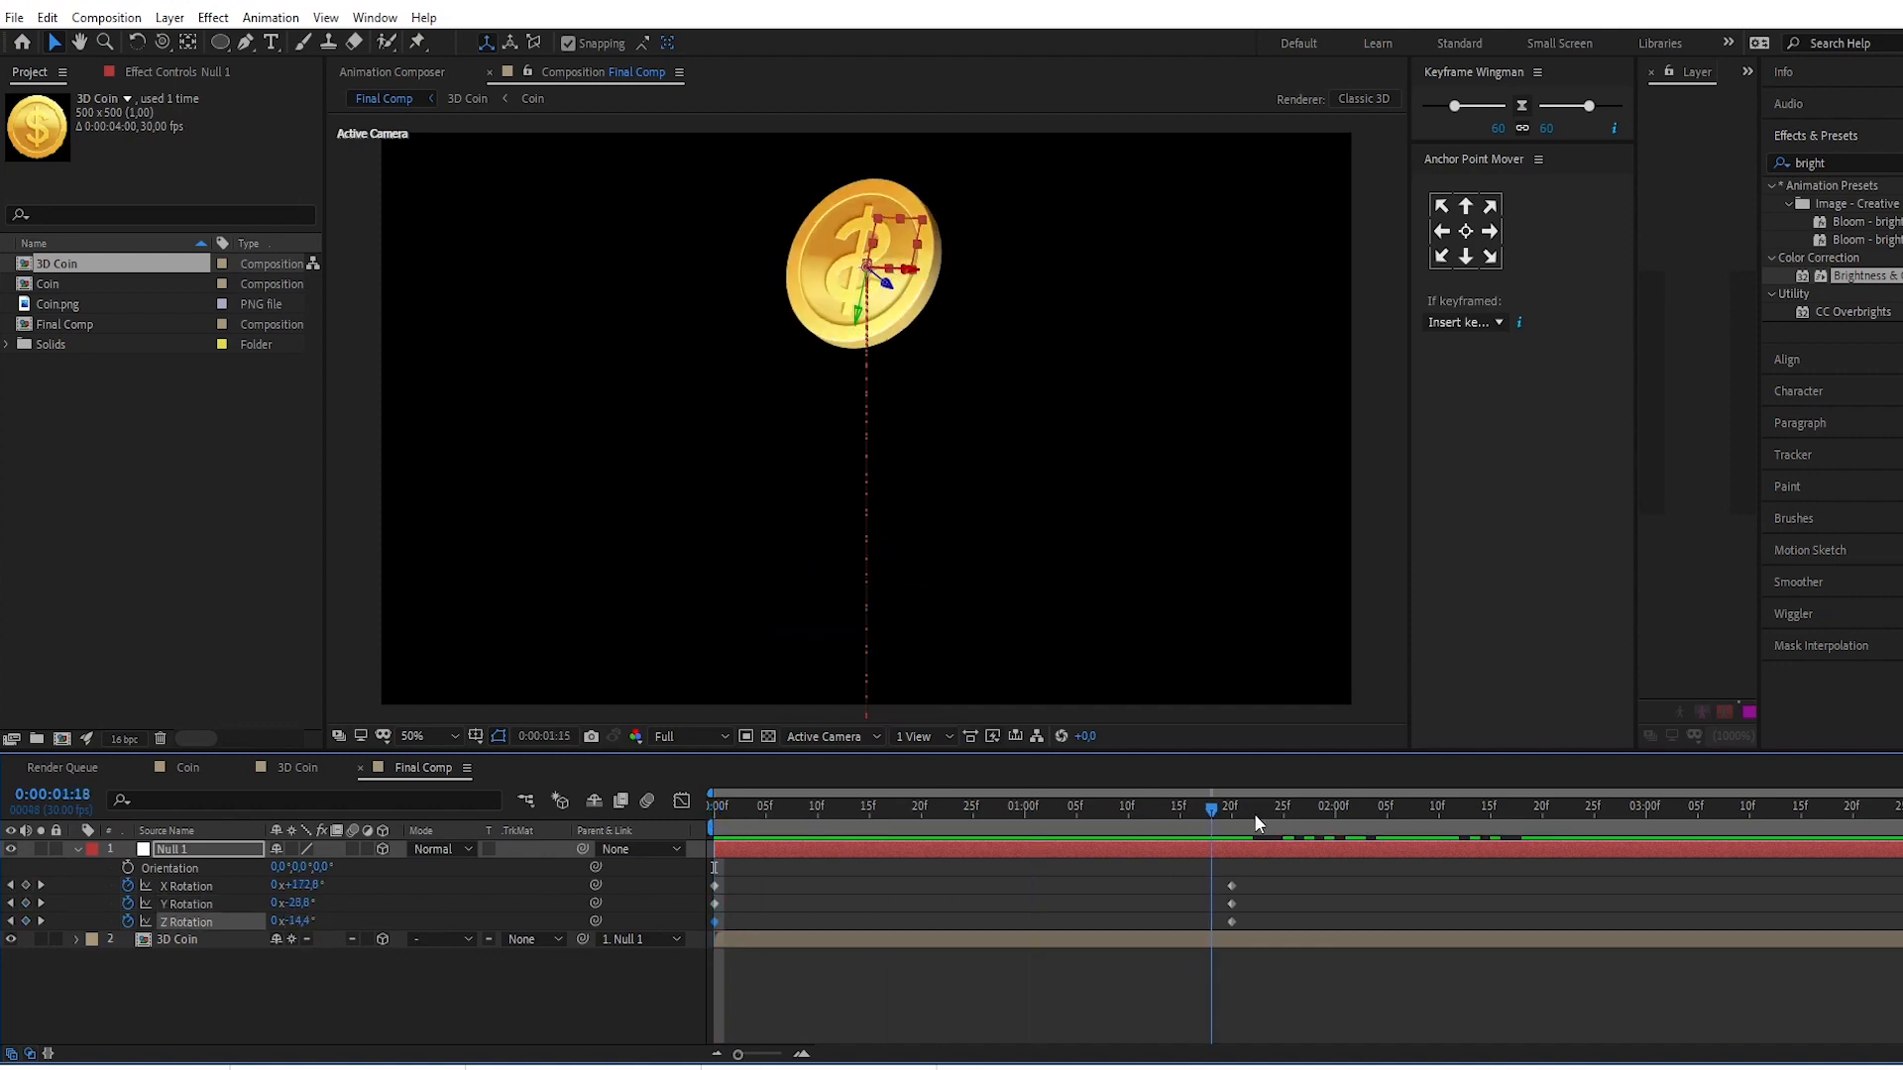
{"action": "left_click", "coordinate": [1643, 806]}
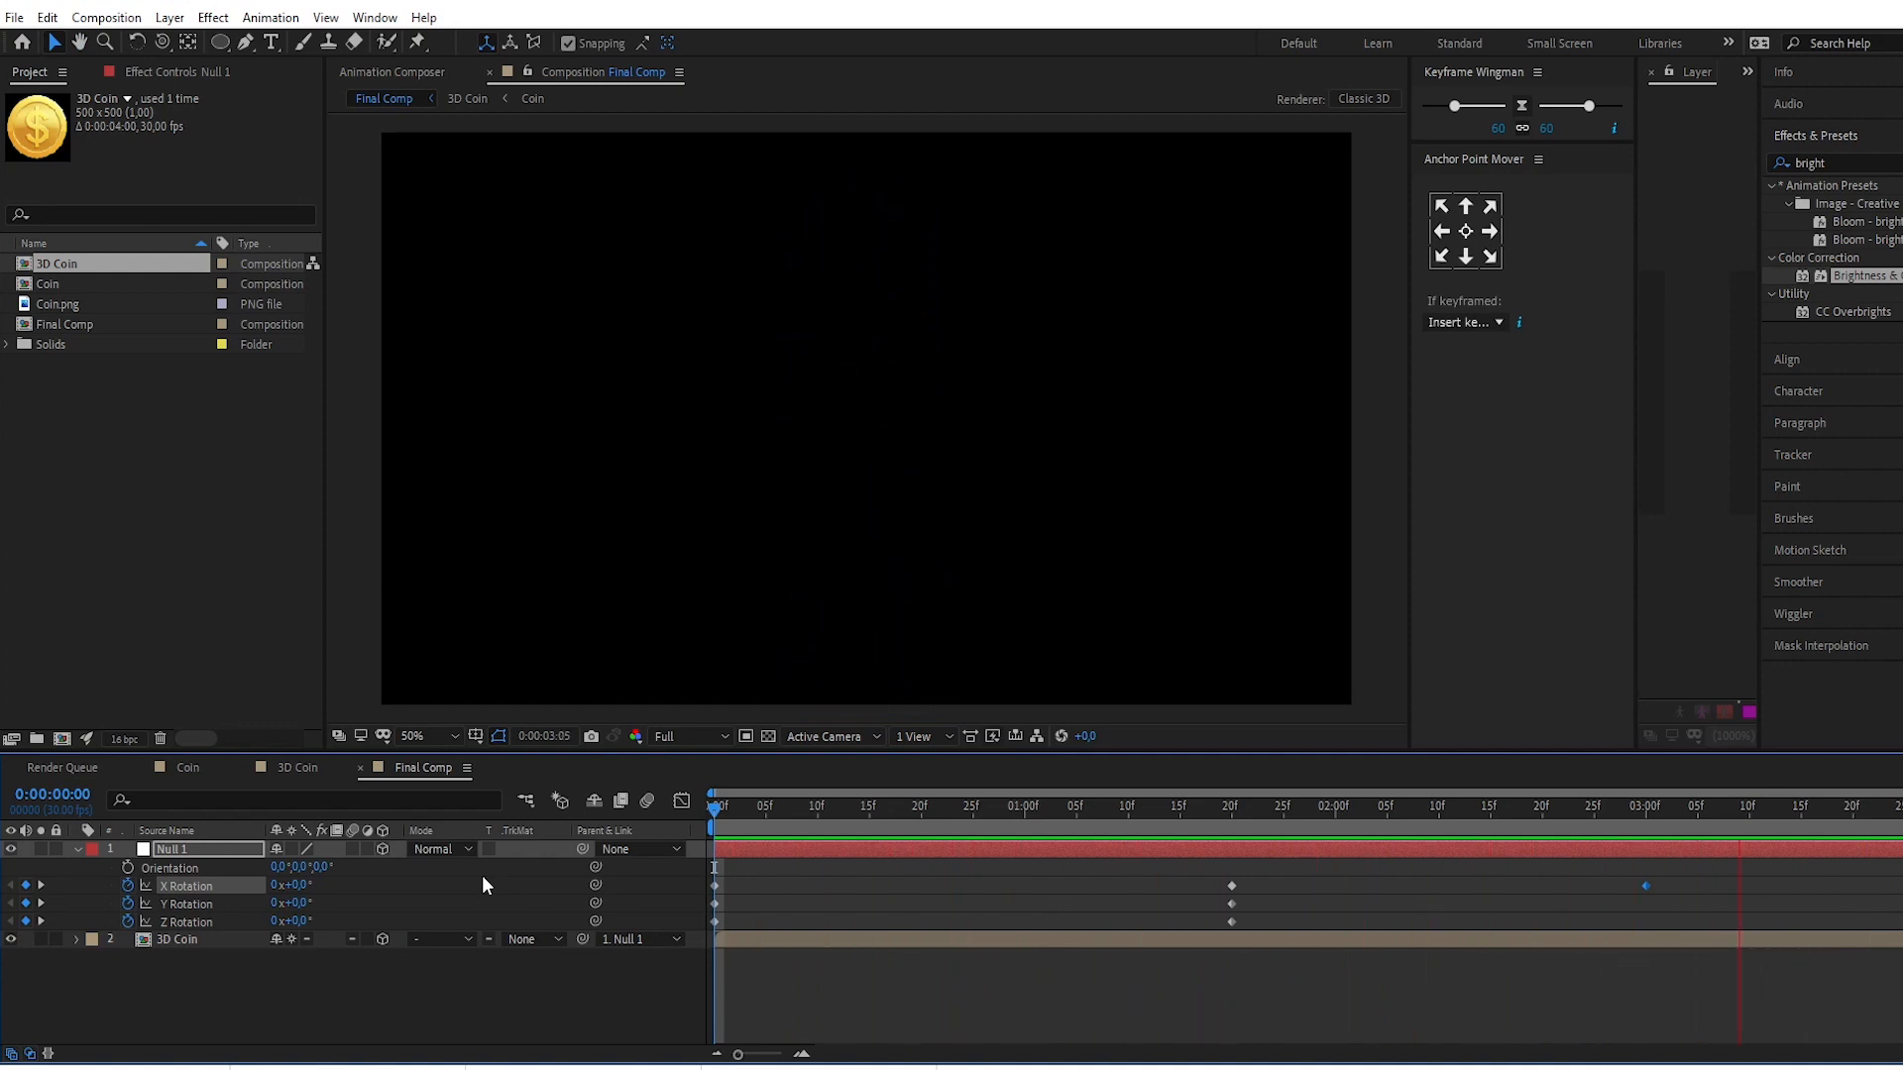
{"action": "left_click", "coordinate": [1782, 806]}
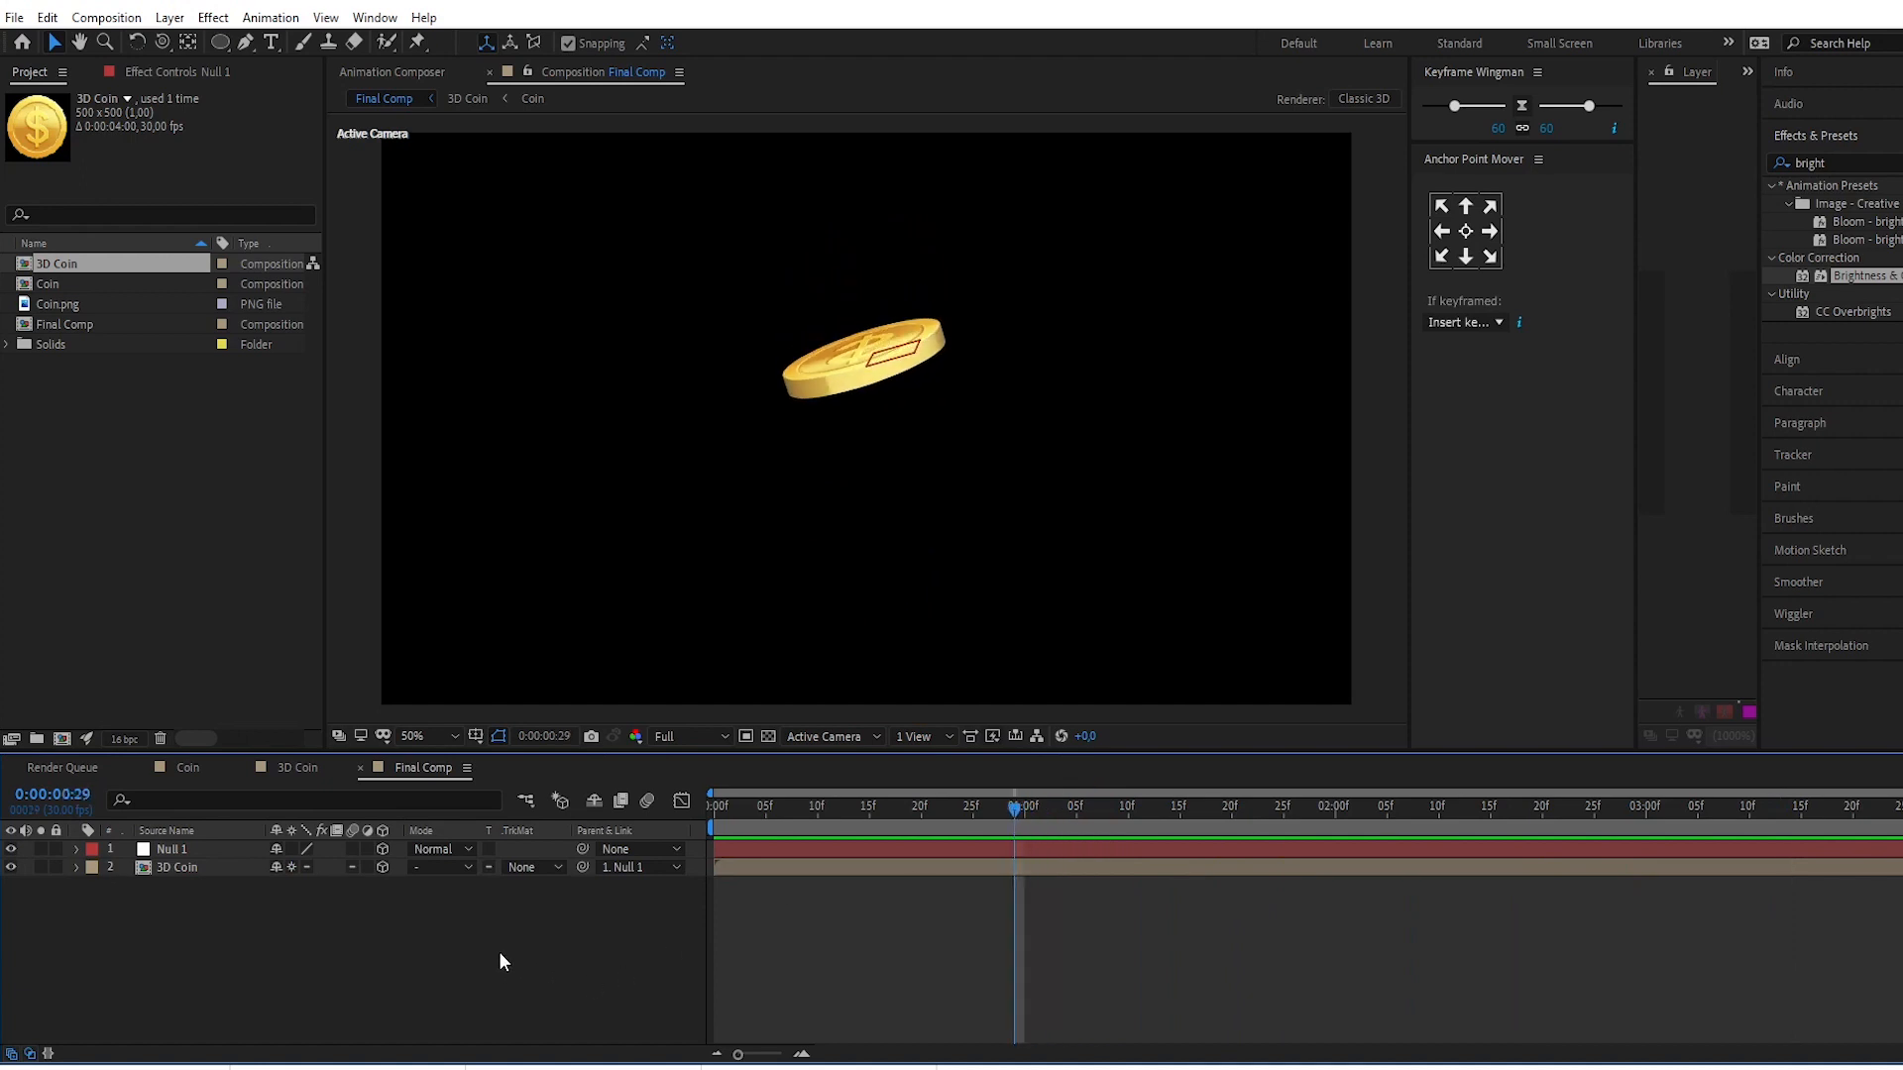
Step: Add a light grey 1920×1080 solid layer named BG to the Final Comp
{"action": "right_click", "coordinate": [497, 958]}
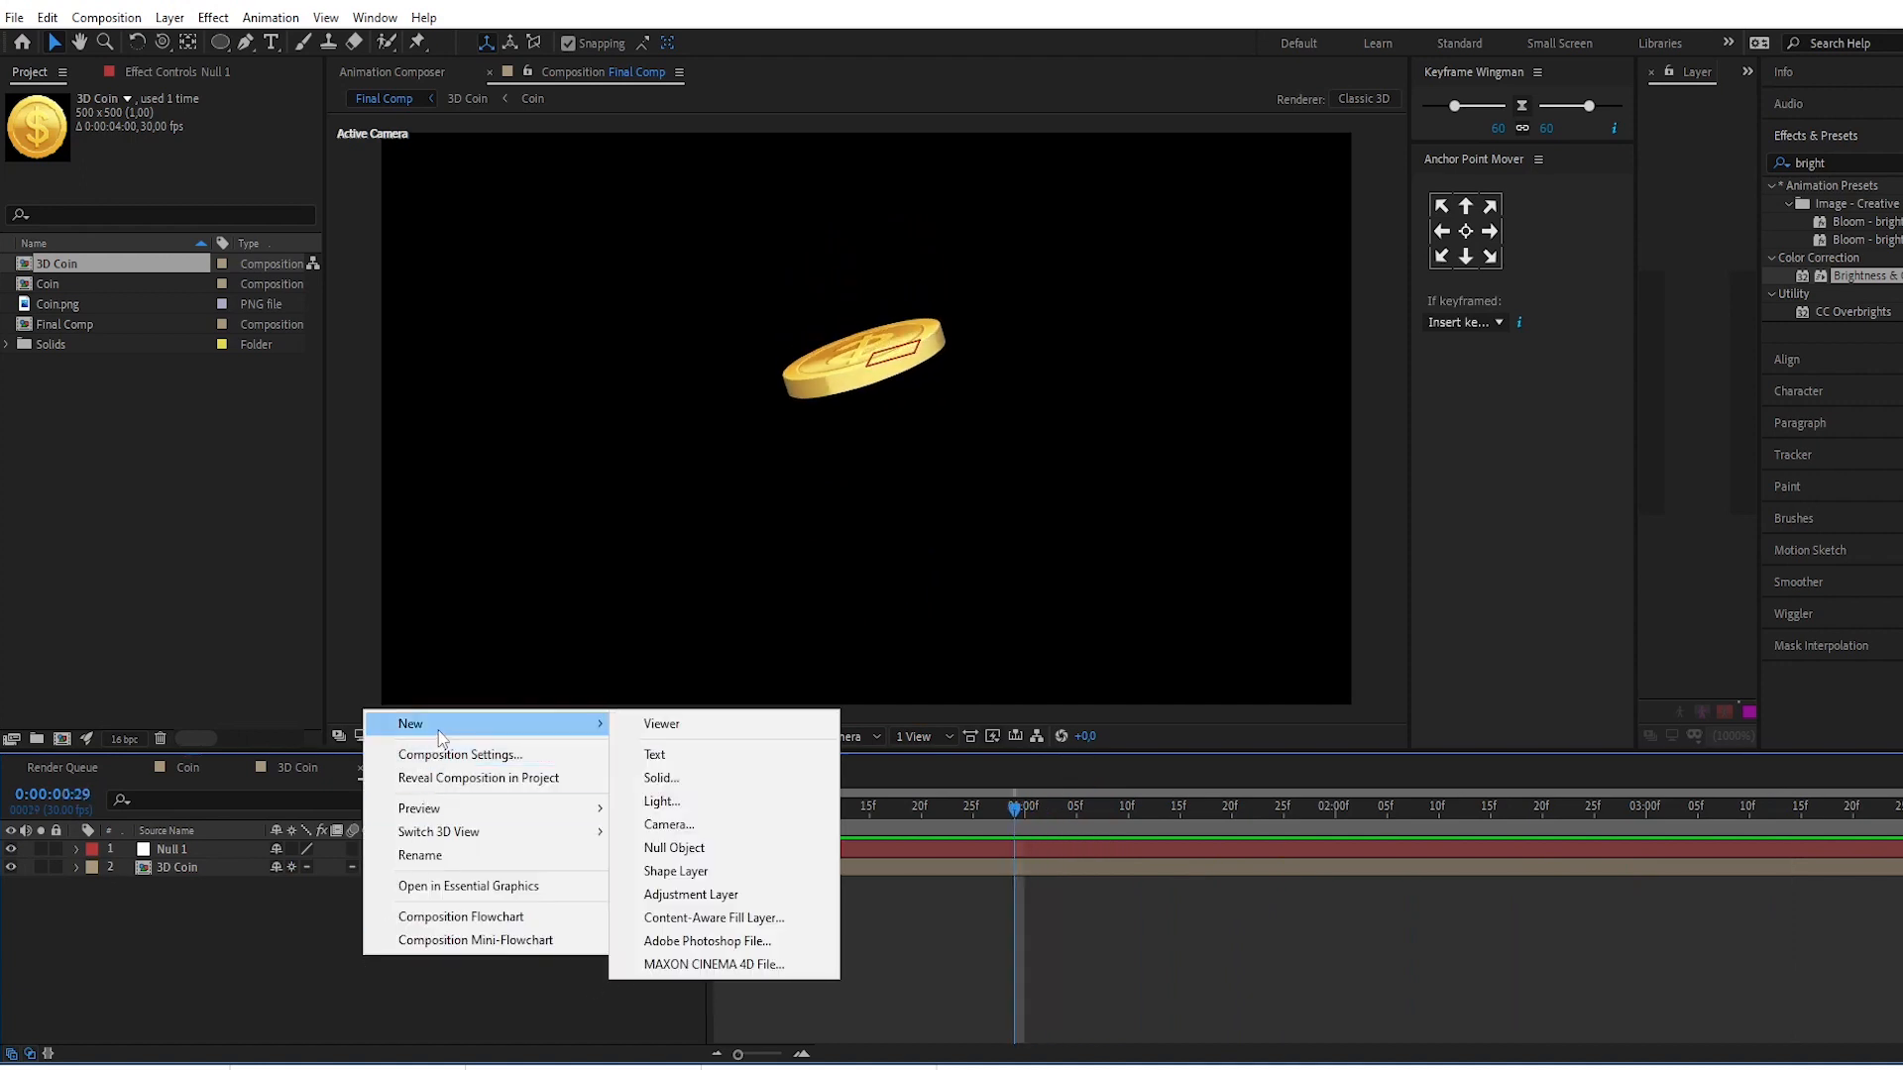
{"action": "mouse_move", "coordinate": [661, 778]}
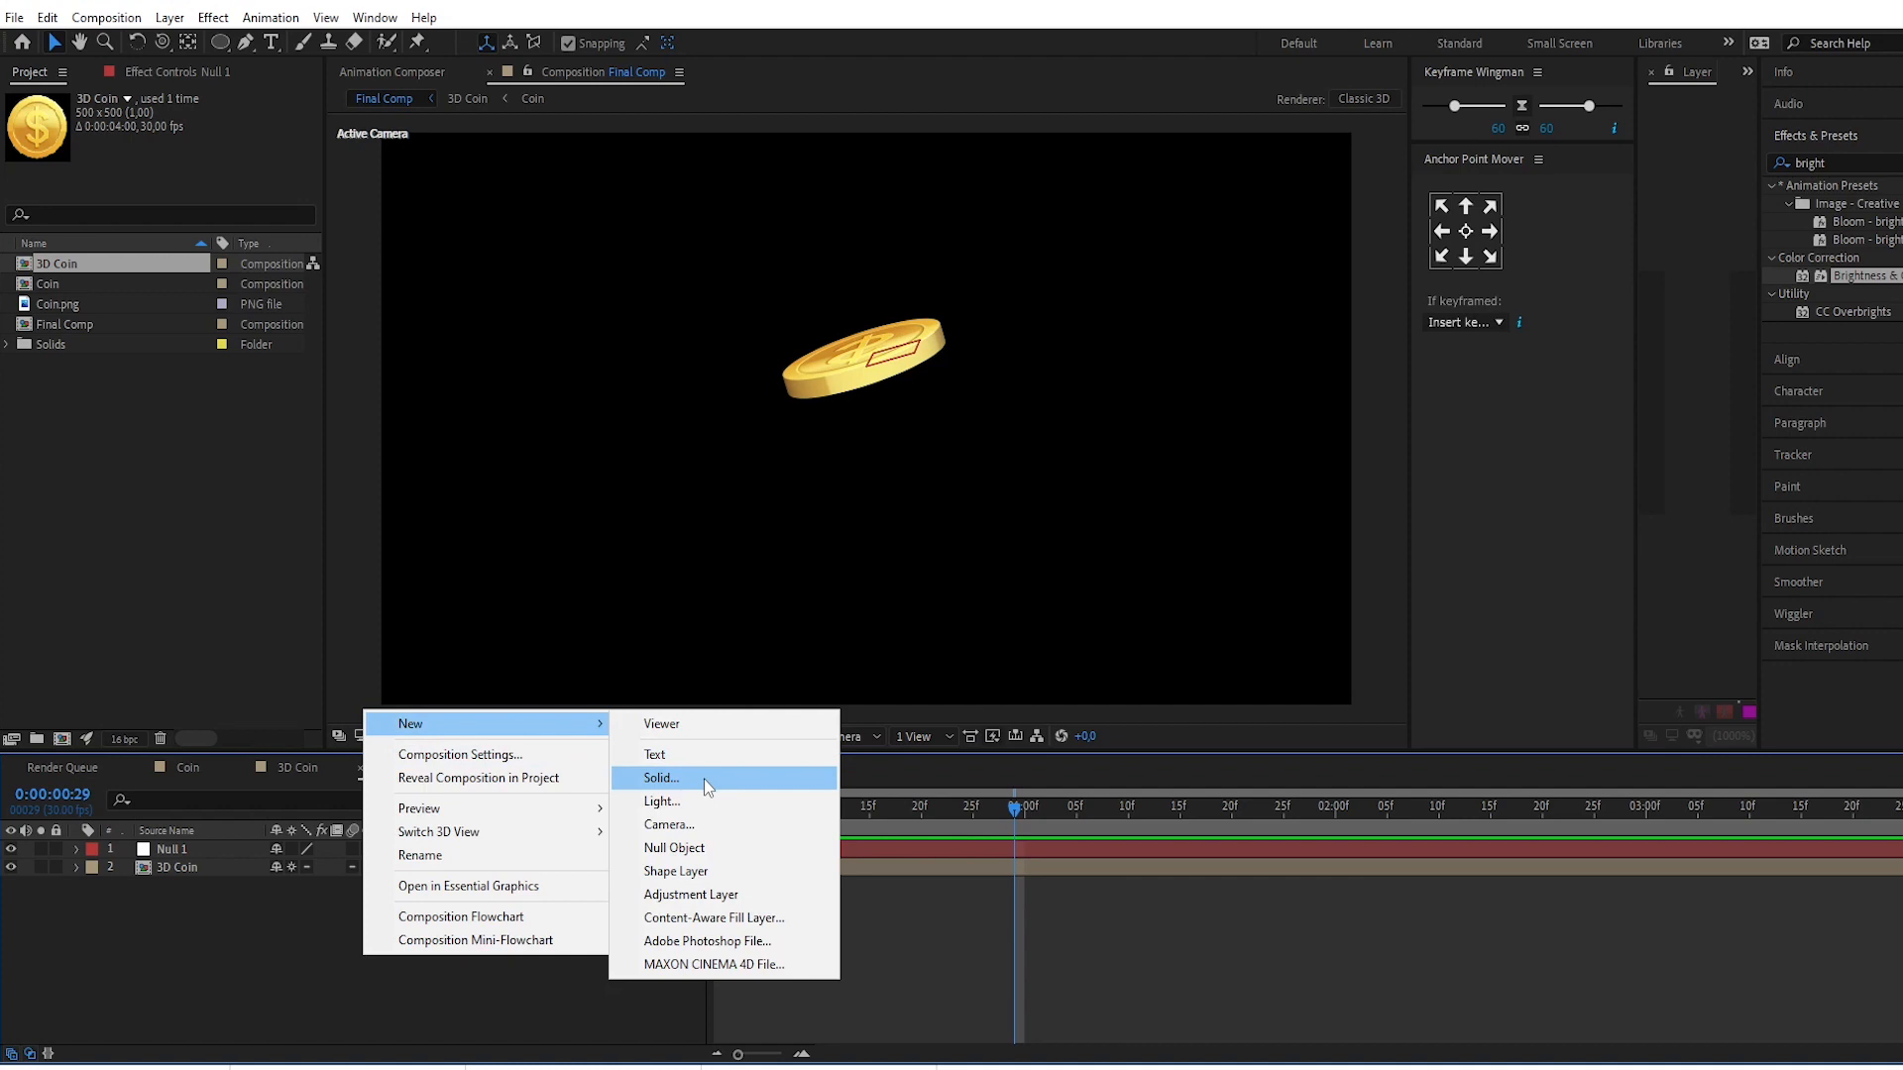
{"action": "left_click", "coordinate": [660, 778]}
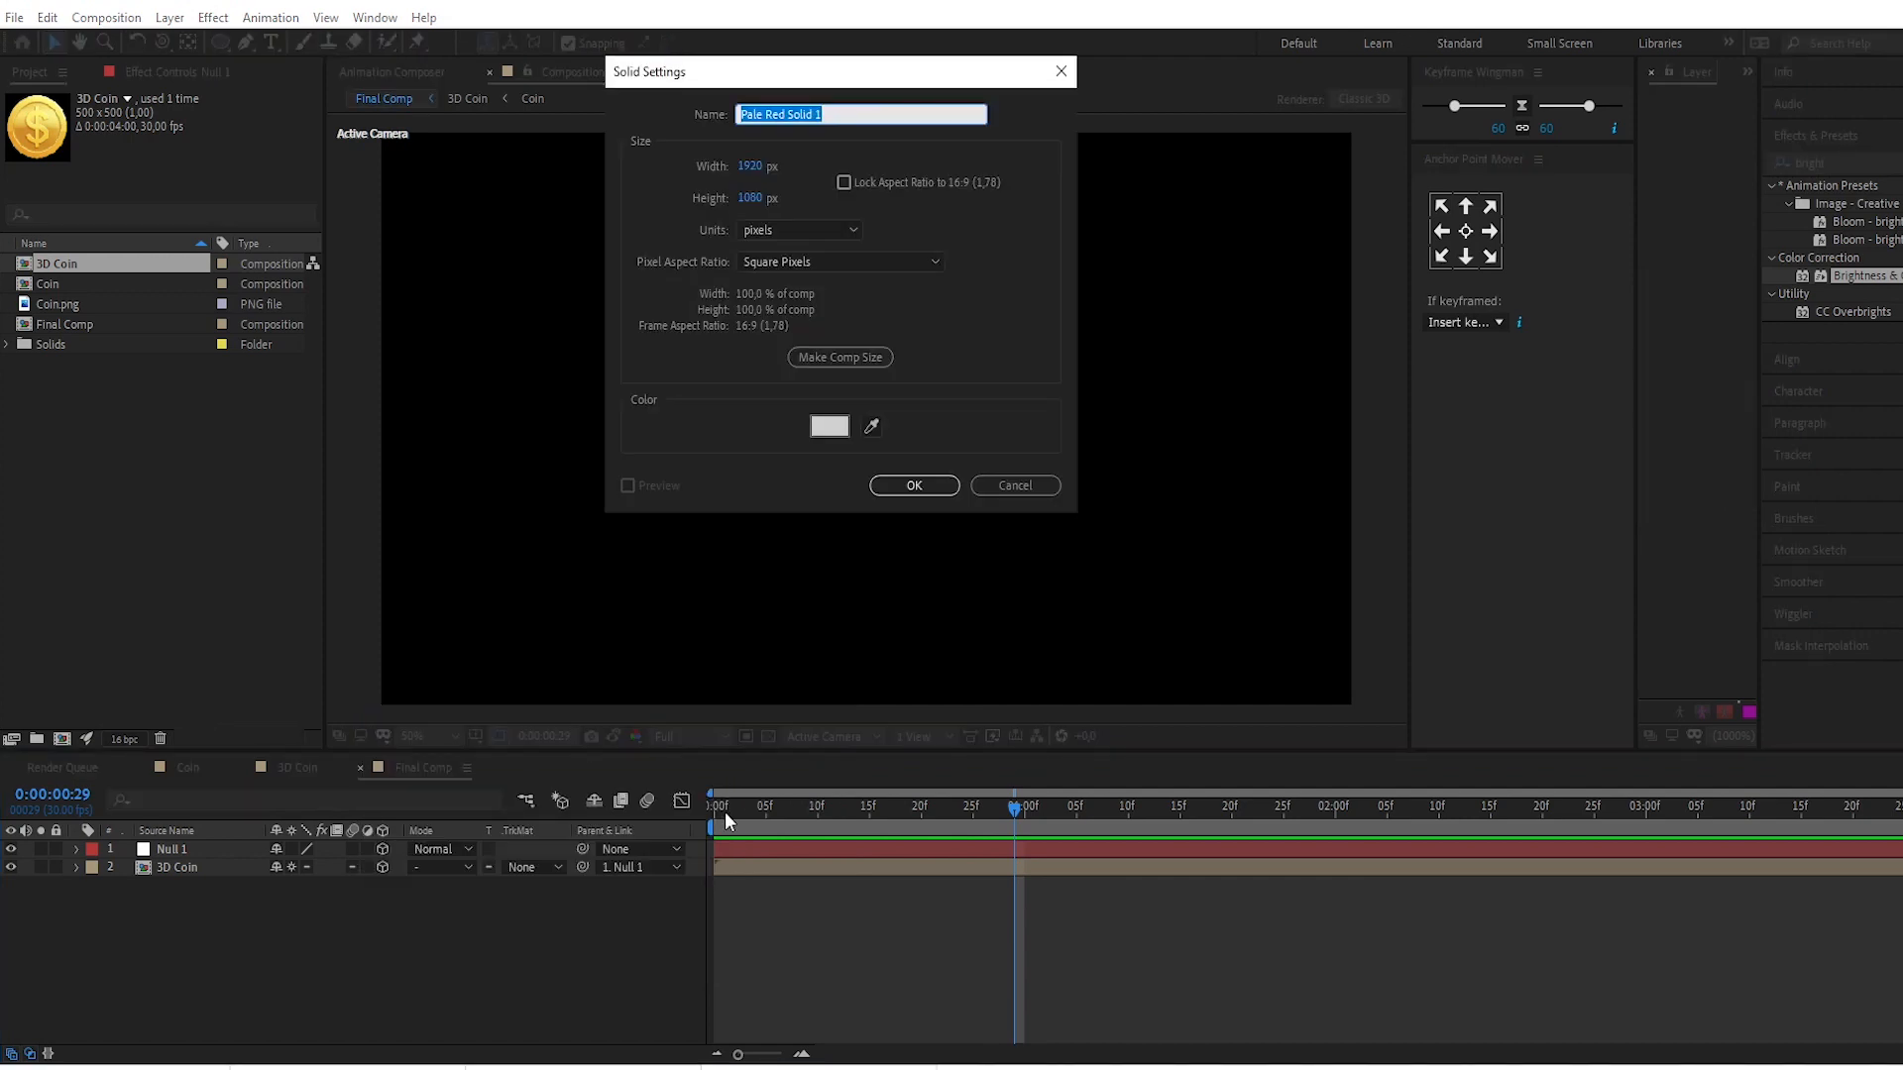
{"action": "type", "text": "BG"}
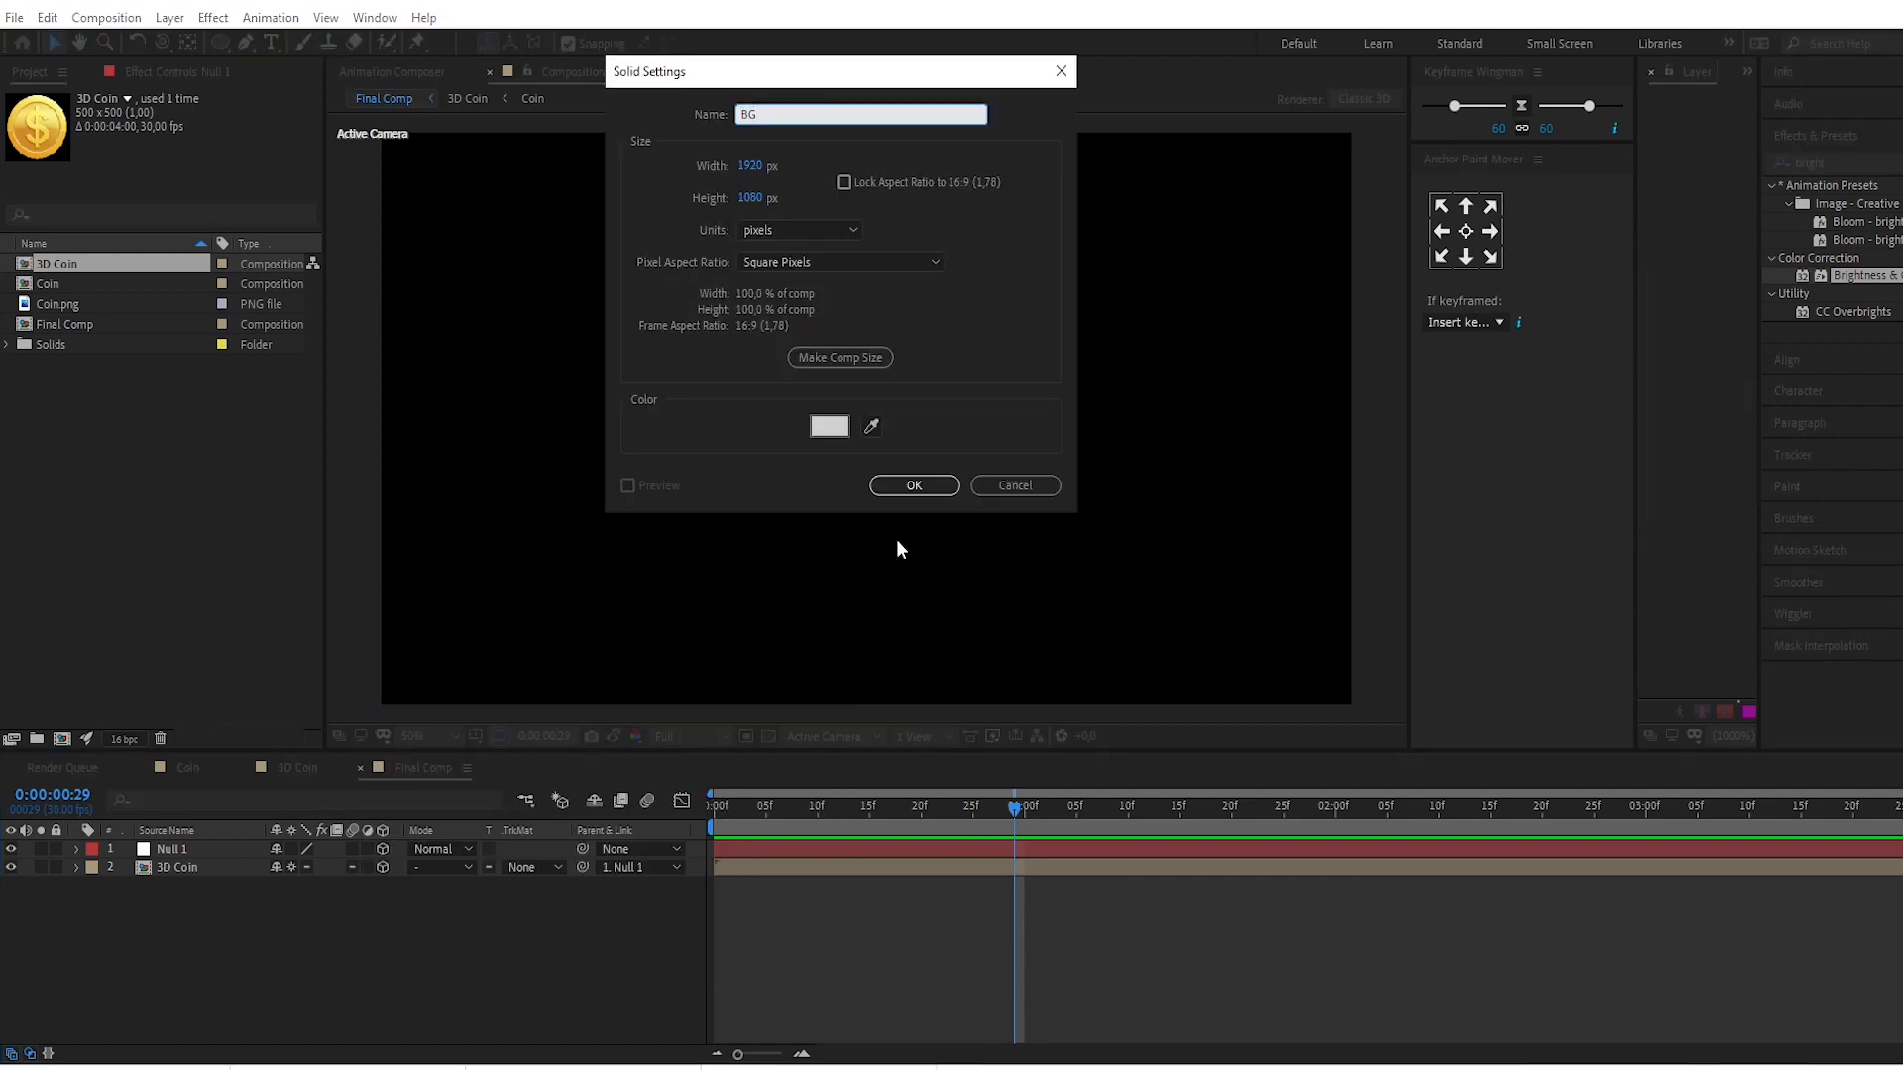
{"action": "left_click", "coordinate": [913, 485]}
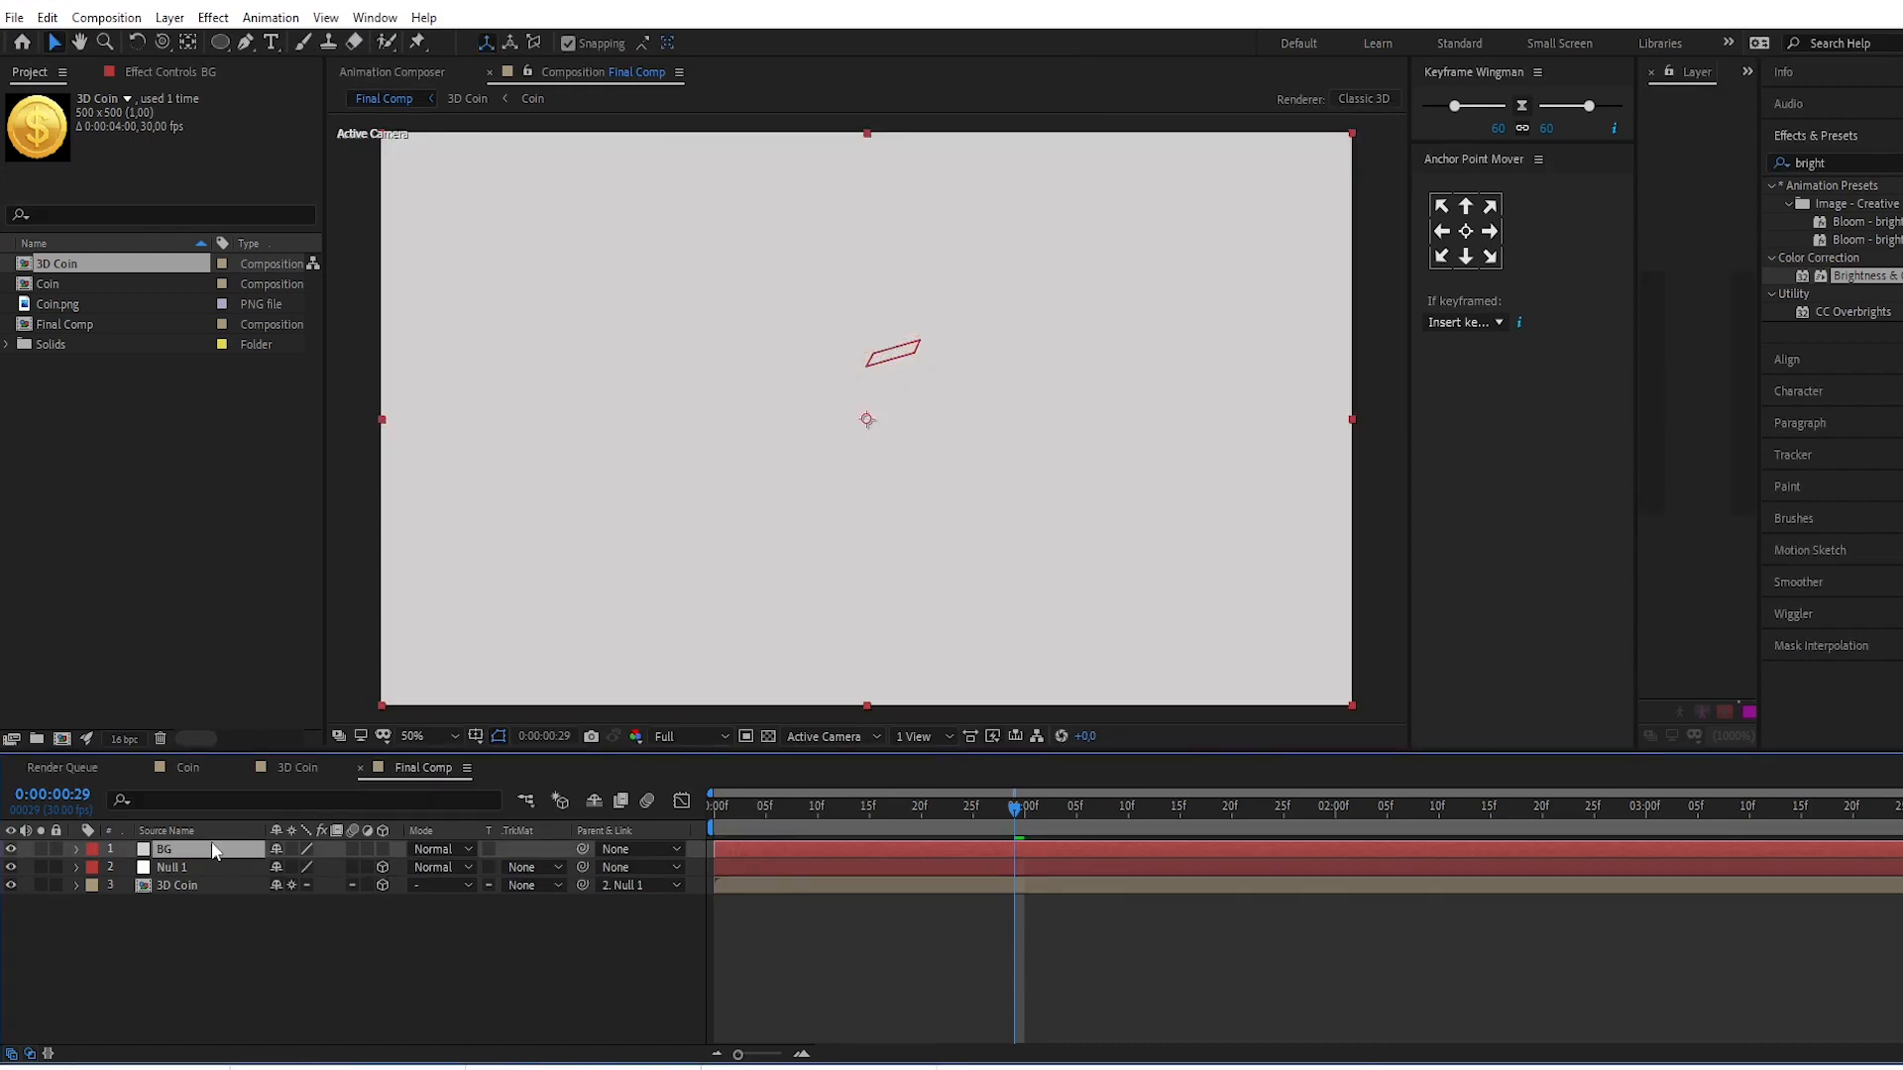